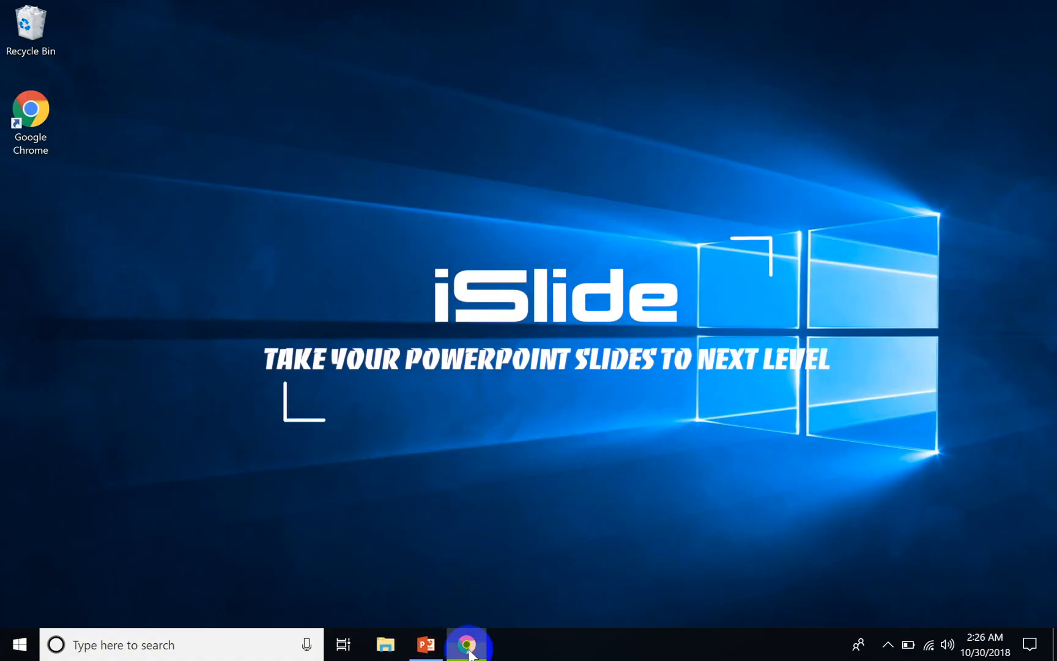
- In Chrome, go to islide.cc's download page and start downloading iSlide-3.4.4.exe
{"action": "left_click", "coordinate": [467, 645]}
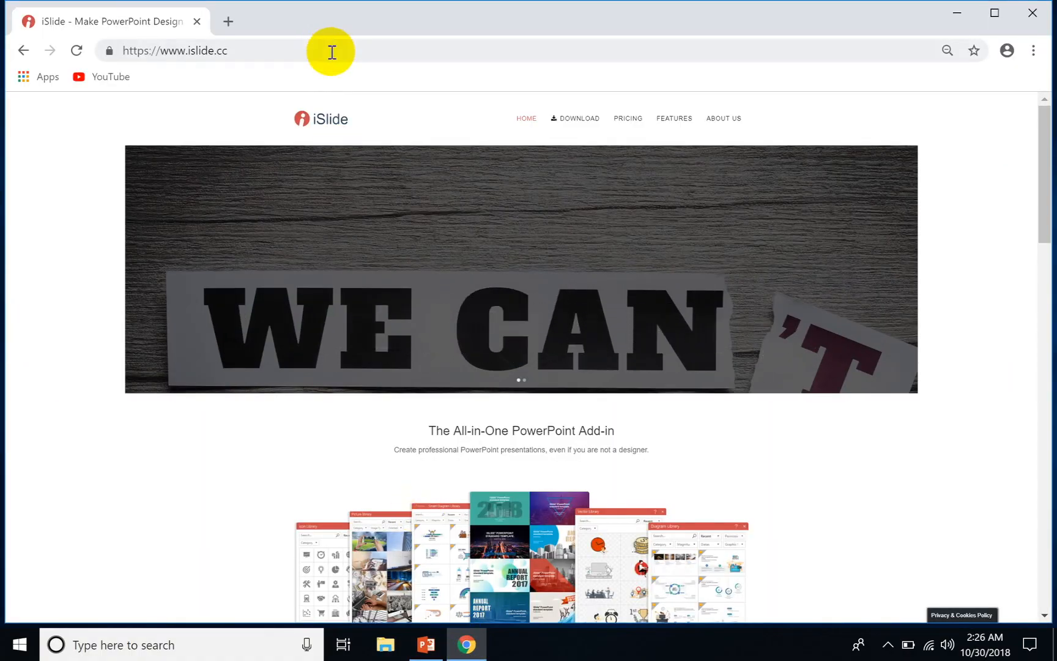
{"action": "left_click", "coordinate": [174, 50]}
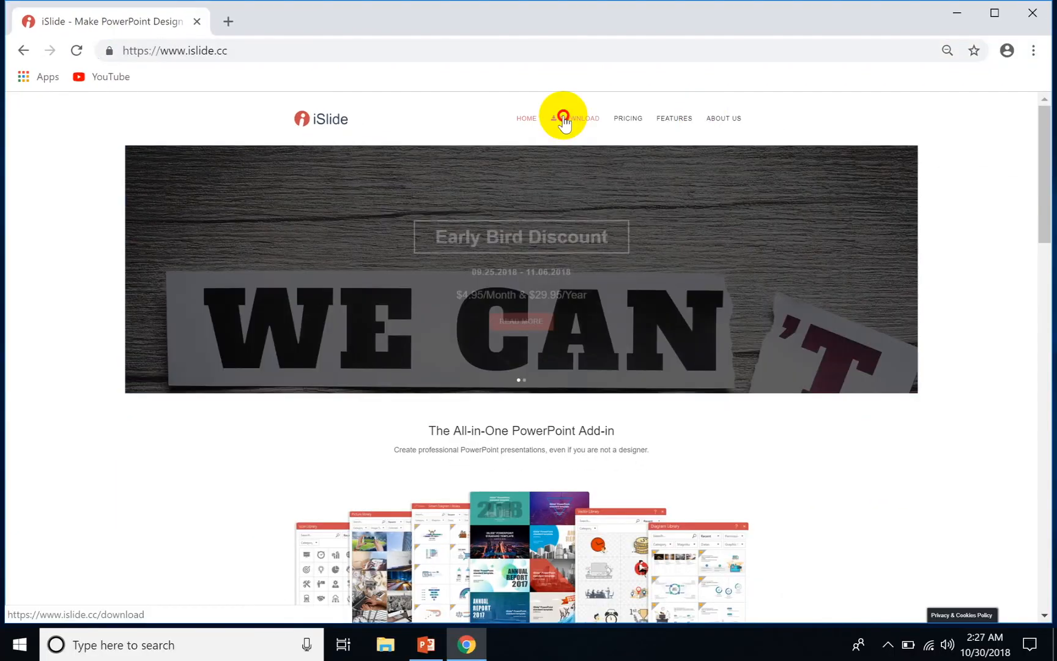
{"action": "left_click", "coordinate": [575, 117]}
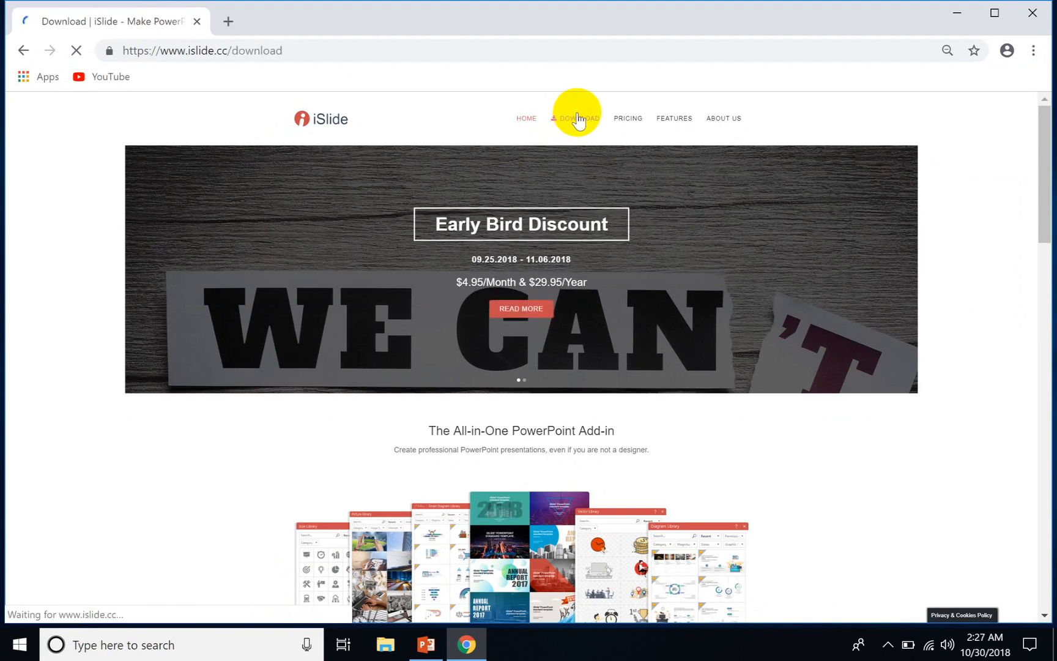
{"action": "left_click", "coordinate": [576, 118]}
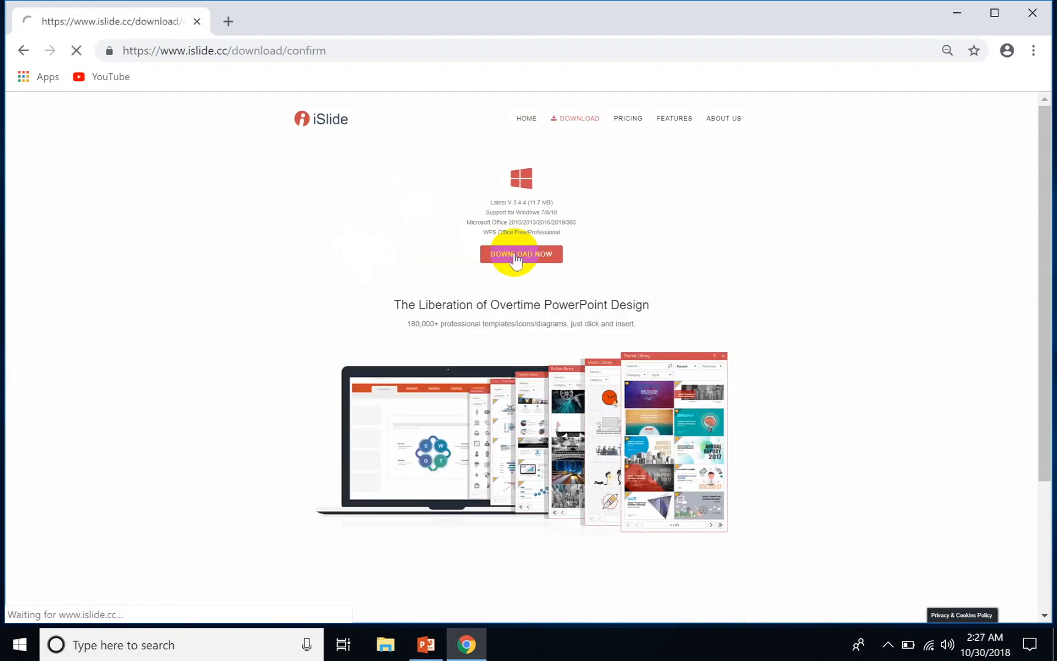
{"action": "left_click", "coordinate": [520, 254]}
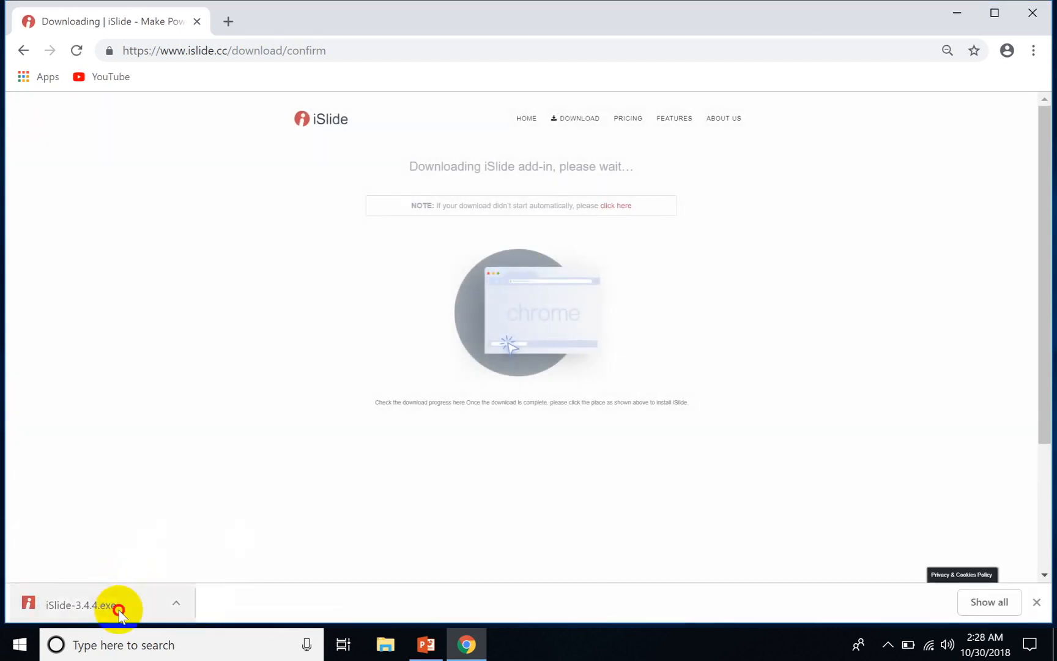
- Launch the downloaded iSlide installer and accept the default installation folder
{"action": "left_click", "coordinate": [101, 605]}
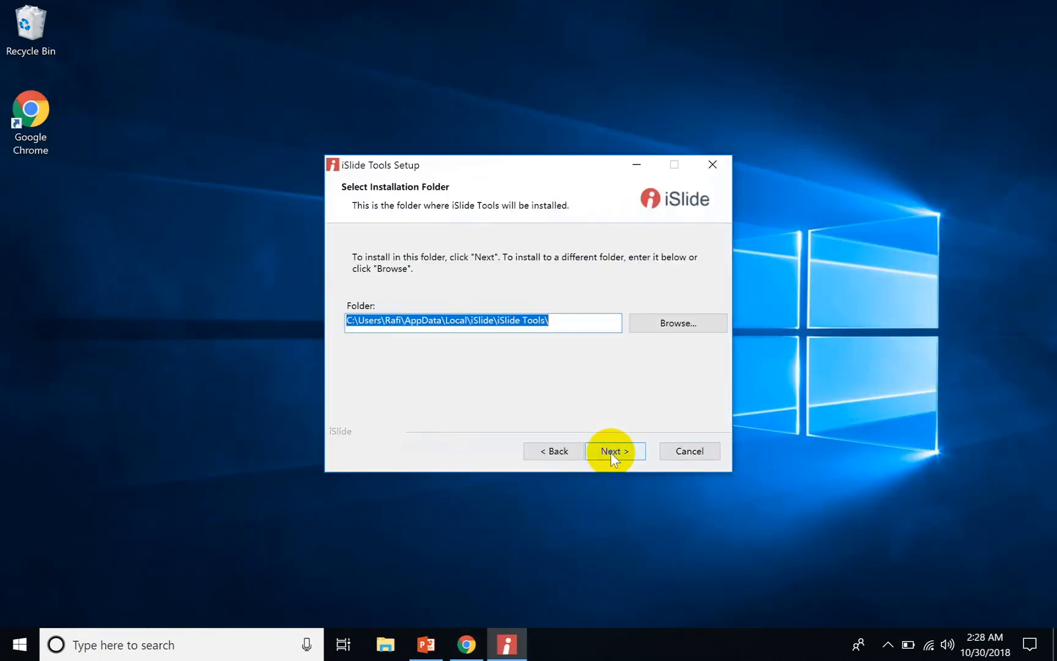
{"action": "left_click", "coordinate": [610, 450]}
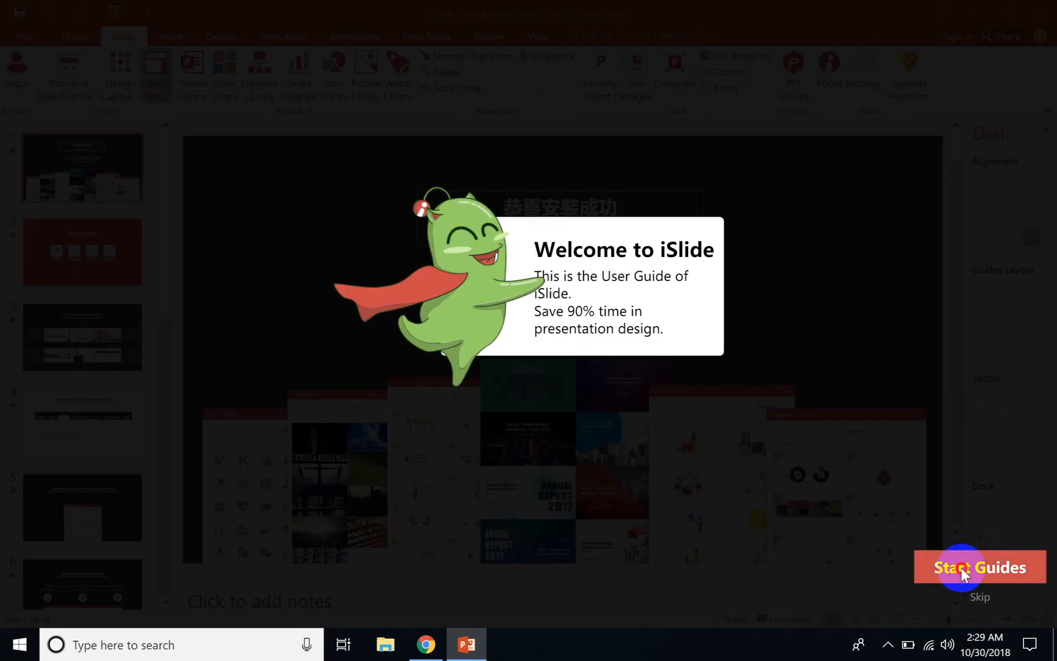
- Walk through the iSlide guide pages (Theme, Diagram, Picture Library) and finish with Start Now
{"action": "left_click", "coordinate": [980, 567]}
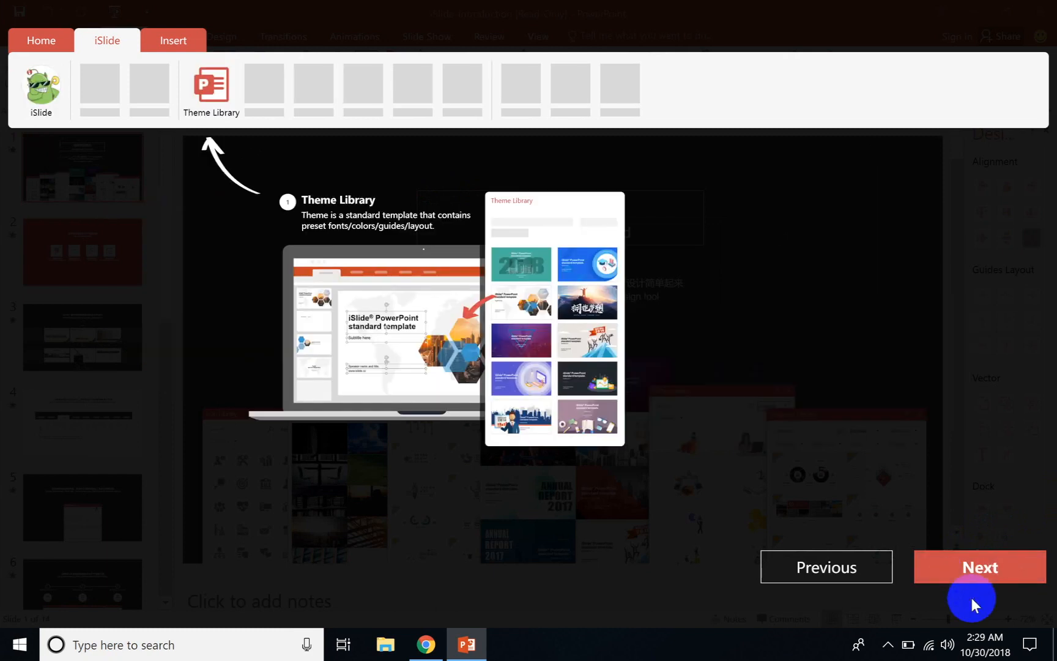
{"action": "left_click", "coordinate": [979, 566]}
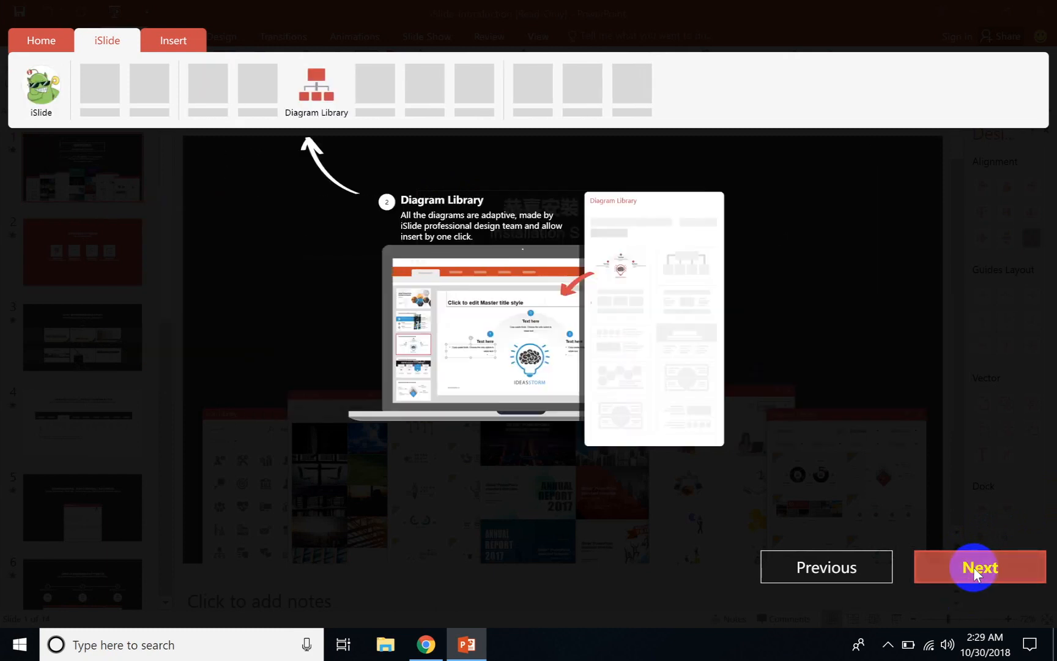
{"action": "left_click", "coordinate": [978, 566]}
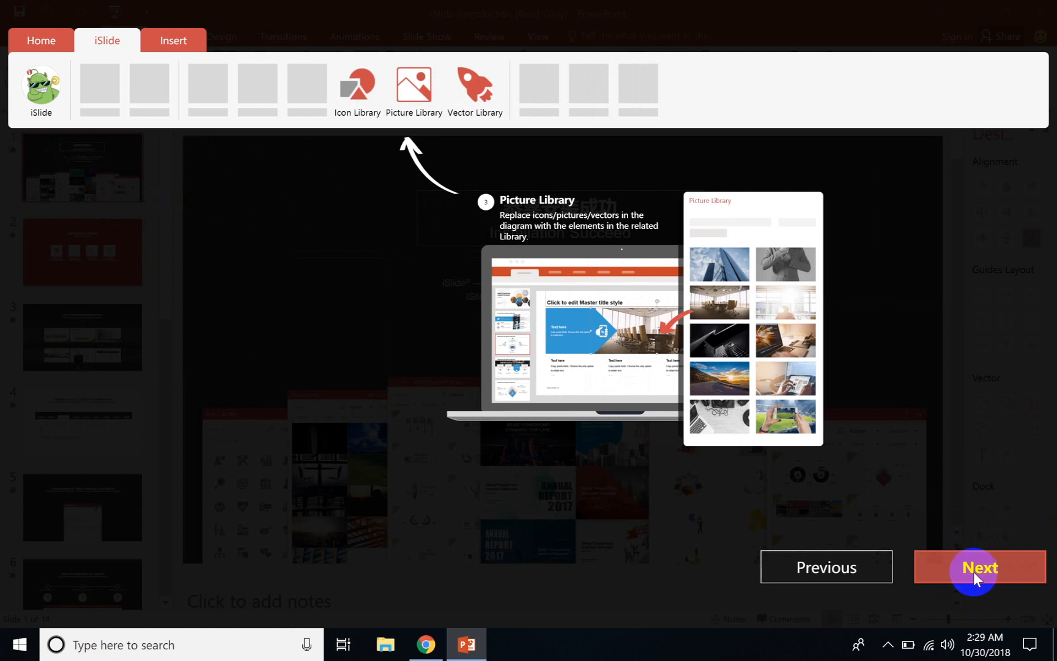
{"action": "left_click", "coordinate": [979, 567]}
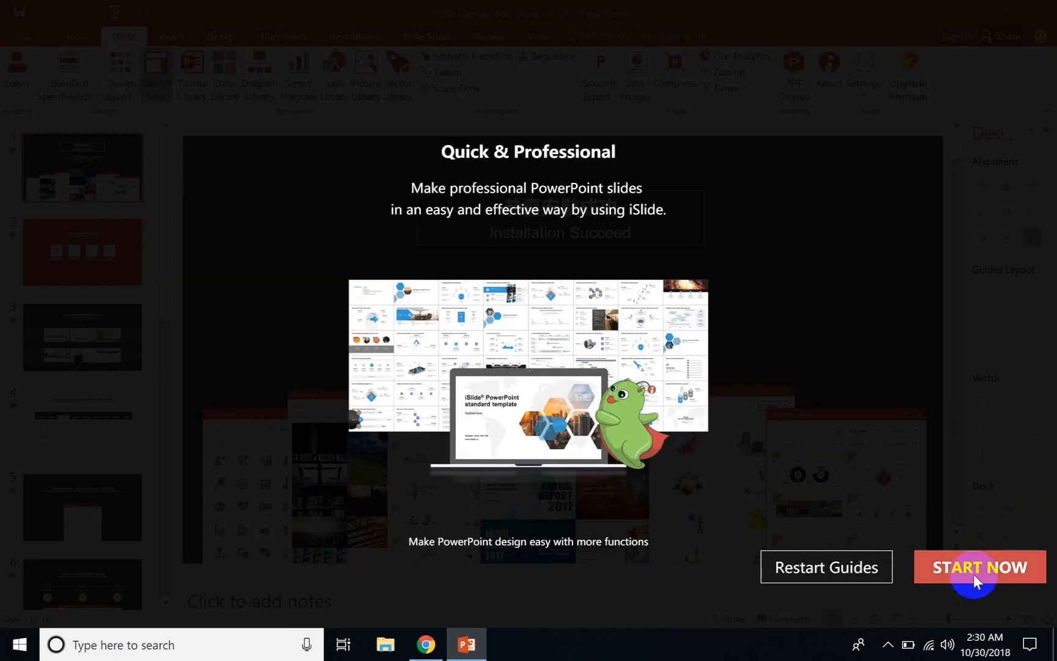
{"action": "left_click", "coordinate": [980, 567]}
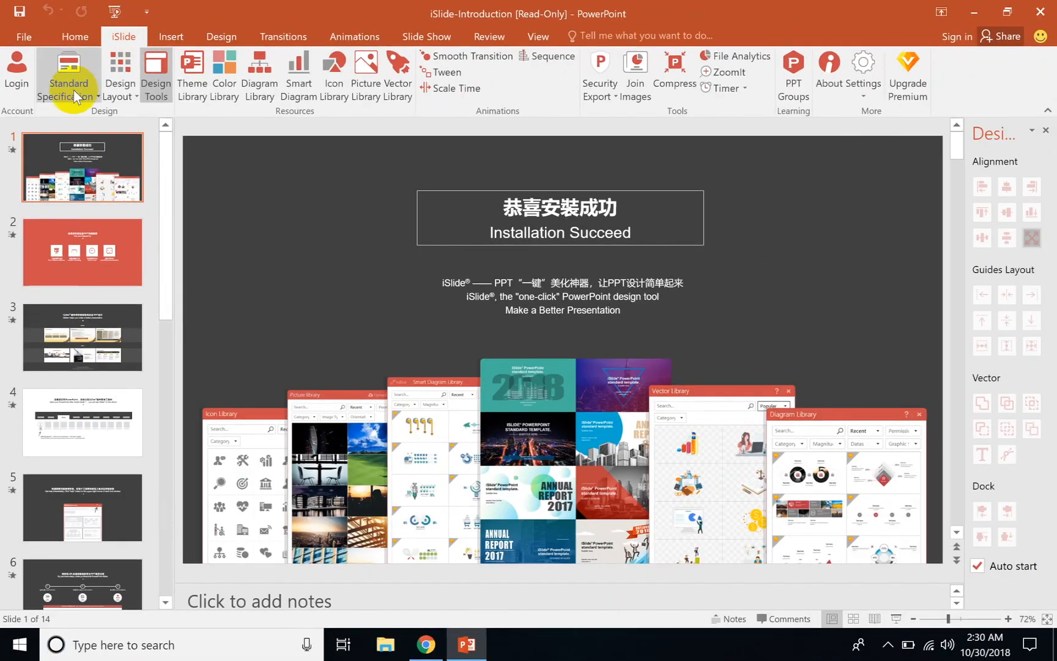
- Create a Blank Presentation via File > New and switch to the iSlide tab's Design Tools
{"action": "left_click", "coordinate": [23, 37]}
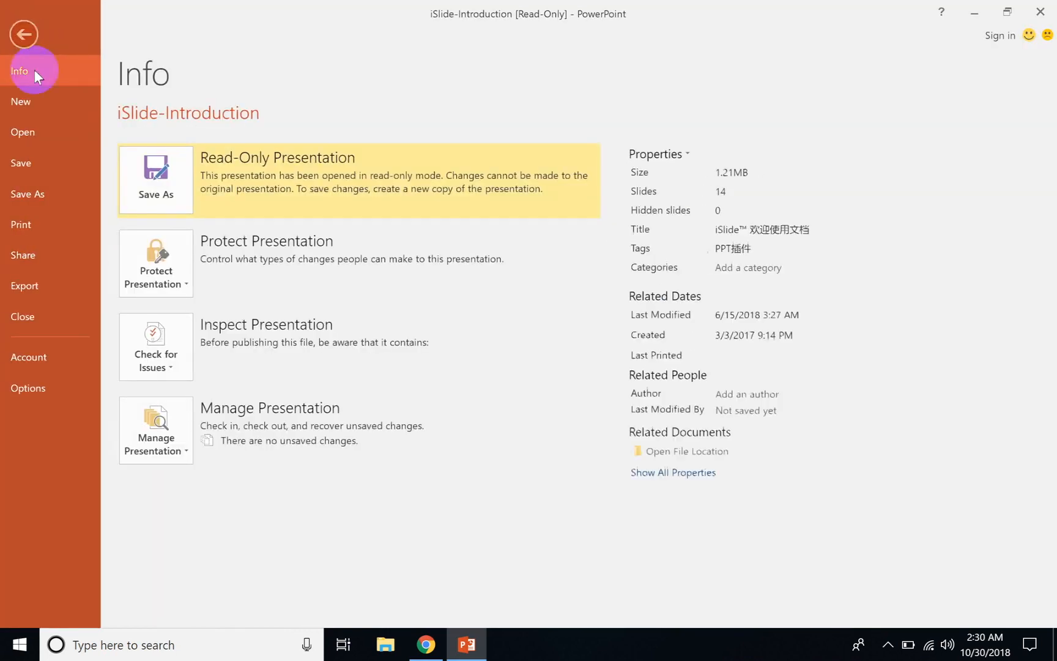
{"action": "left_click", "coordinate": [21, 102]}
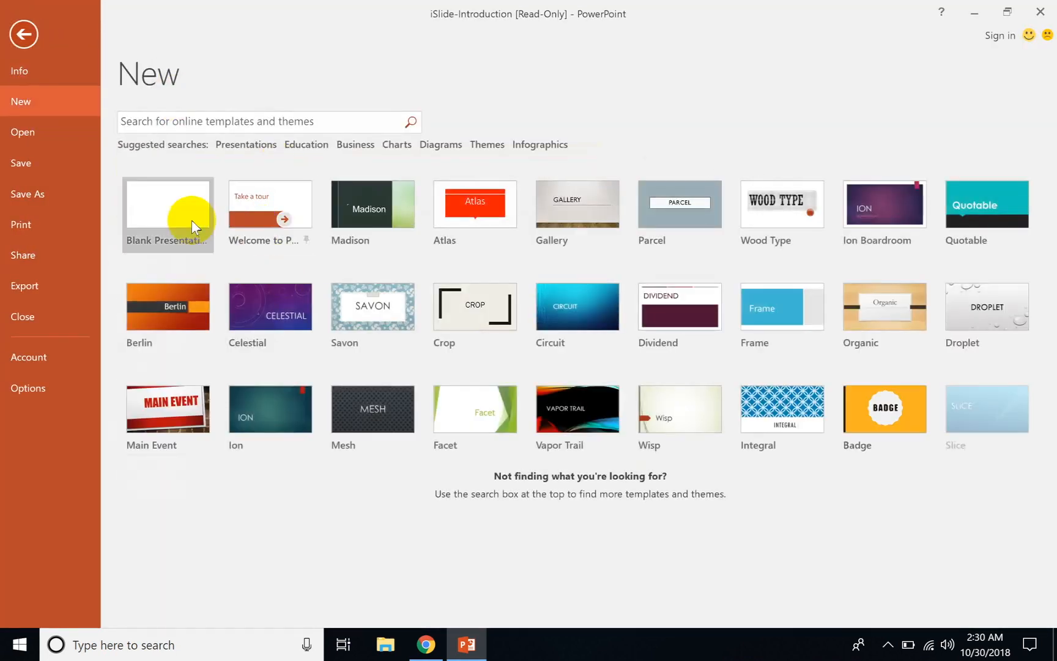
{"action": "left_click", "coordinate": [168, 205]}
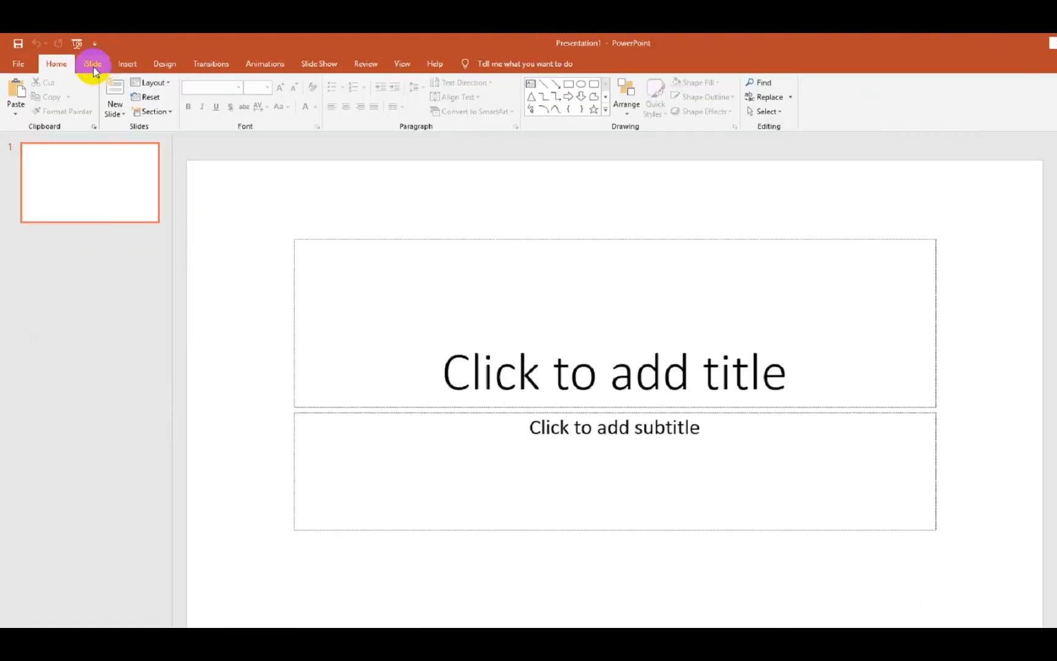
{"action": "left_click", "coordinate": [91, 64]}
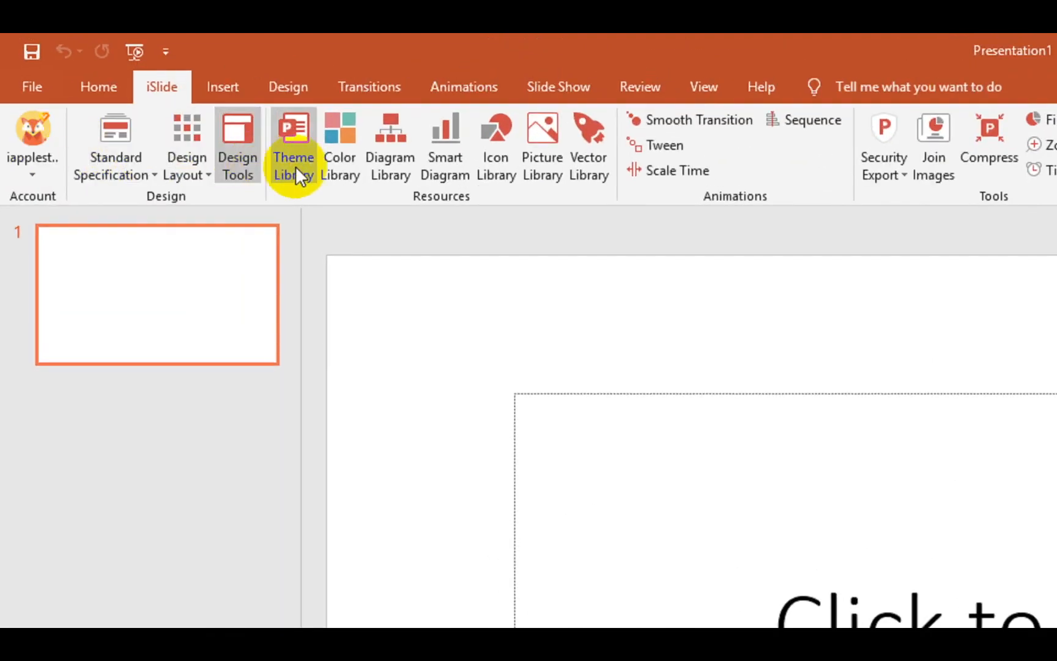
{"action": "mouse_move", "coordinate": [541, 145]}
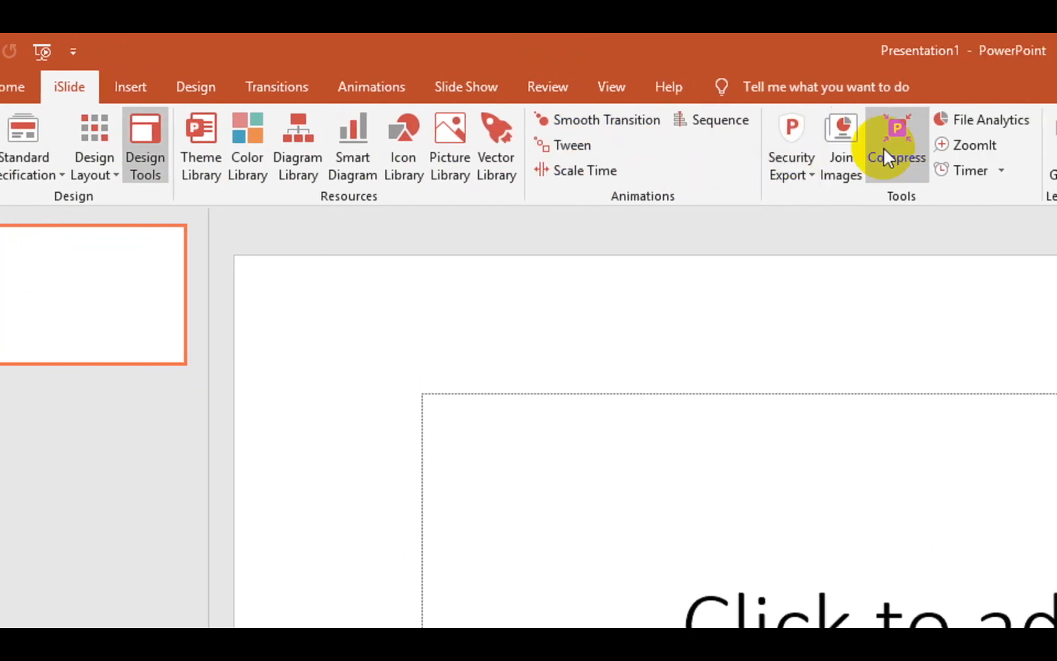
{"action": "left_click", "coordinate": [764, 156]}
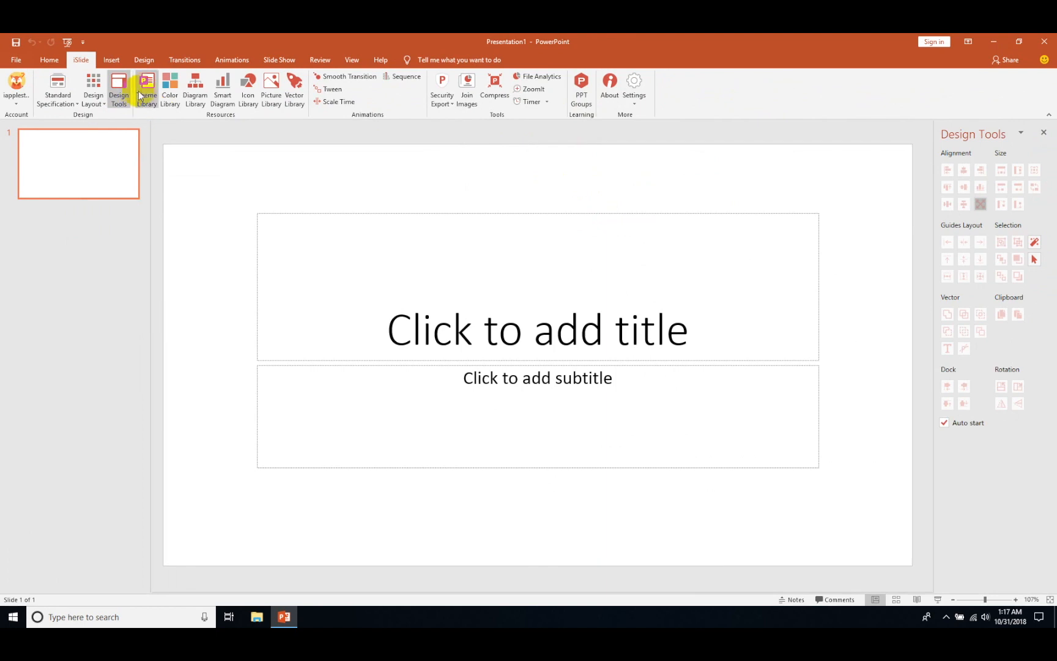
- In iSlide Theme Library, filter to Business proposal and create a deck from the 2019 Marketing Plan theme
{"action": "left_click", "coordinate": [147, 88]}
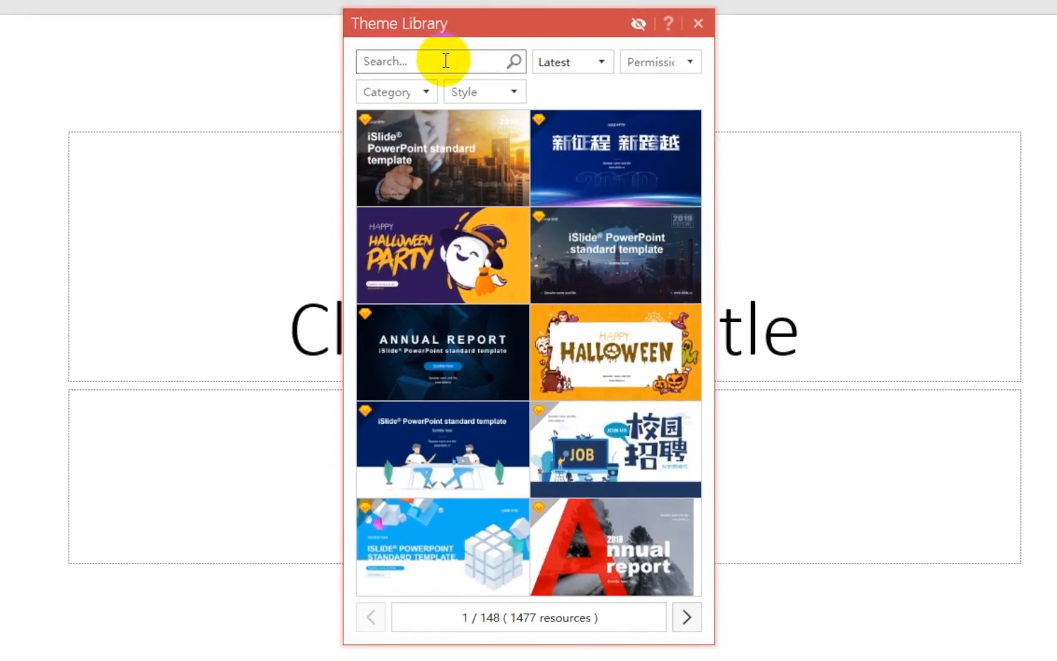
{"action": "left_click", "coordinate": [569, 61]}
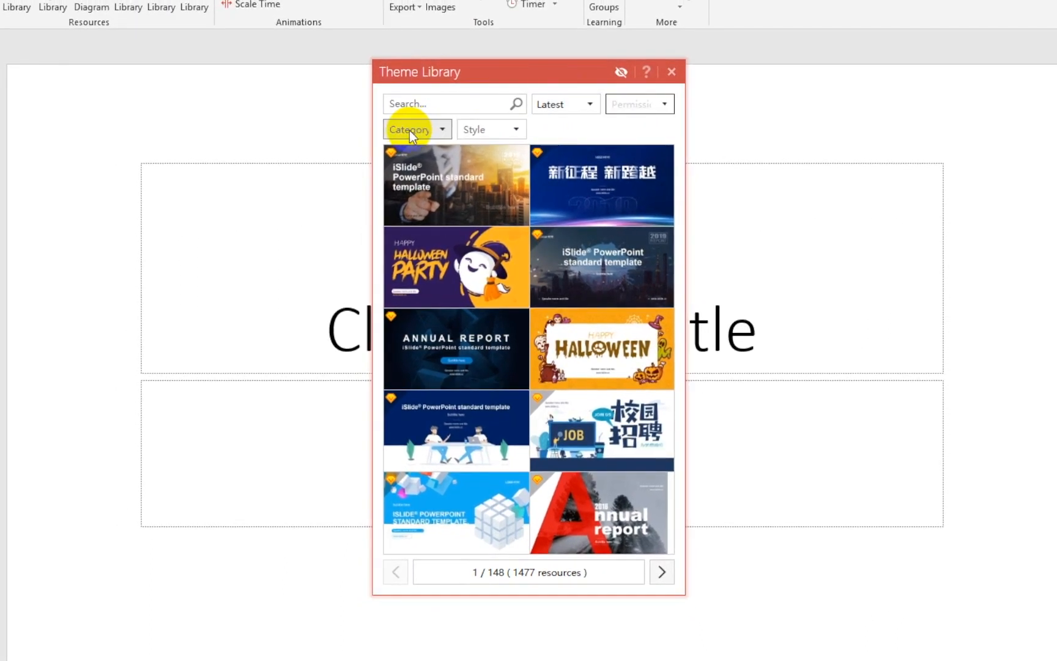
{"action": "left_click", "coordinate": [411, 129]}
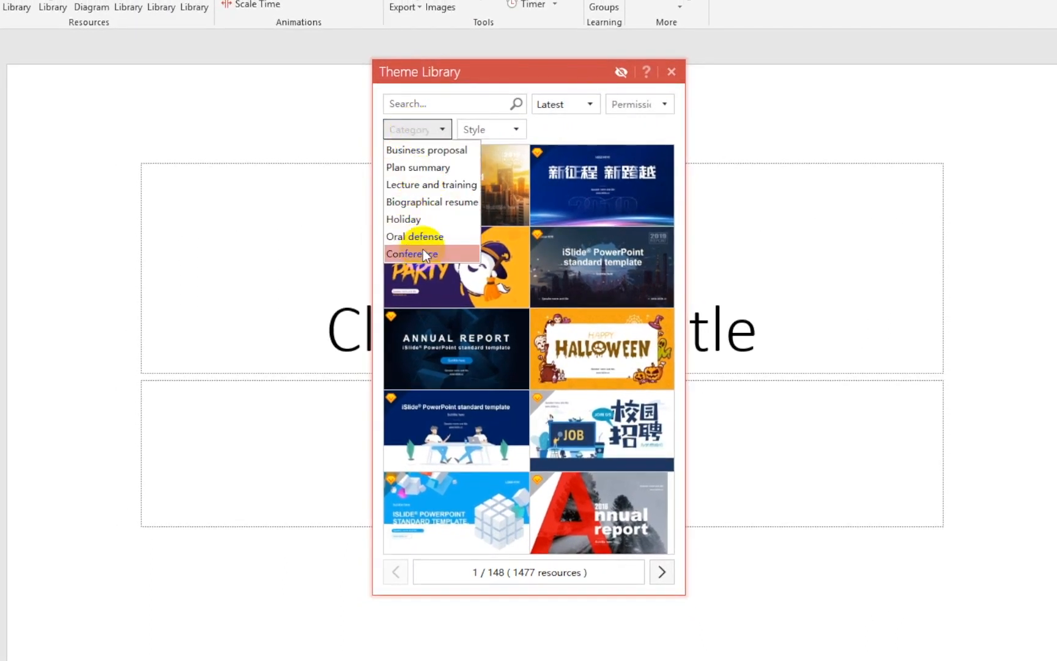
{"action": "left_click", "coordinate": [425, 149]}
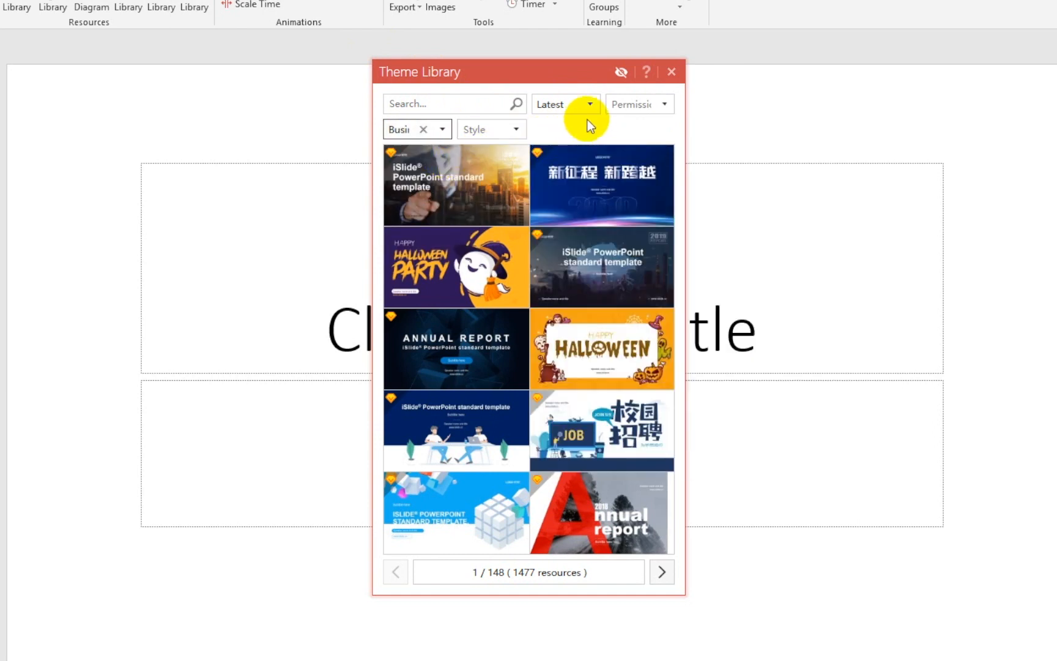
{"action": "left_click", "coordinate": [516, 129]}
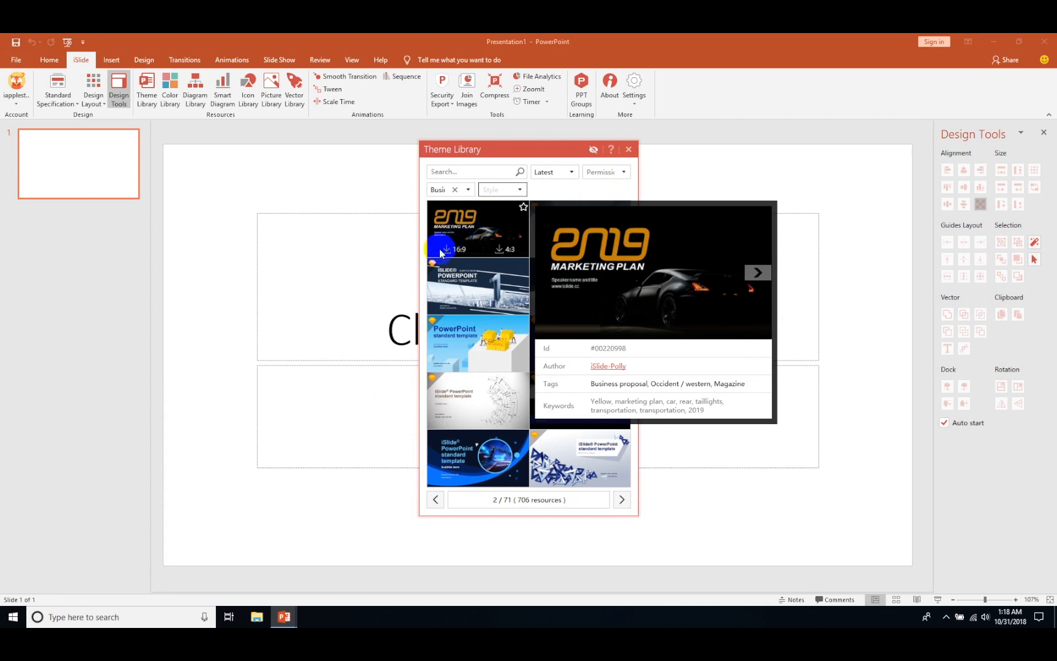
{"action": "left_click", "coordinate": [446, 248]}
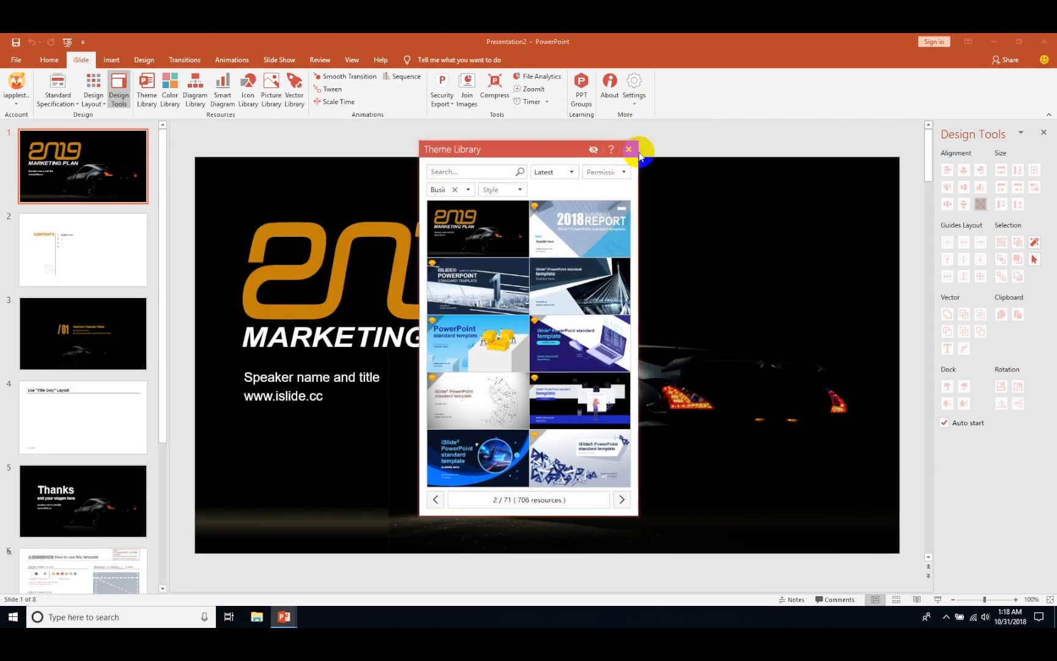
- Close the Theme Library and select the 'How to use this template' and 'Quick design slides' thumbnails for deletion
{"action": "left_click", "coordinate": [627, 150]}
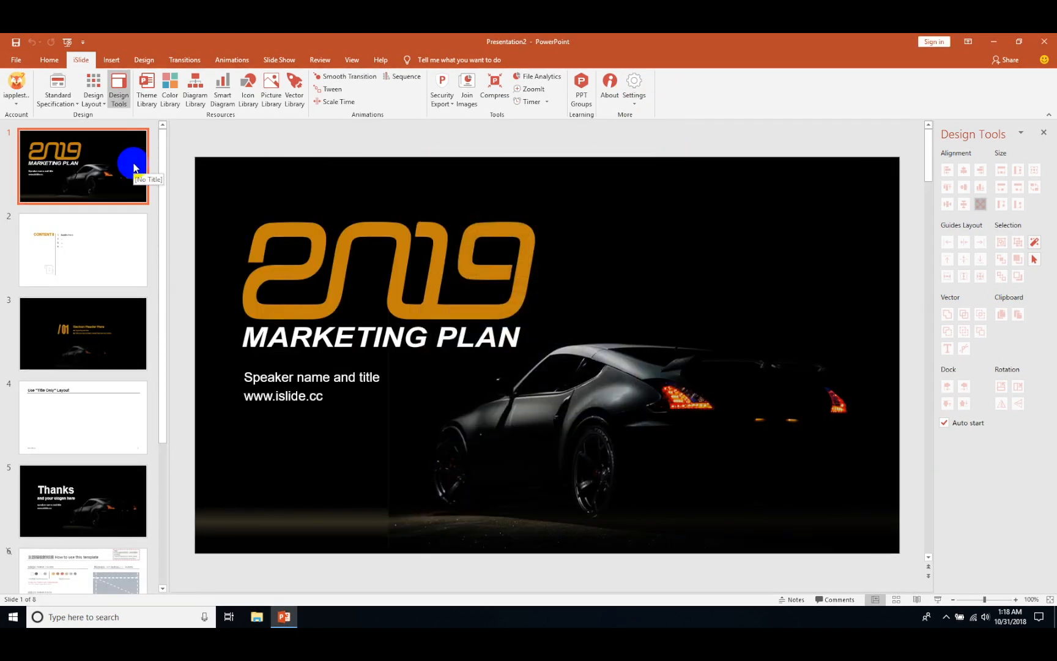
{"action": "left_click", "coordinate": [82, 333]}
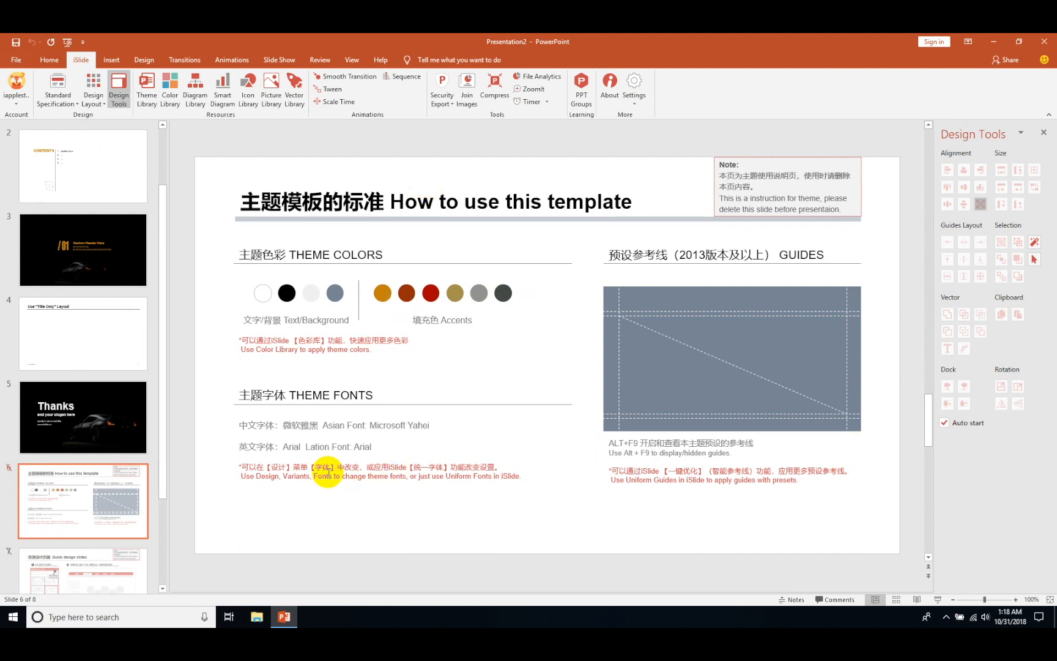
{"action": "left_click", "coordinate": [82, 455]}
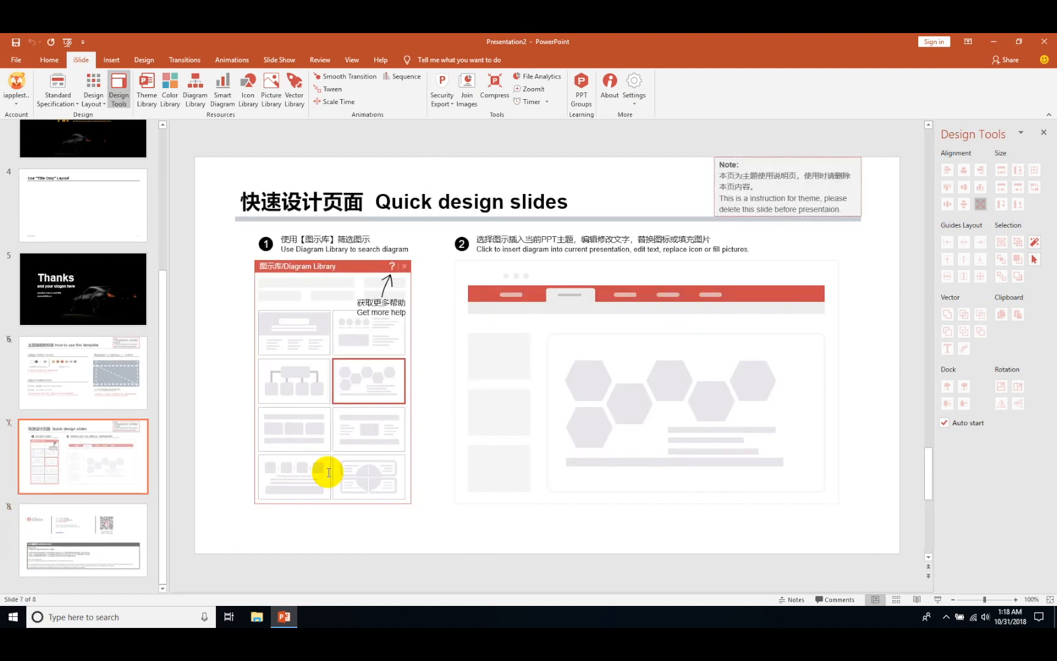
{"action": "left_click", "coordinate": [82, 539]}
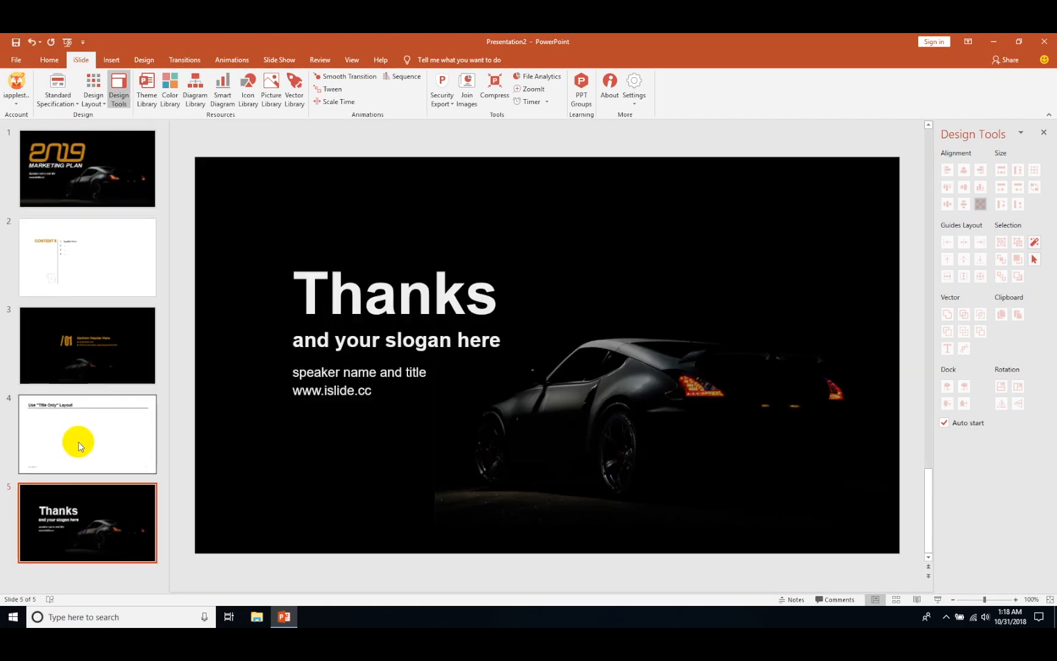
- Fill the Contents slide with Market Plan, Target group, Marketing Mix and Promotional Strategy
{"action": "left_click", "coordinate": [87, 167]}
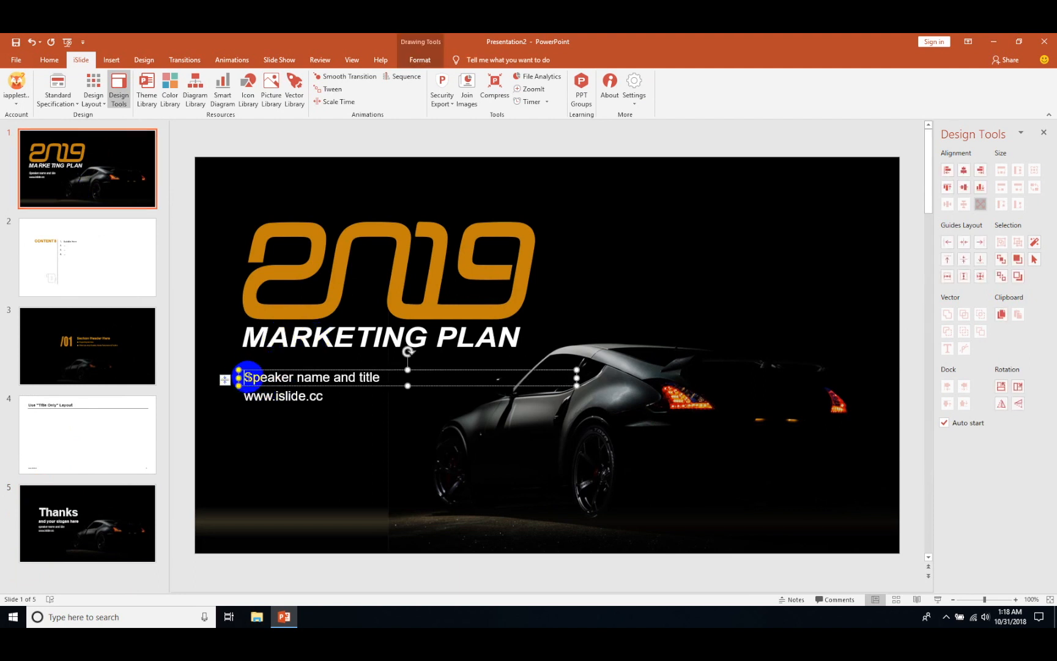
{"action": "left_click", "coordinate": [87, 257]}
{"action": "type", "text": "Mar"}
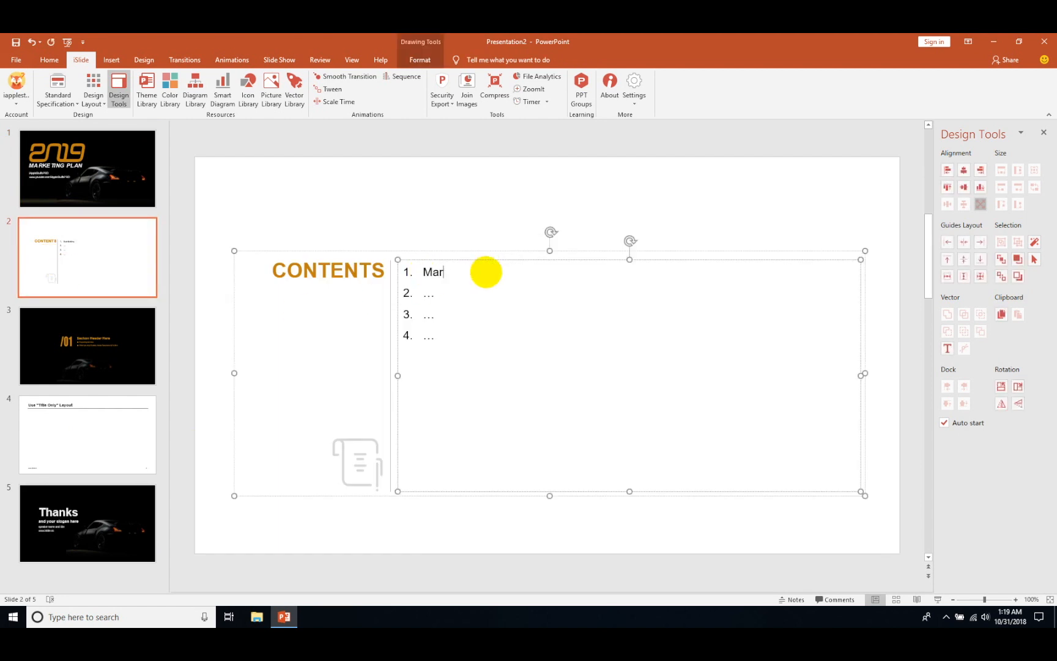
{"action": "type", "text": "Target group"}
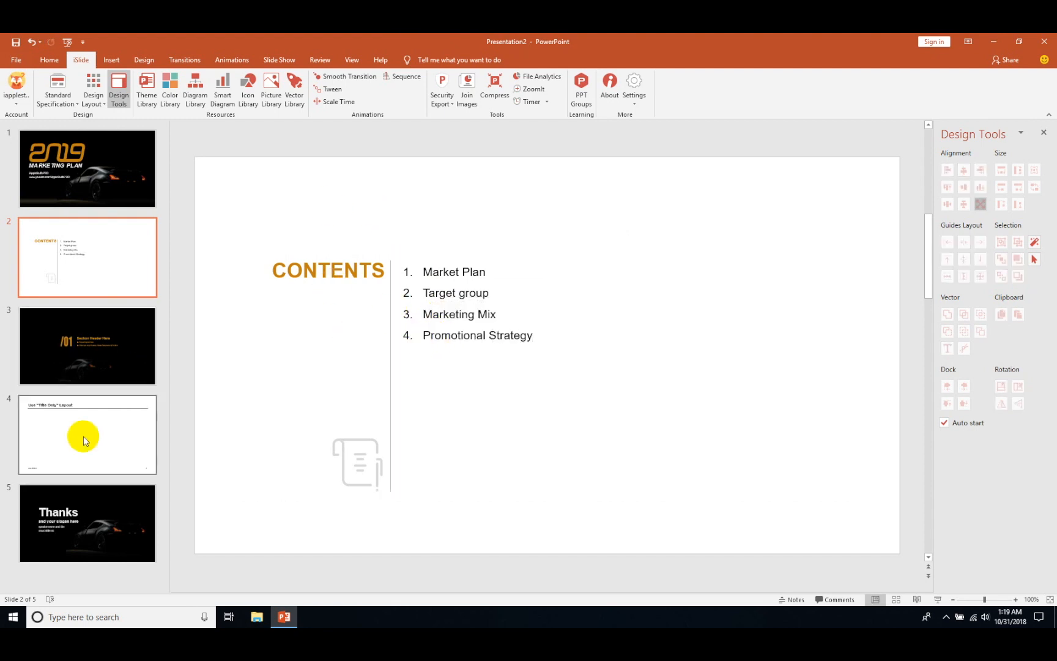
- Retitle the section 01 header on slide 3 to Market Plan
{"action": "left_click", "coordinate": [87, 346]}
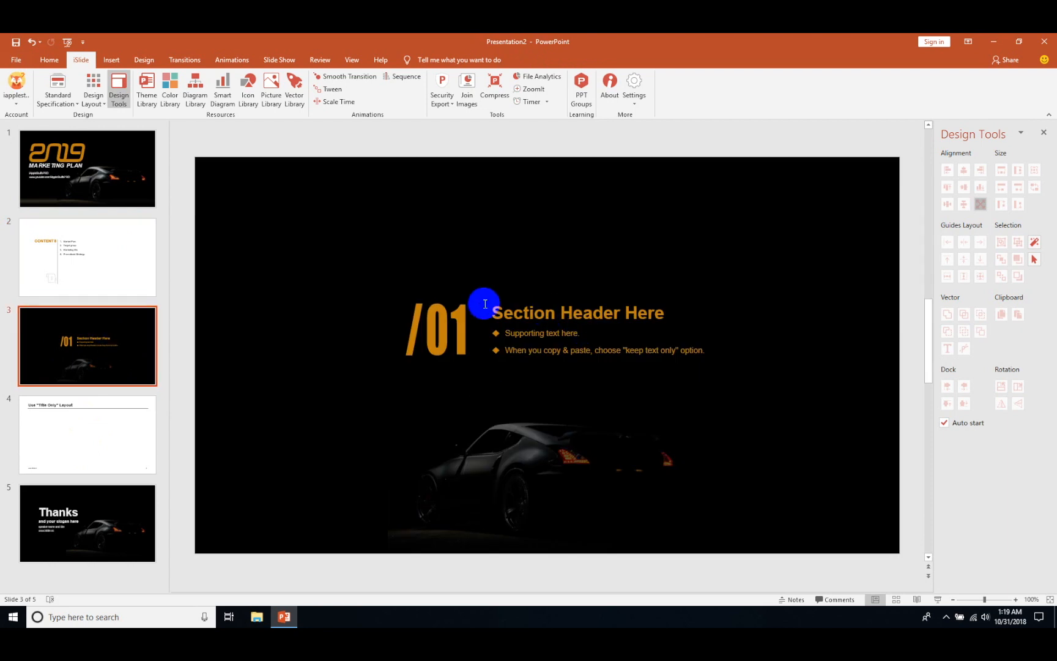
{"action": "double_click", "coordinate": [577, 312]}
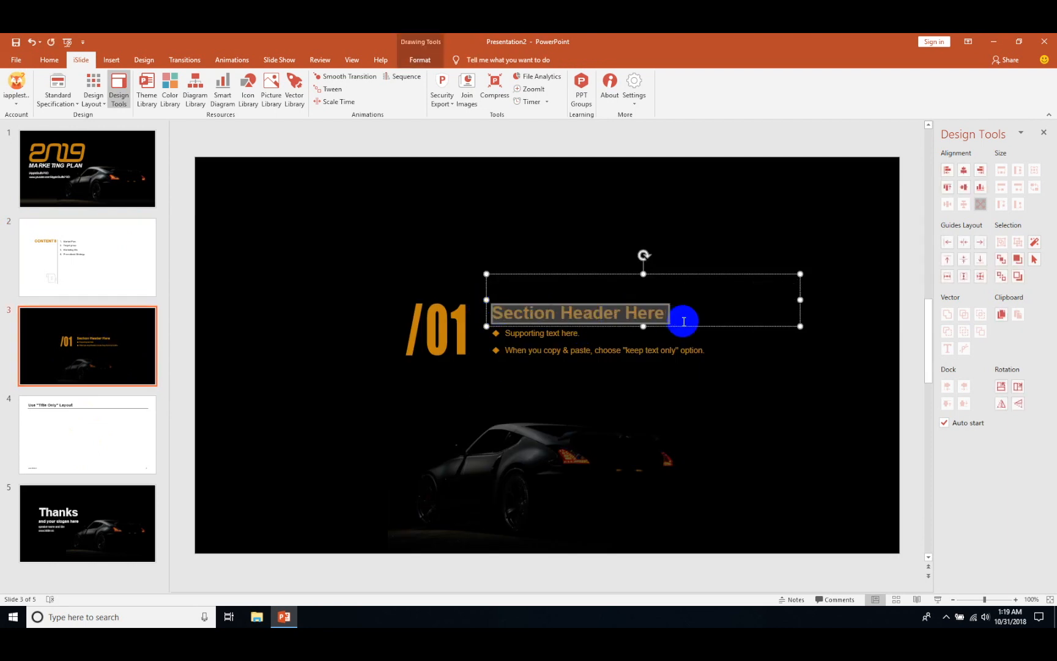
{"action": "type", "text": "Market Plan"}
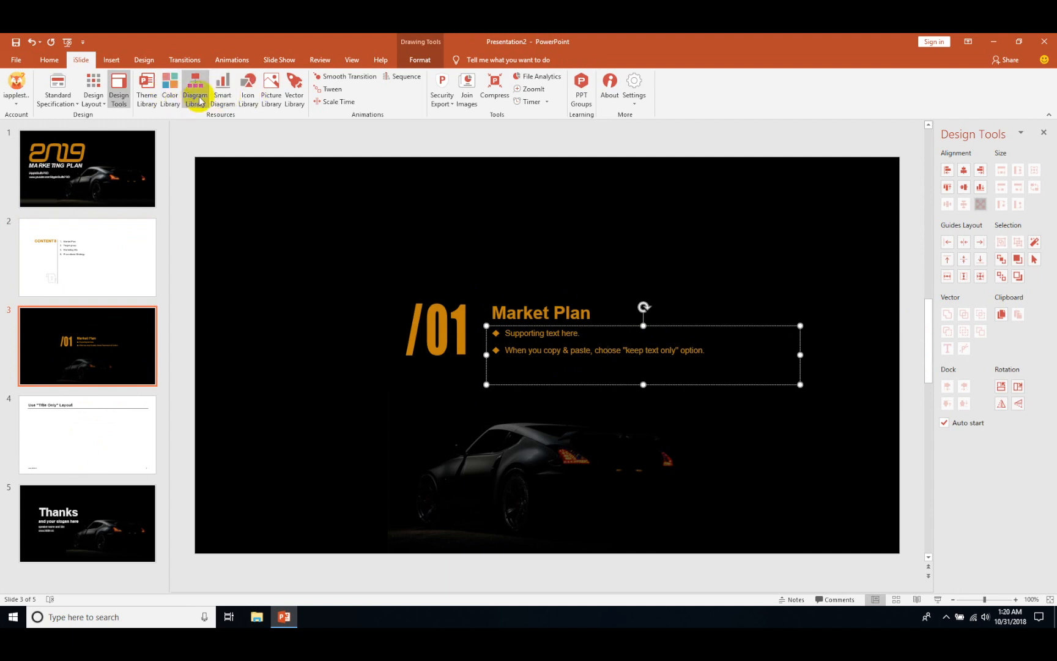
- Search iSlide's Diagram Library for 'Target' to list target-themed diagrams
{"action": "left_click", "coordinate": [194, 89]}
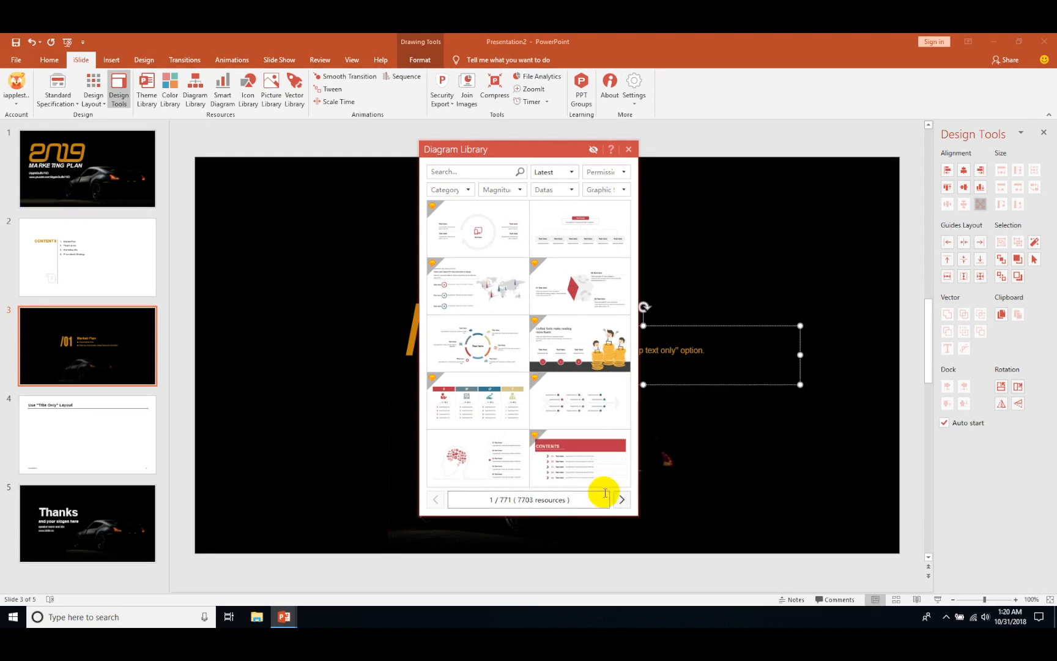
{"action": "left_click", "coordinate": [620, 499]}
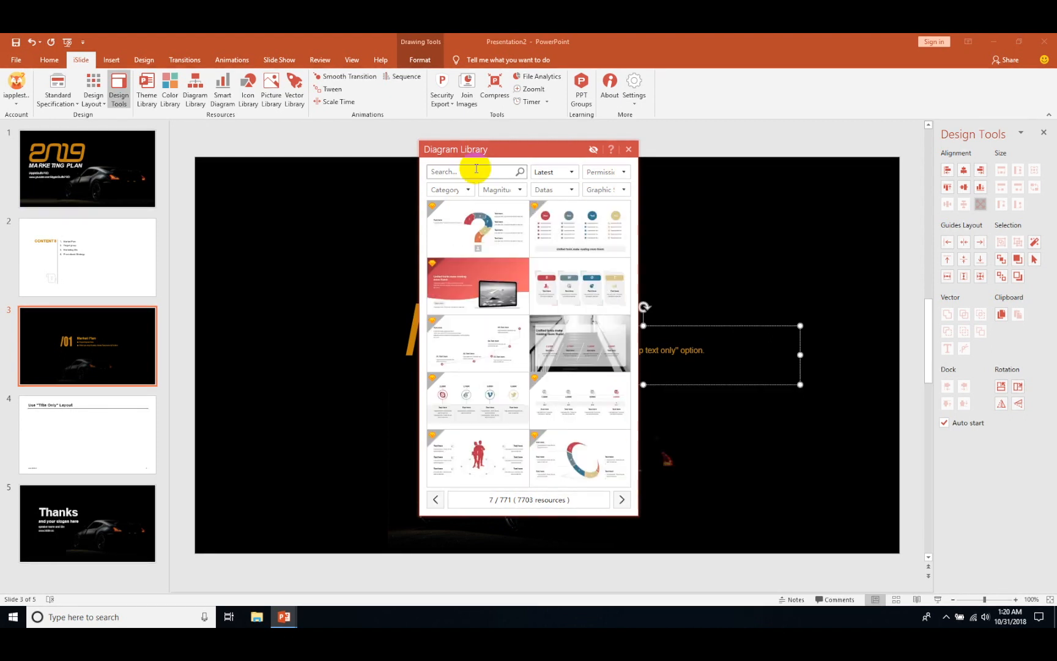
{"action": "type", "text": "Target"}
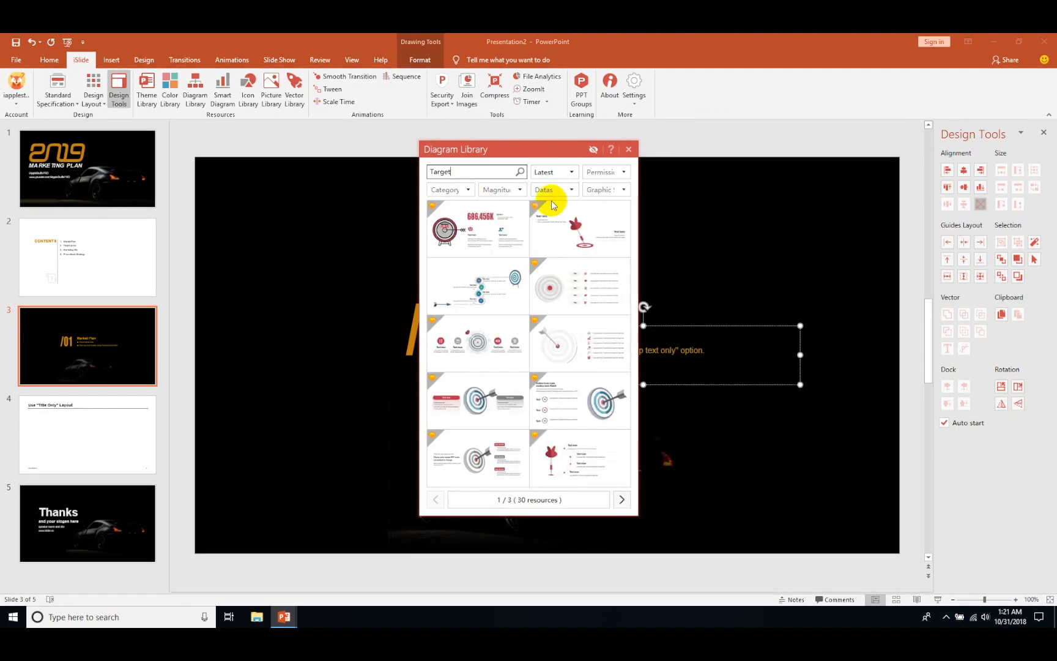
{"action": "mouse_move", "coordinate": [472, 227]}
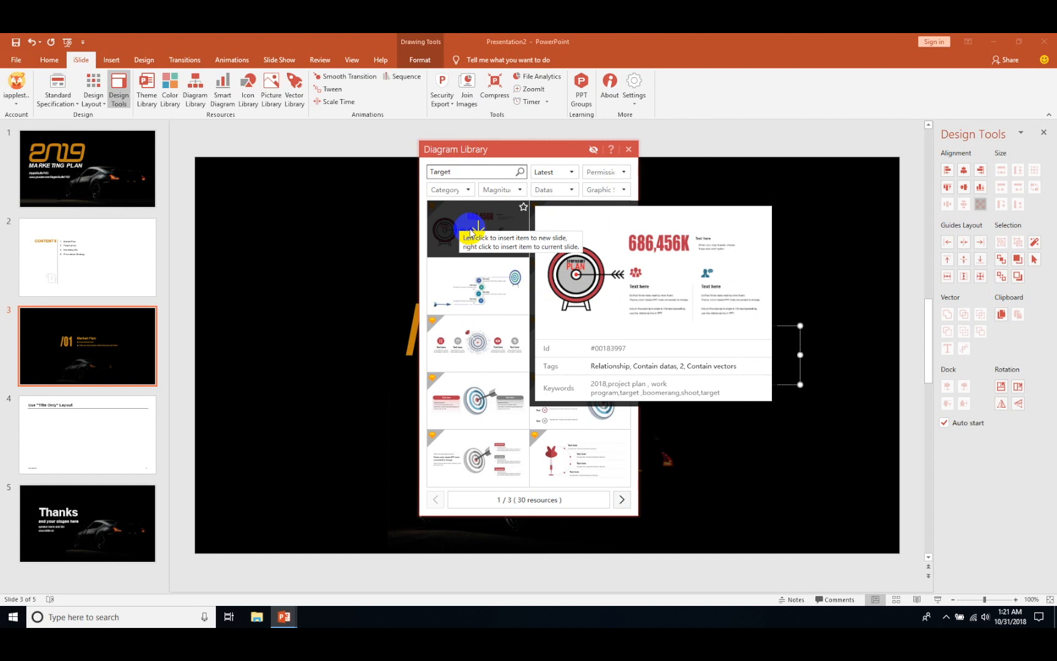
- Insert the target diagram as new slide 4 and title it Target Market
{"action": "left_click", "coordinate": [477, 227]}
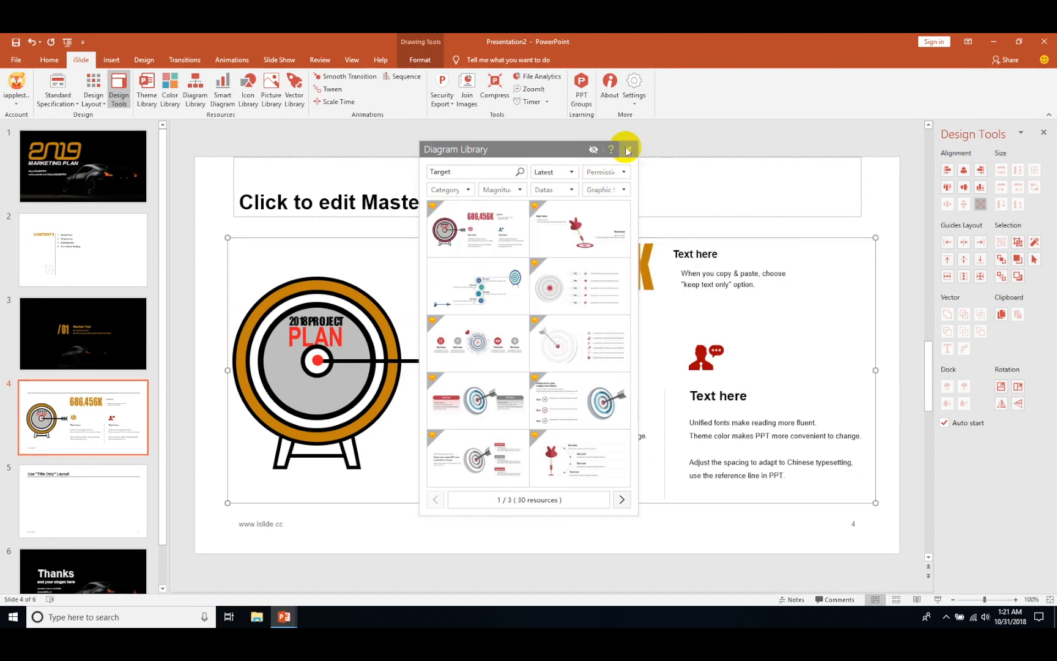
{"action": "left_click", "coordinate": [625, 149]}
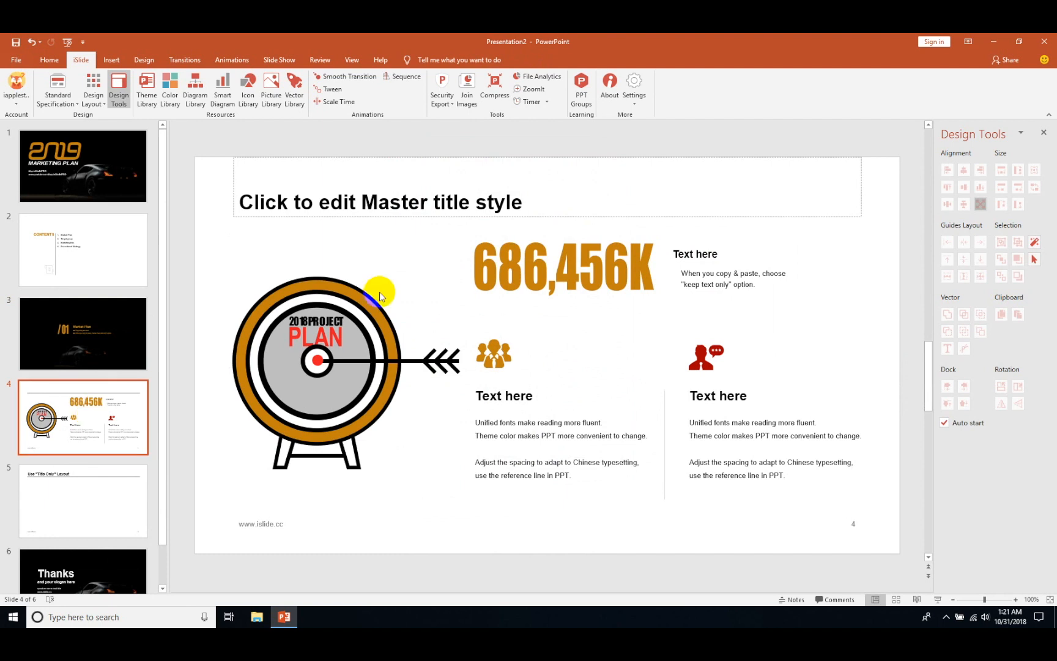
{"action": "left_click", "coordinate": [379, 202]}
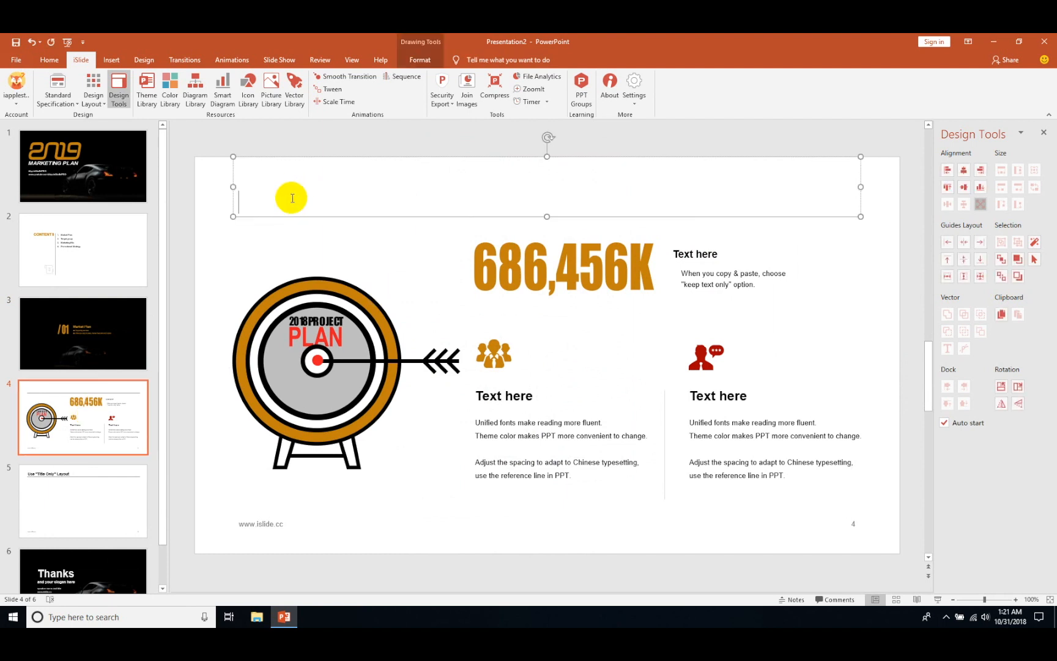
{"action": "type", "text": "Target Market"}
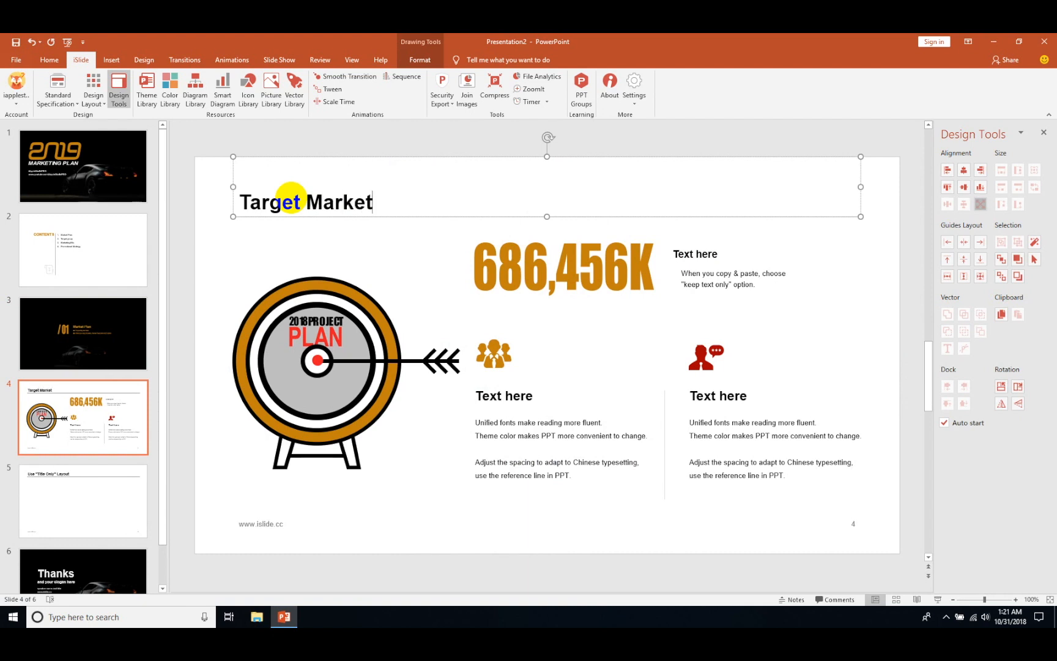
- Rename the diagram headings to Total Reach, Age Group and Income
{"action": "left_click", "coordinate": [562, 267]}
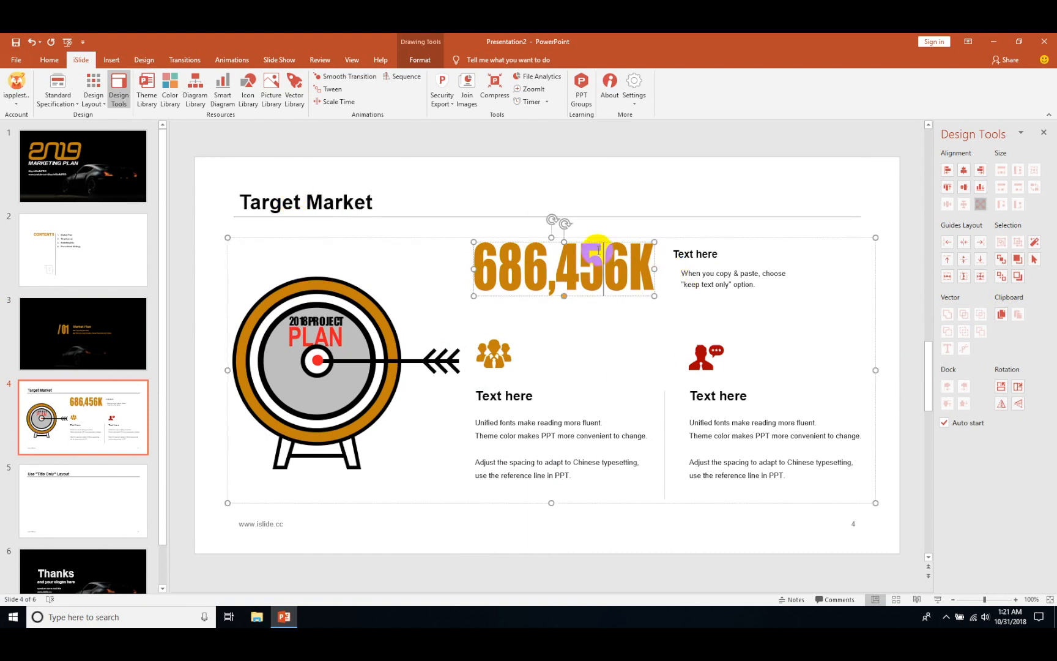
{"action": "left_click", "coordinate": [695, 254]}
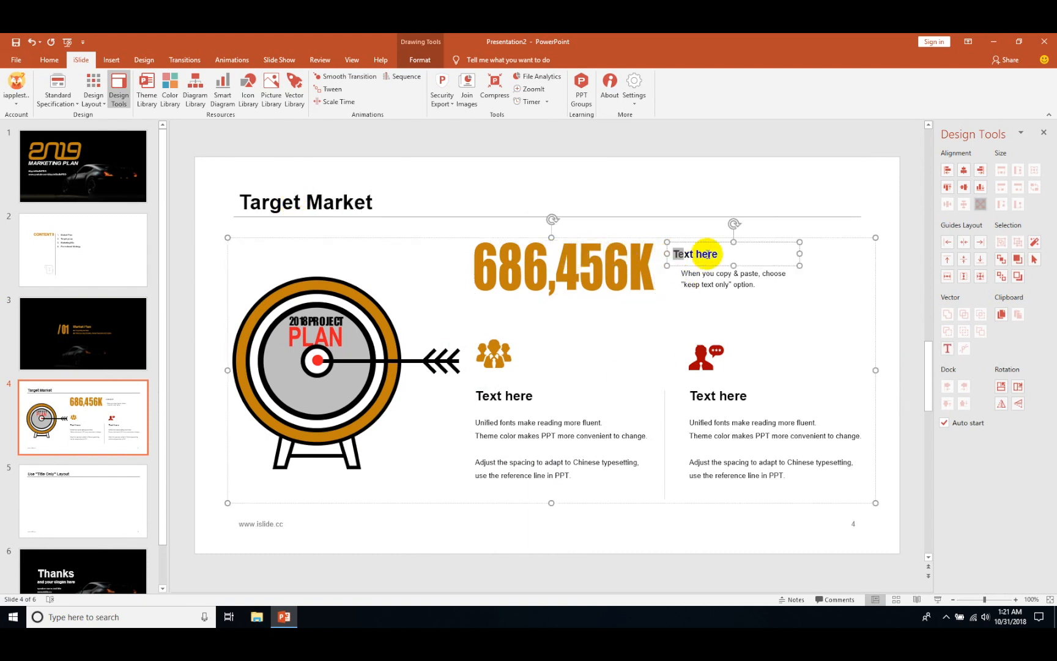
{"action": "type", "text": "Total"}
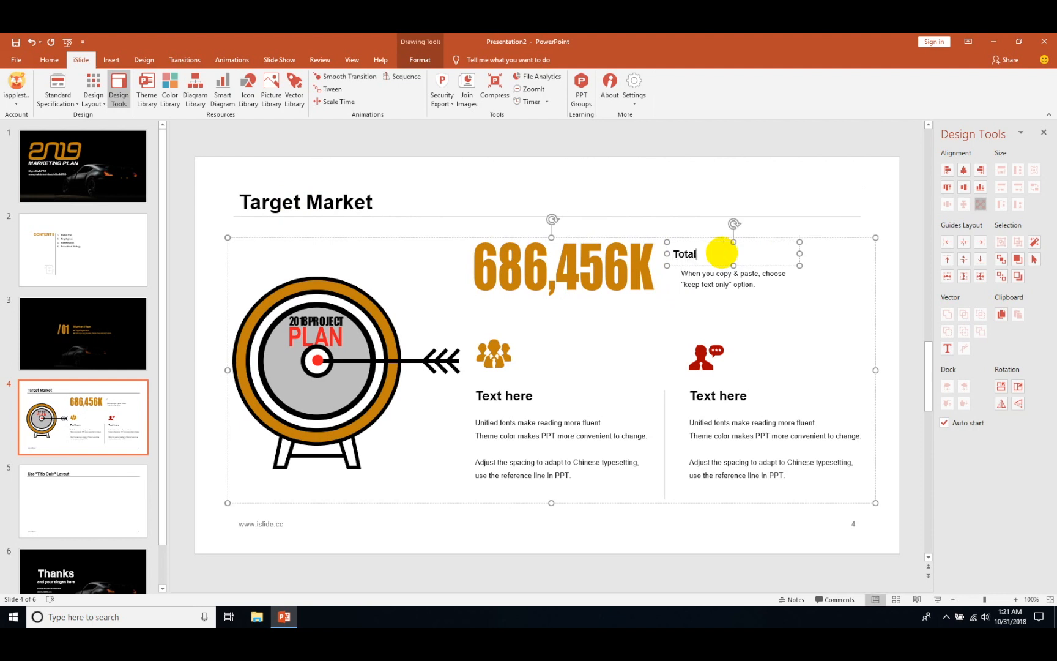
{"action": "type", "text": "Reacu"}
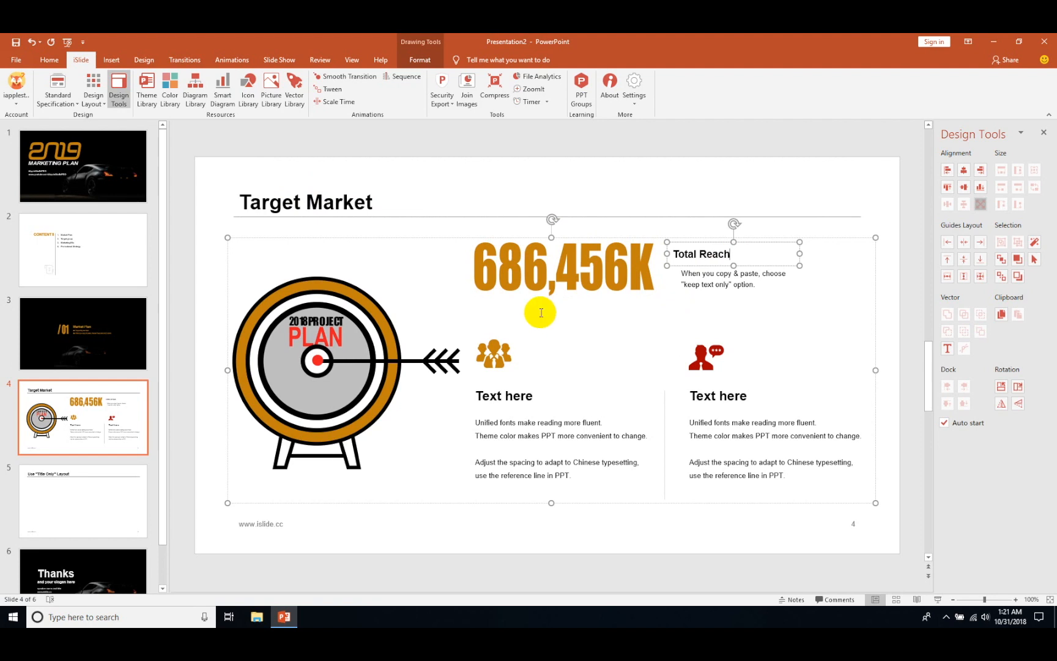
{"action": "left_click", "coordinate": [503, 396]}
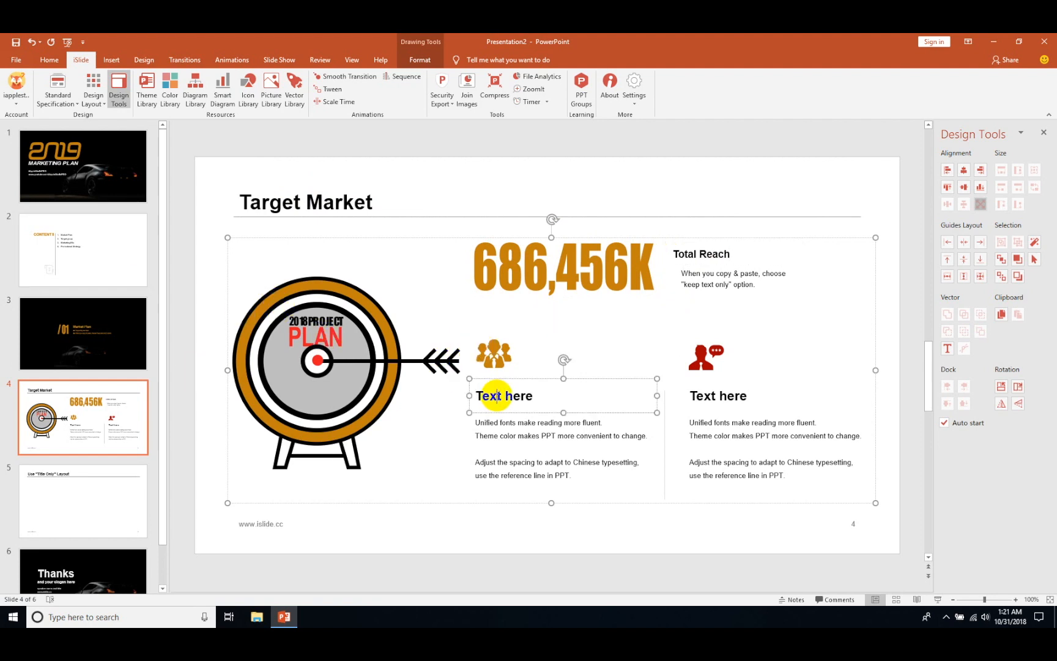
{"action": "double_click", "coordinate": [504, 395]}
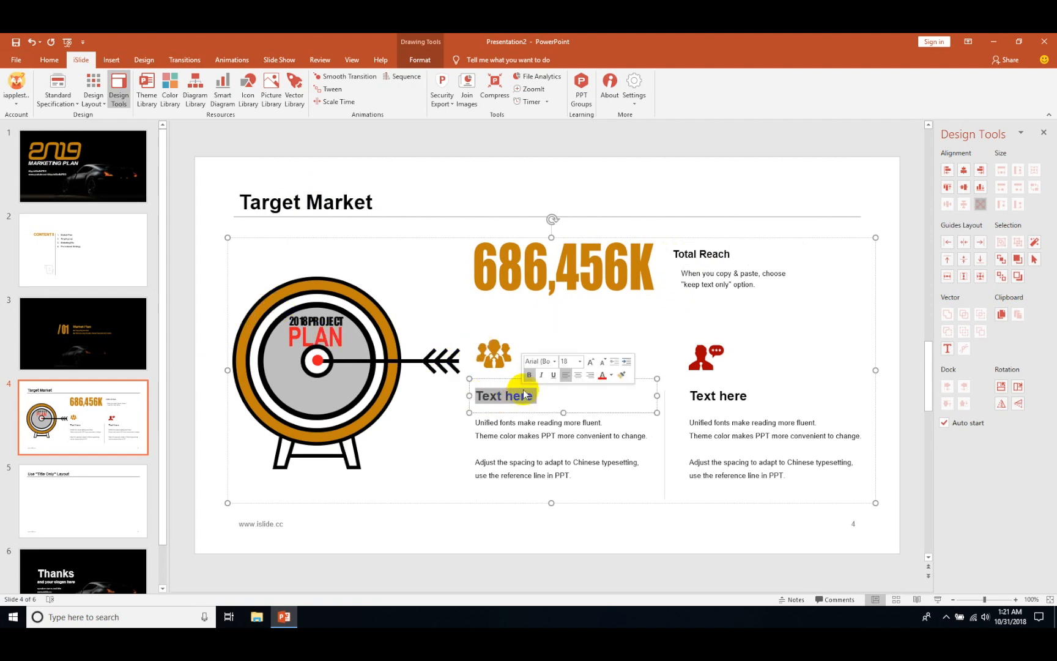
{"action": "type", "text": "Age Group"}
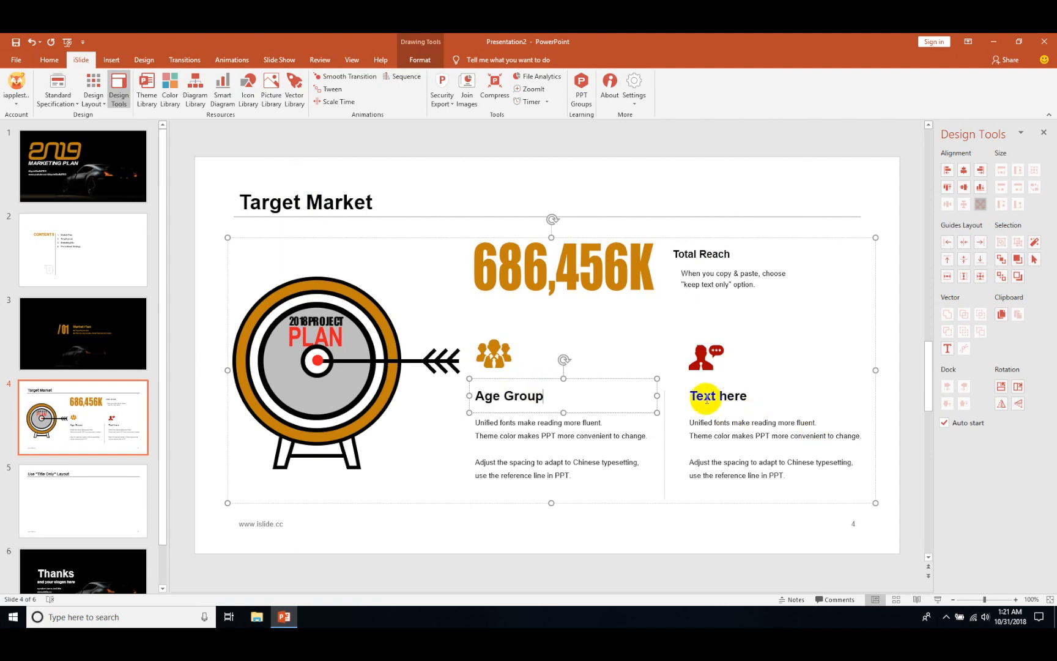
{"action": "double_click", "coordinate": [718, 395]}
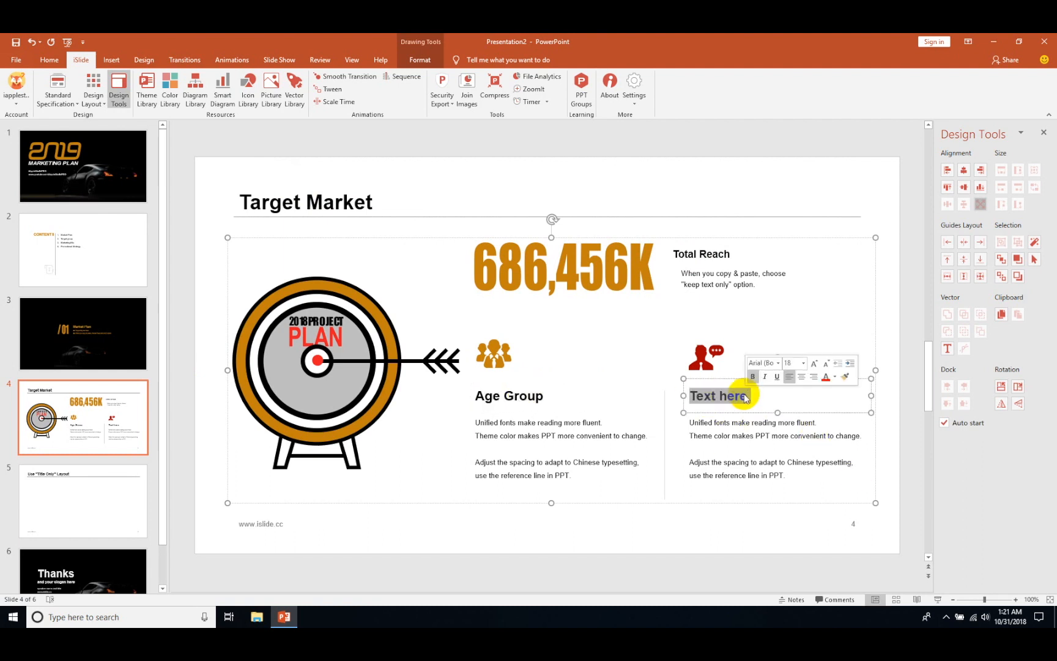
{"action": "type", "text": "Income"}
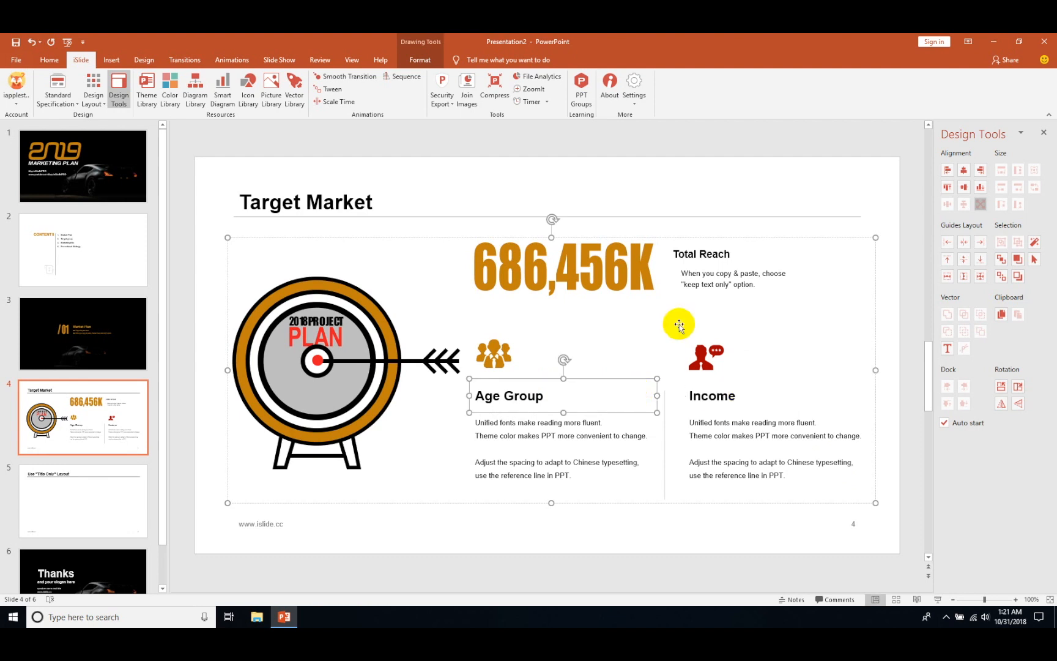
{"action": "mouse_move", "coordinate": [221, 88]}
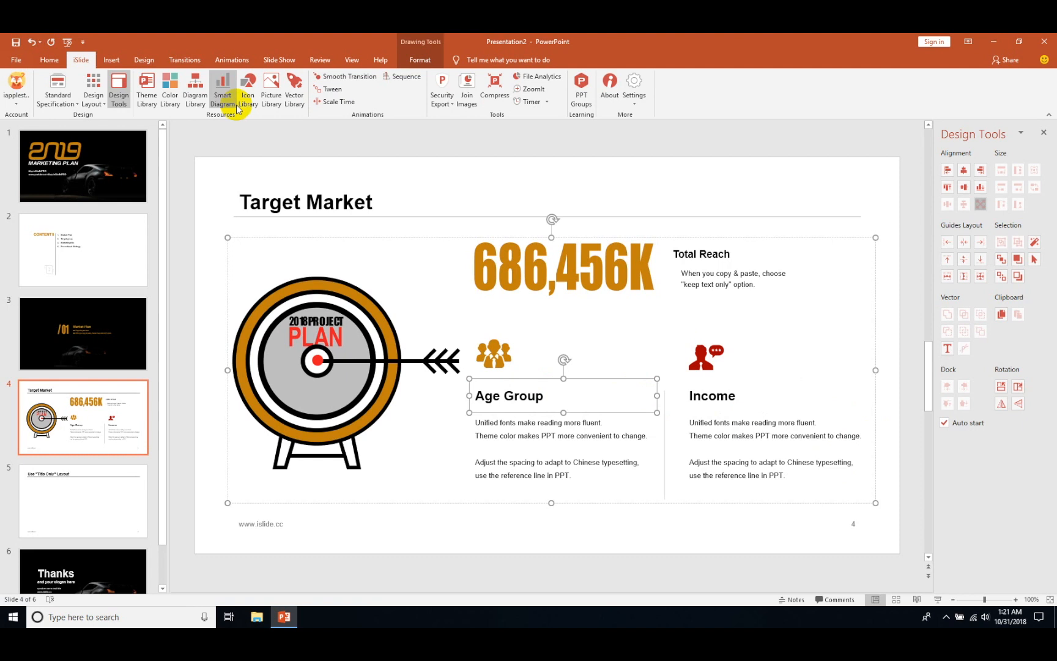
- From iSlide Smart Diagram page 3/188, insert the blue 49% doughnut diagram as new slide 5
{"action": "left_click", "coordinate": [221, 89]}
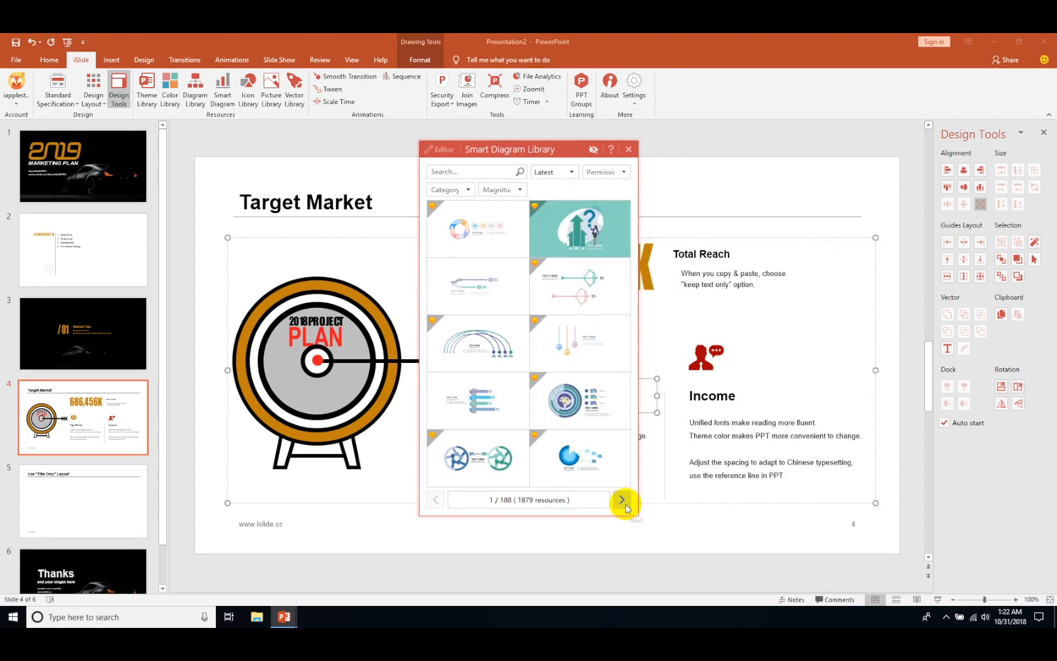
{"action": "left_click", "coordinate": [619, 499]}
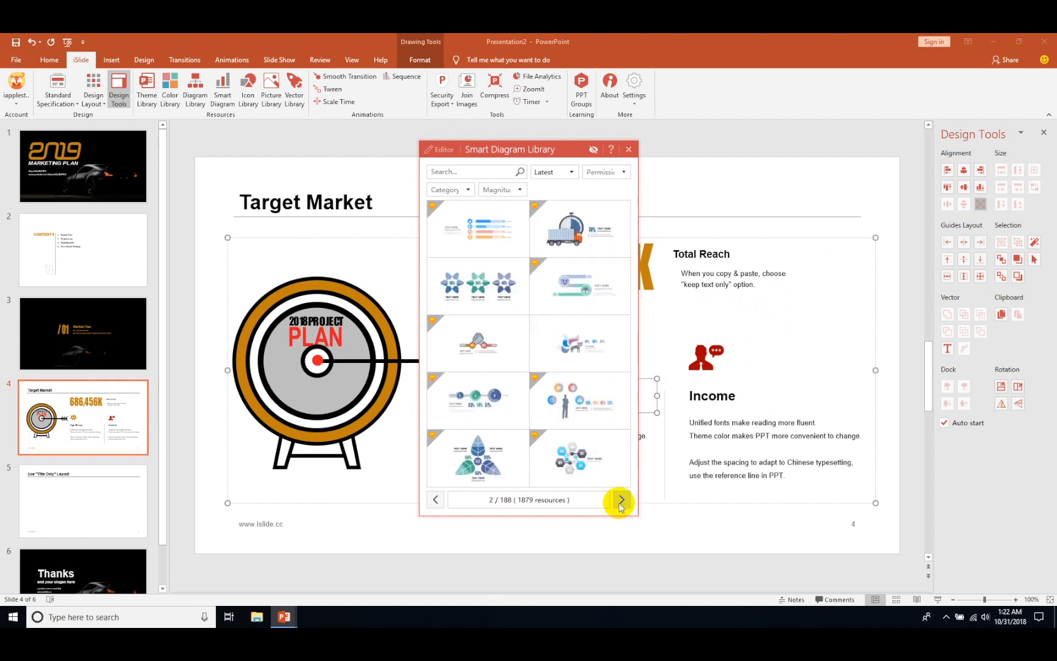
{"action": "left_click", "coordinate": [619, 499]}
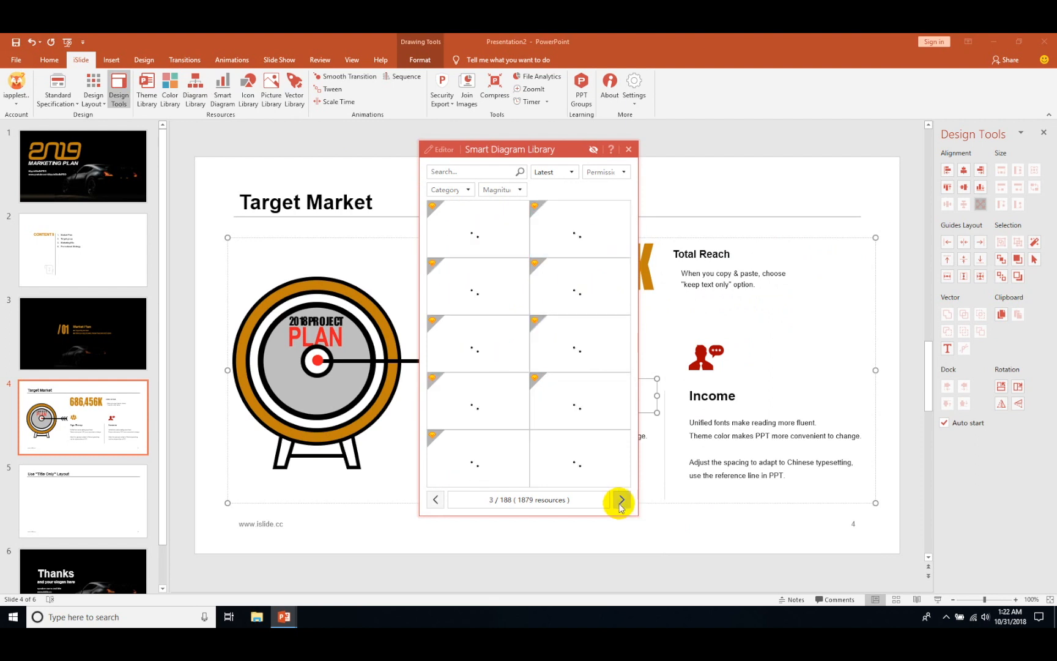
{"action": "left_click", "coordinate": [619, 499]}
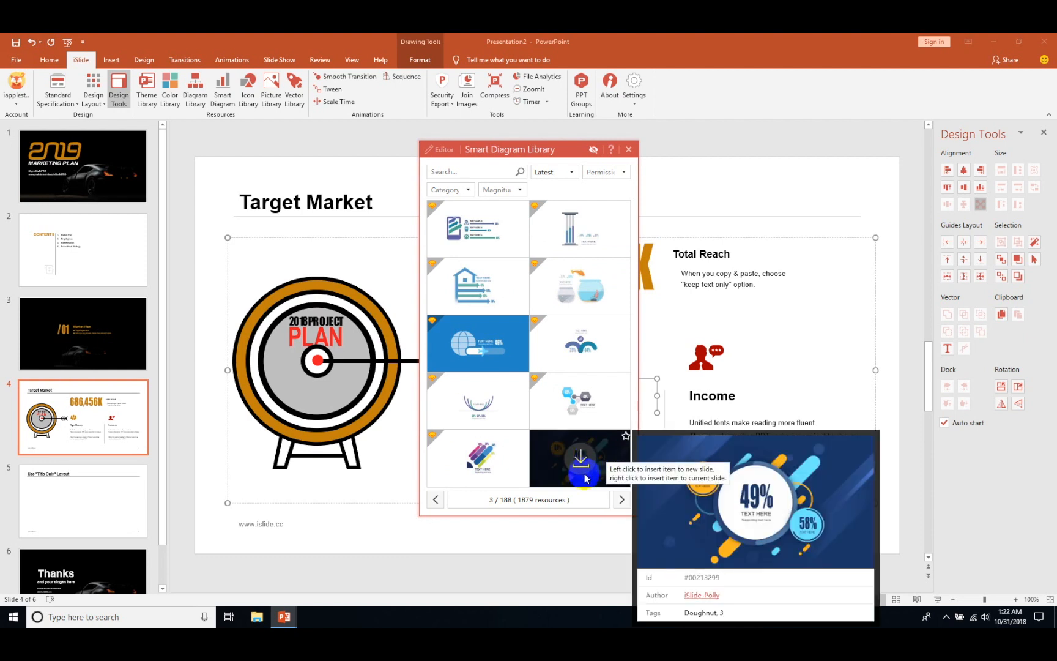
{"action": "left_click", "coordinate": [580, 459]}
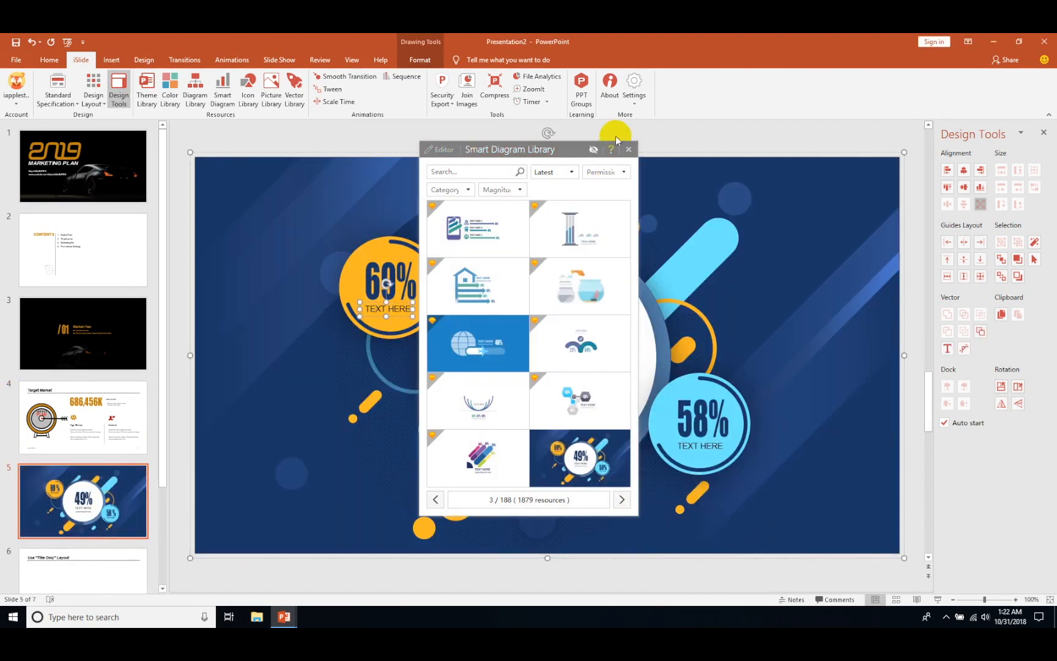
- Close the diagram library and relabel the 60% segment as Product A
{"action": "left_click", "coordinate": [628, 149]}
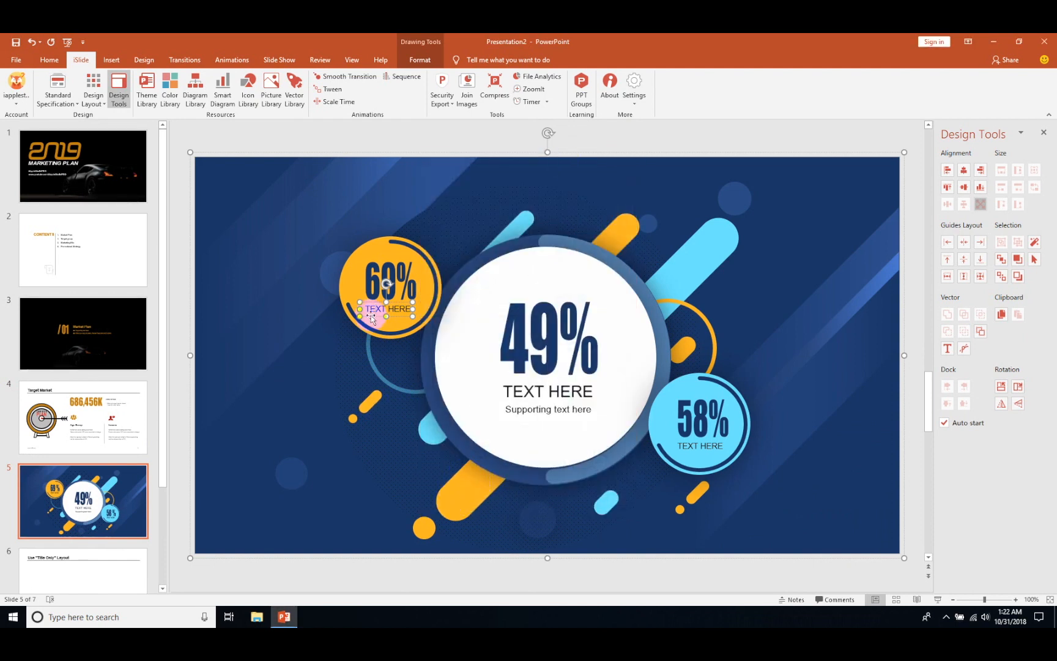
{"action": "double_click", "coordinate": [388, 309]}
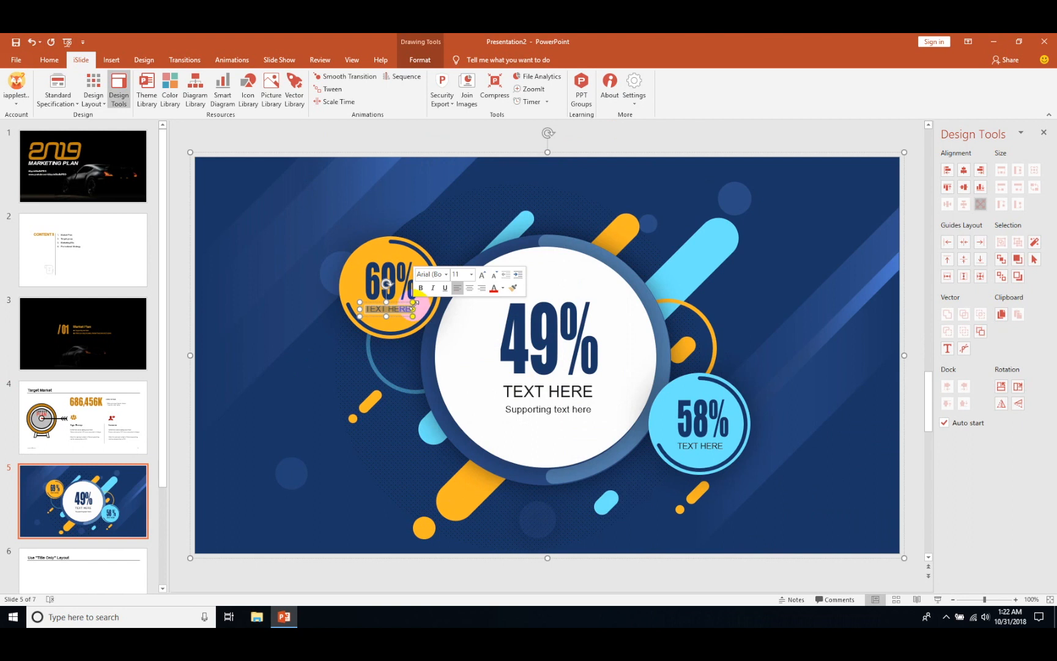
{"action": "left_click", "coordinate": [526, 426]}
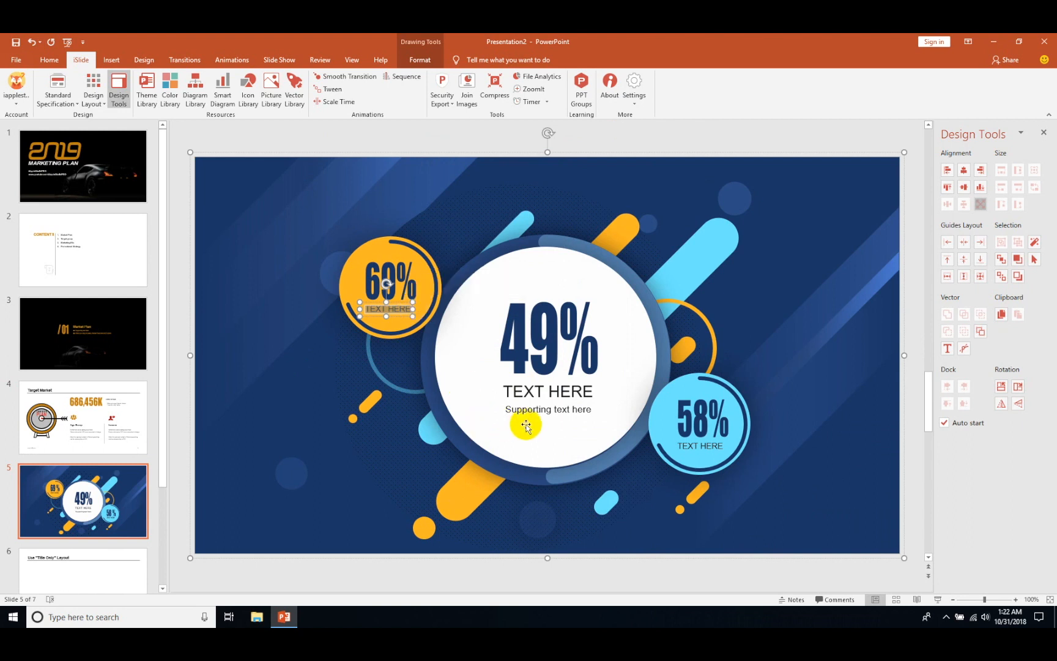
{"action": "type", "text": "Product A"}
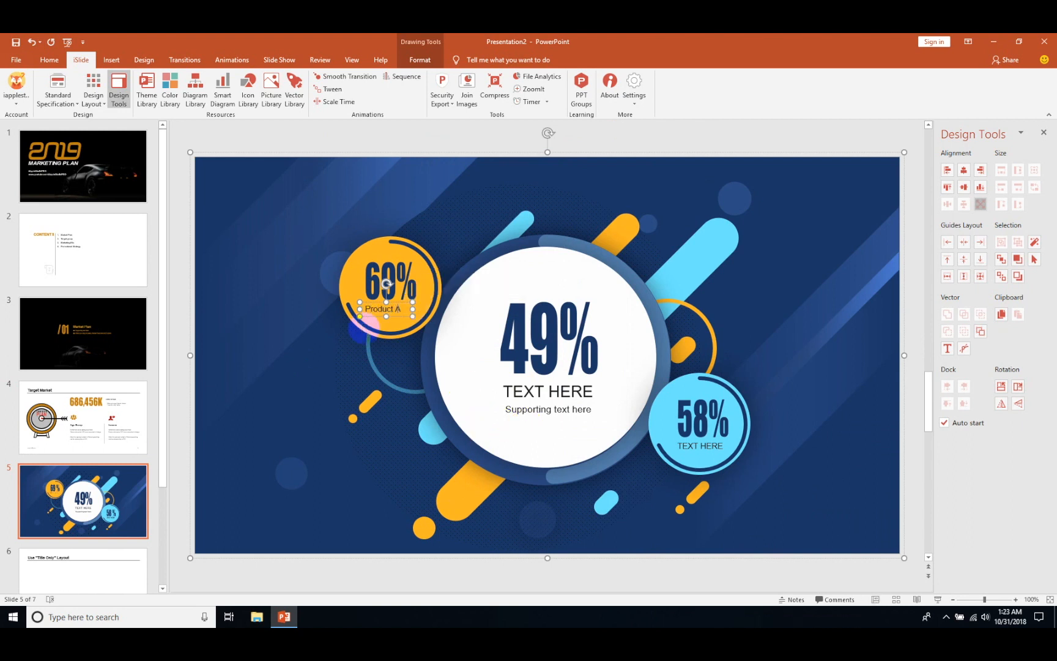
- Relabel the centre as Product X and select the 58% label for Product Y
{"action": "left_click", "coordinate": [547, 392]}
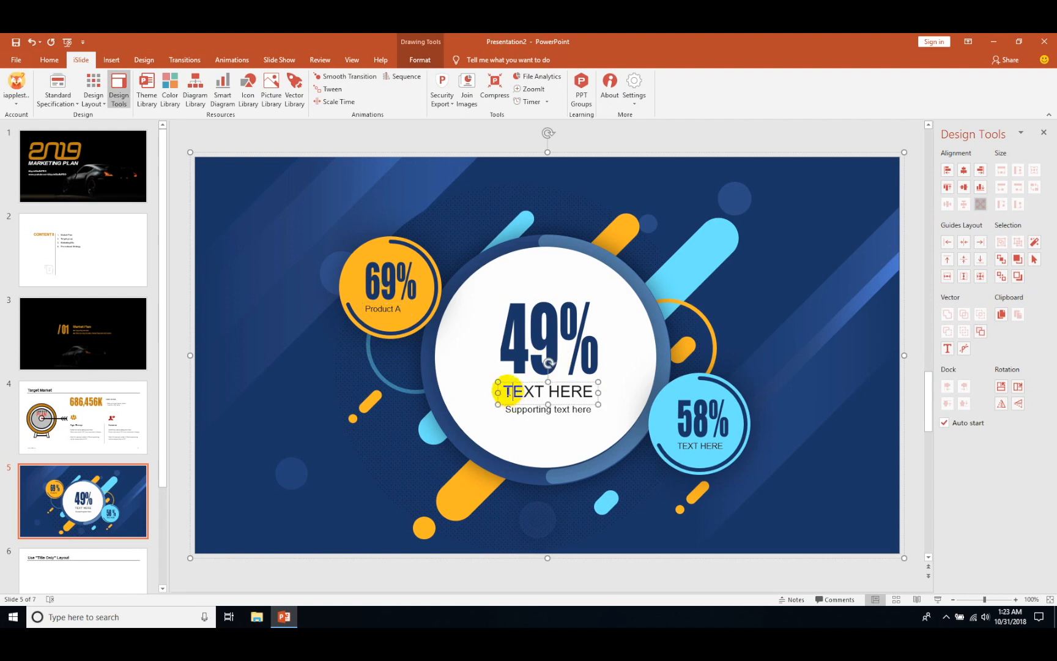
{"action": "double_click", "coordinate": [547, 391]}
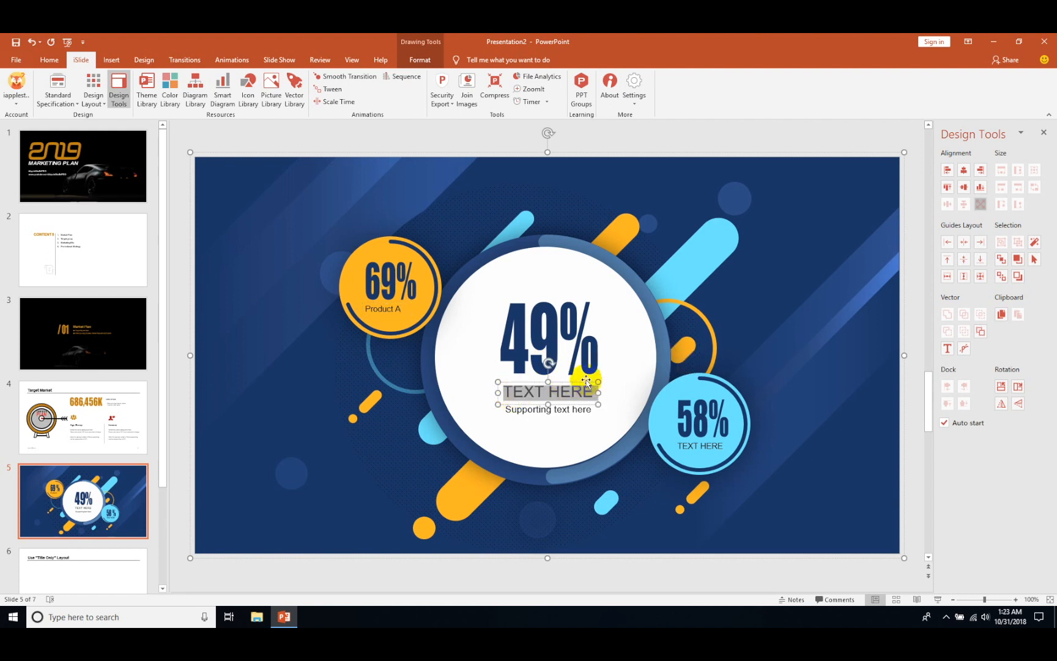
{"action": "type", "text": "Product X"}
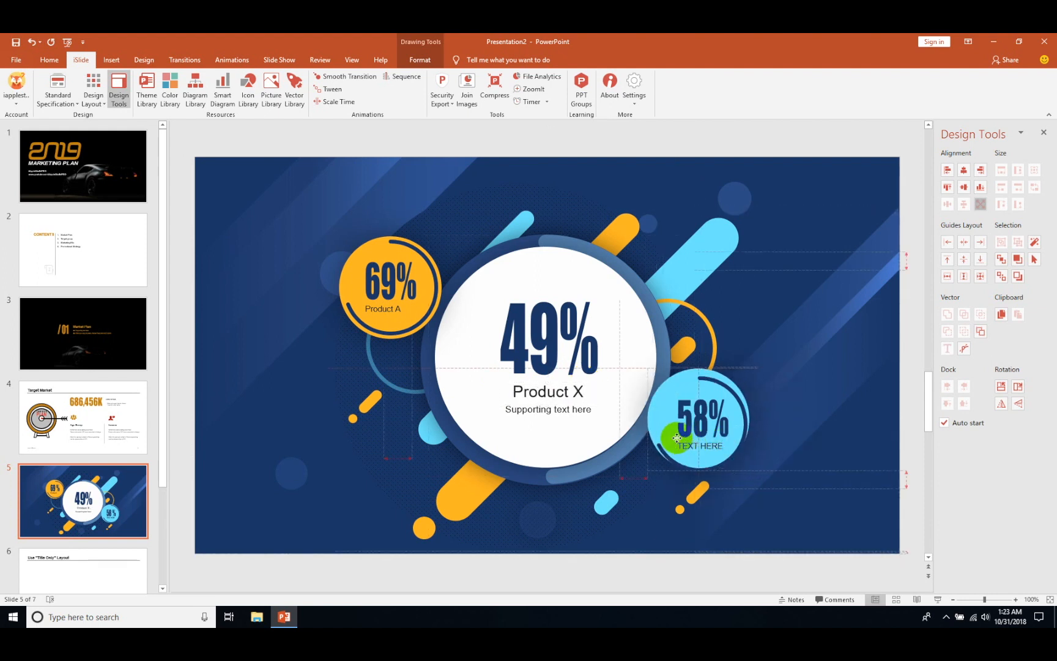
{"action": "double_click", "coordinate": [700, 446]}
{"action": "type", "text": "Product Y"}
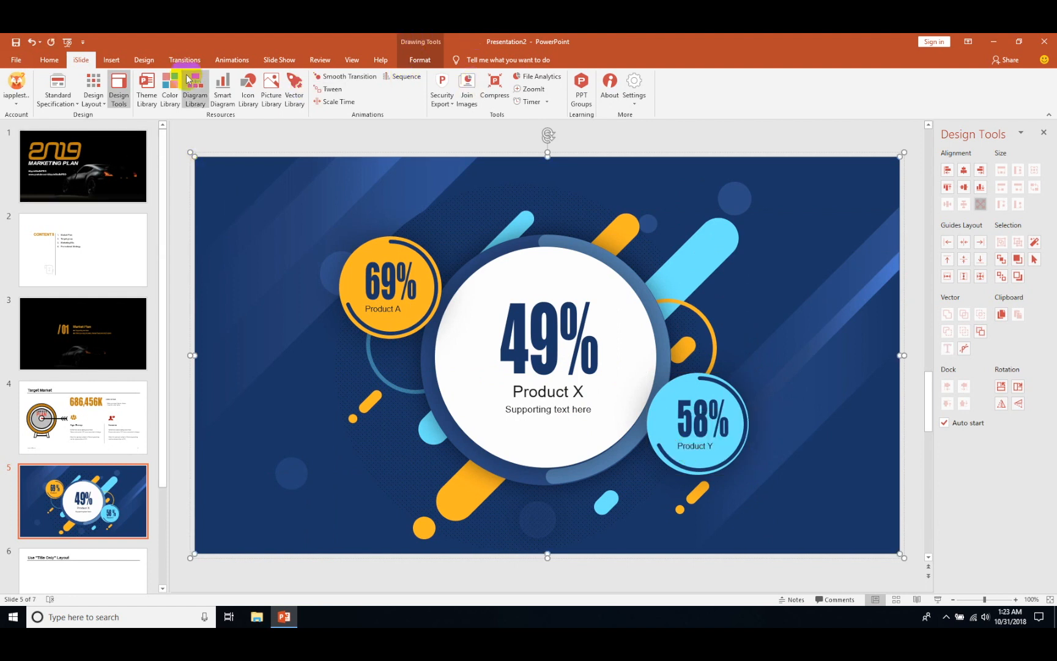
- Add a Market Share text box at top left and colour its text orange
{"action": "left_click", "coordinate": [111, 60]}
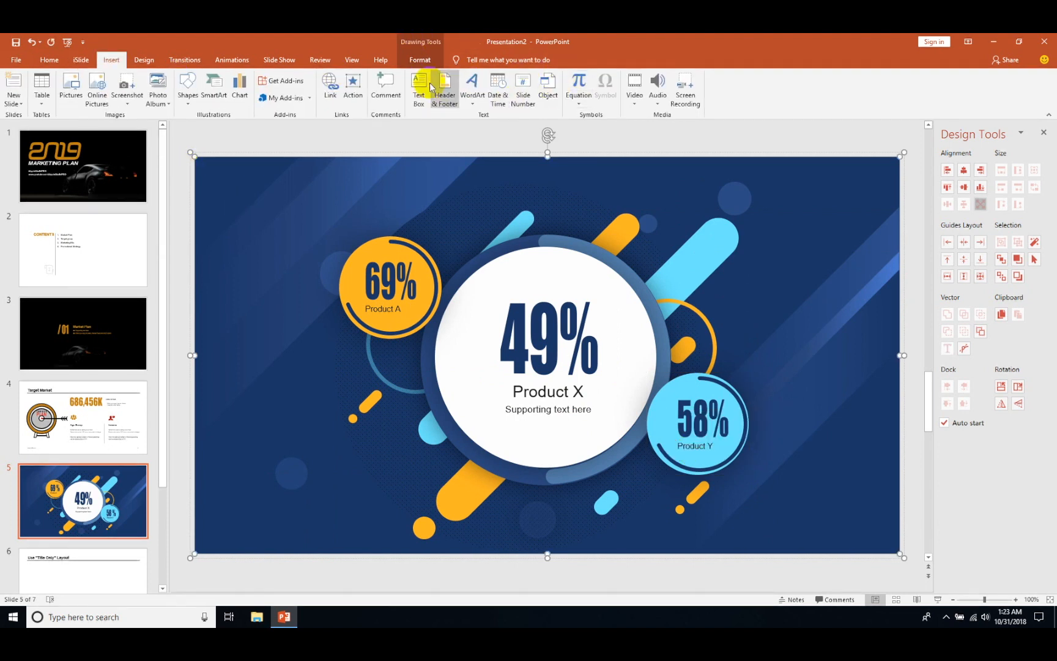
{"action": "left_click", "coordinate": [418, 88]}
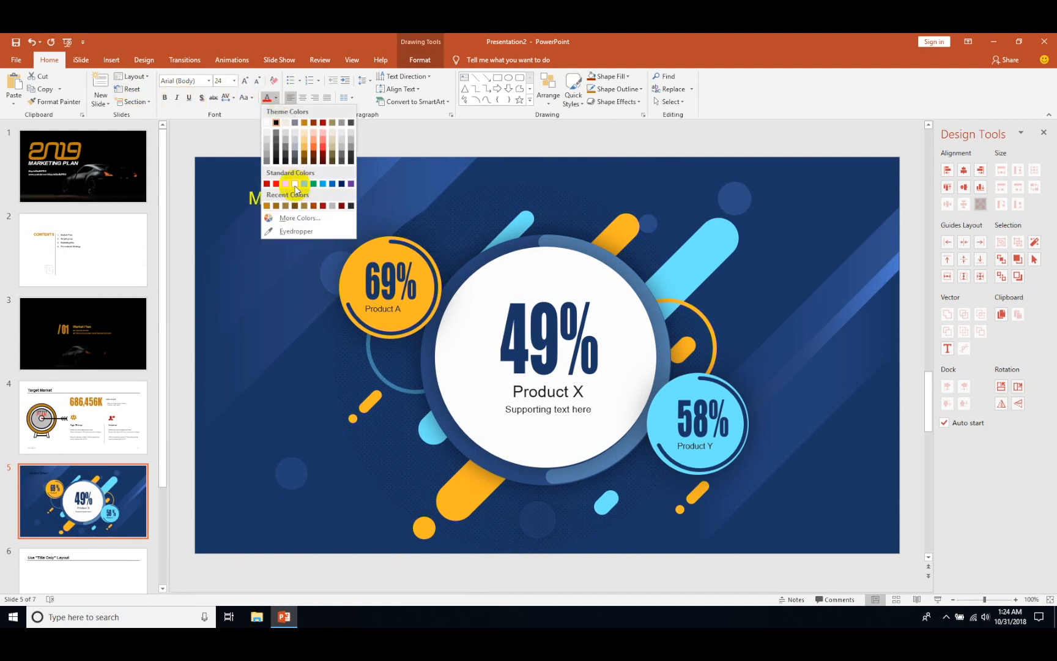
{"action": "left_click", "coordinate": [295, 183]}
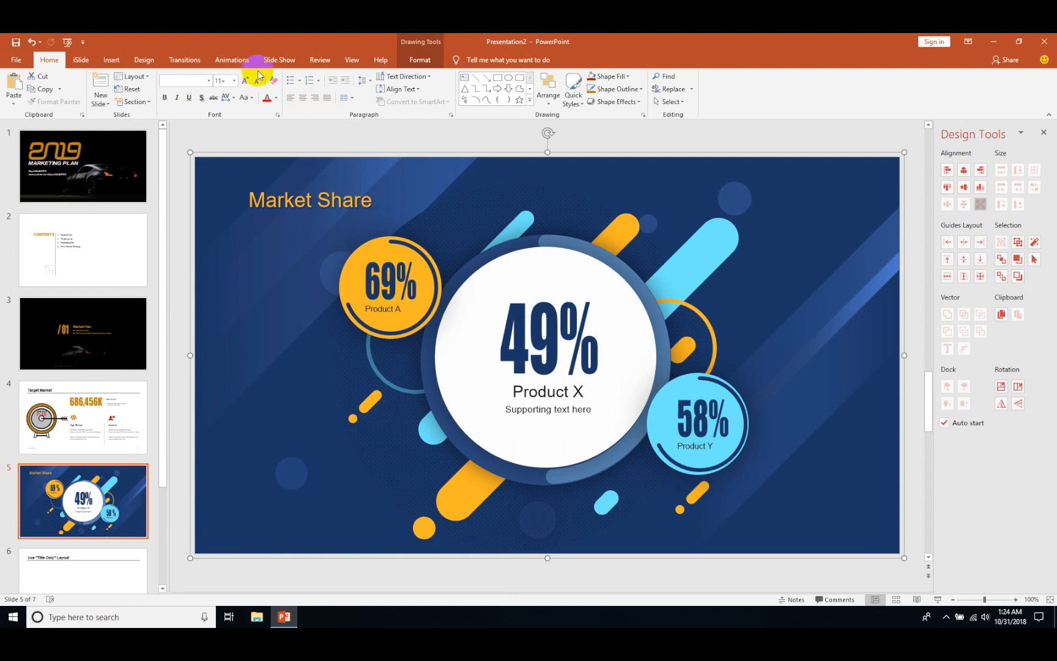
- Search iSlide's Picture Library for cars, insert the orange sports car photo, close the library
{"action": "left_click", "coordinate": [80, 60]}
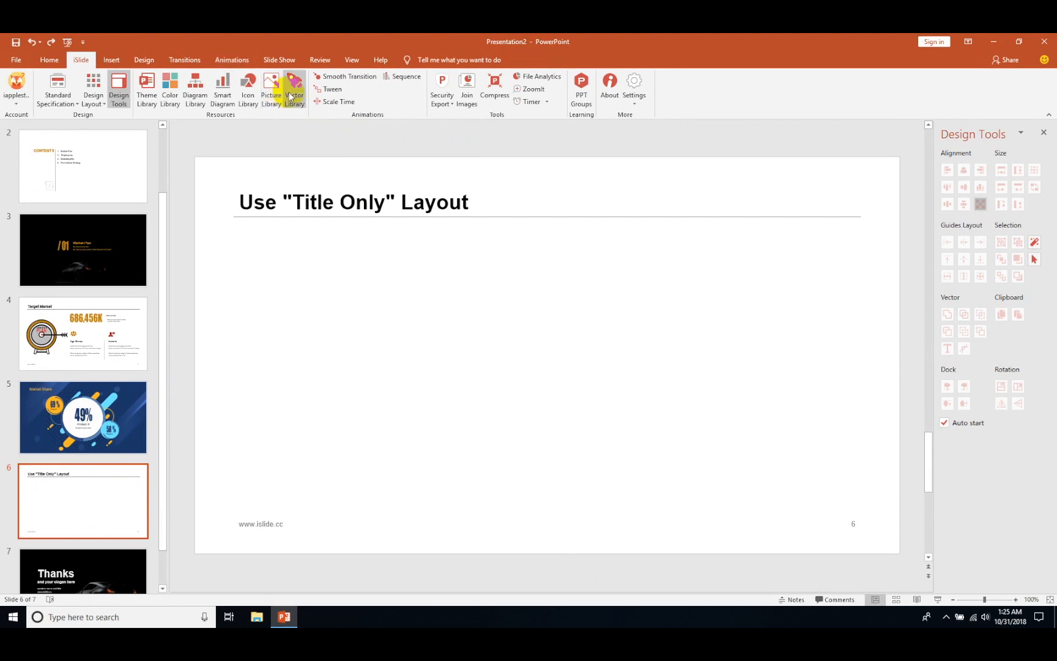
{"action": "left_click", "coordinate": [272, 89]}
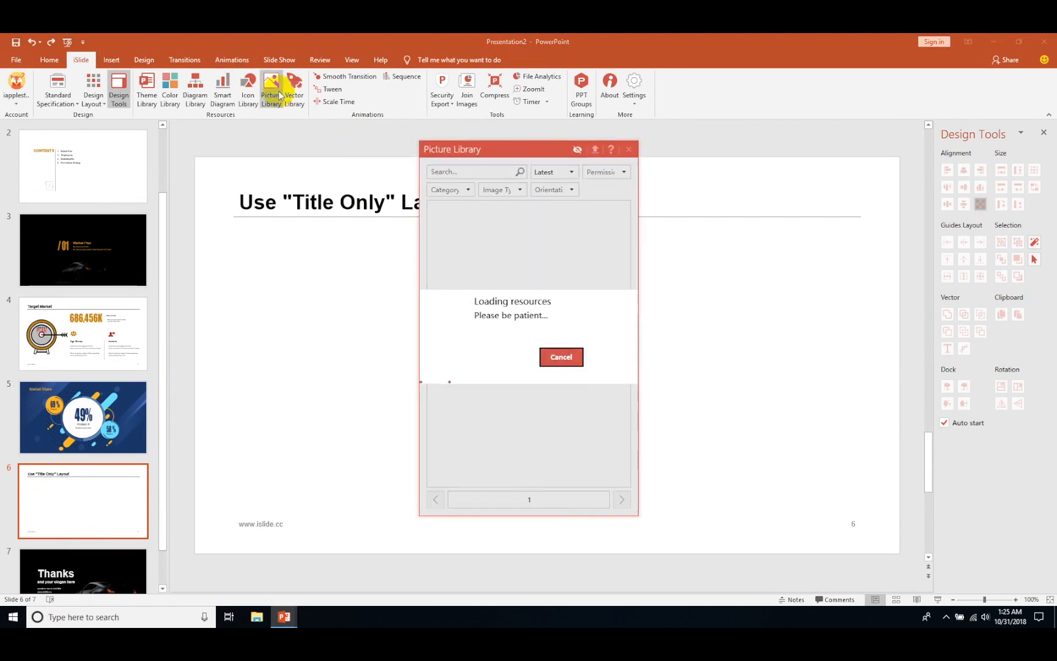
{"action": "type", "text": "cars"}
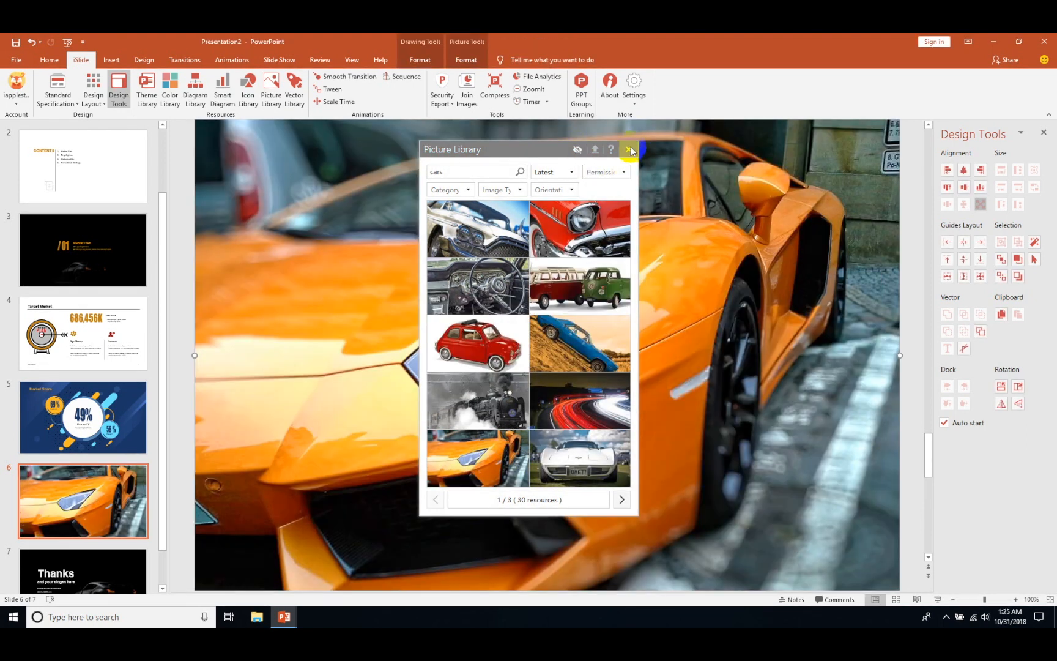
{"action": "left_click", "coordinate": [632, 149]}
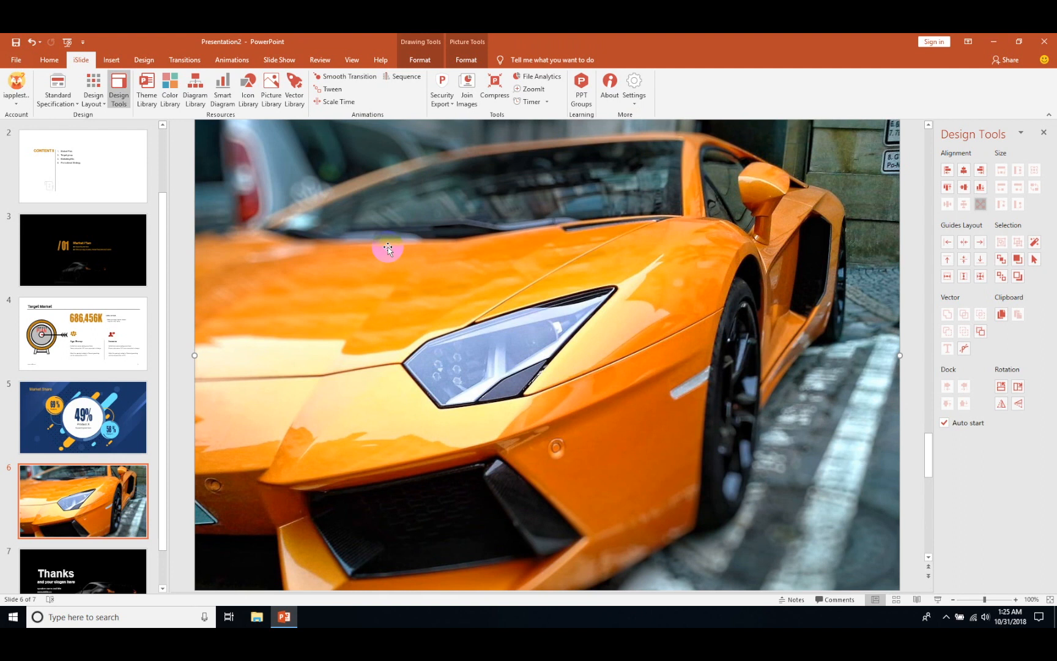
{"action": "mouse_move", "coordinate": [283, 44]}
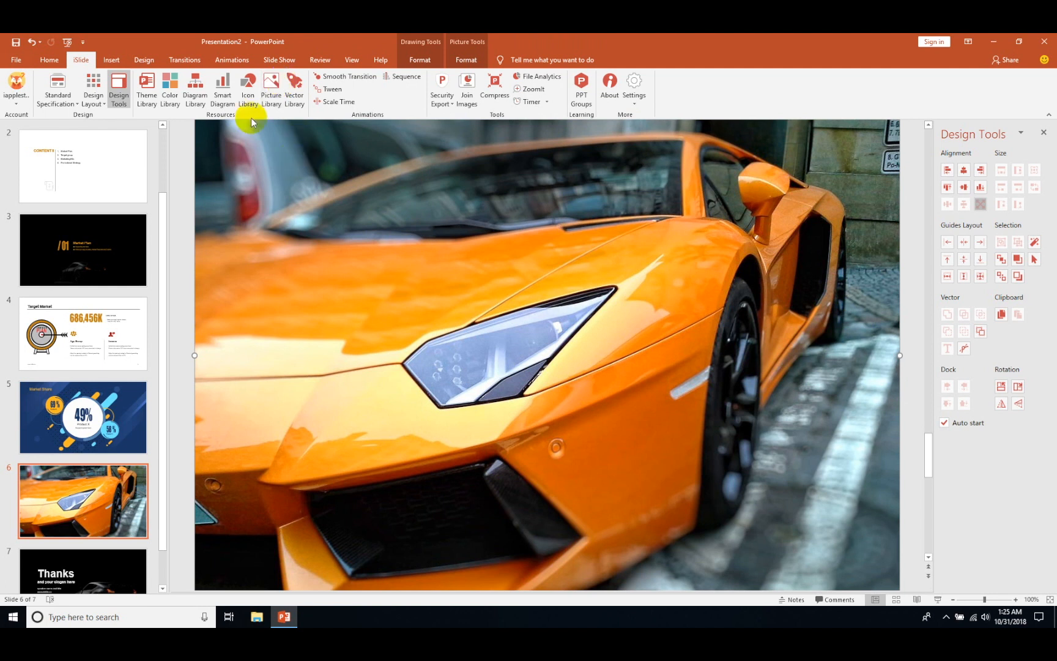
- Browse iSlide's Smart Diagram pages to the 60%/73% progress-bar diagram and insert it
{"action": "left_click", "coordinate": [223, 89]}
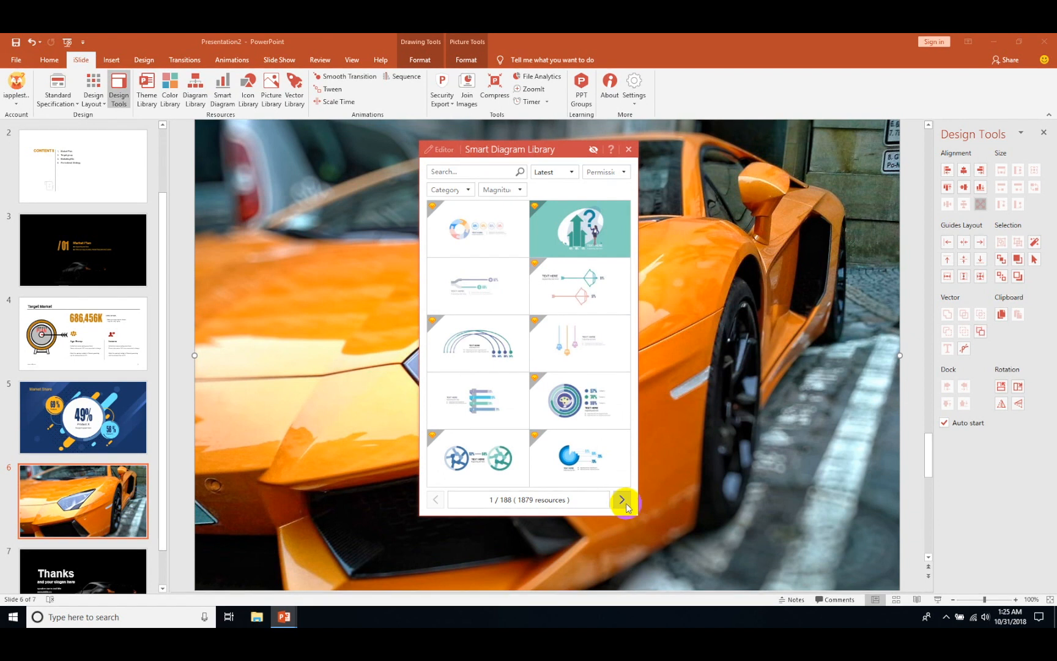
{"action": "left_click", "coordinate": [621, 499]}
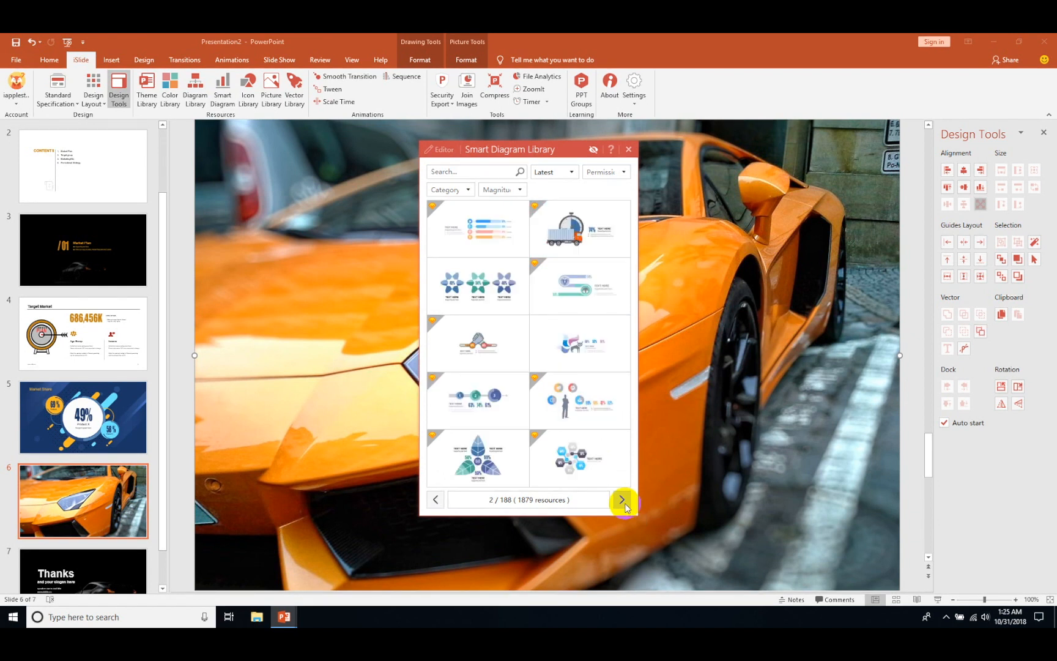
{"action": "left_click", "coordinate": [621, 500]}
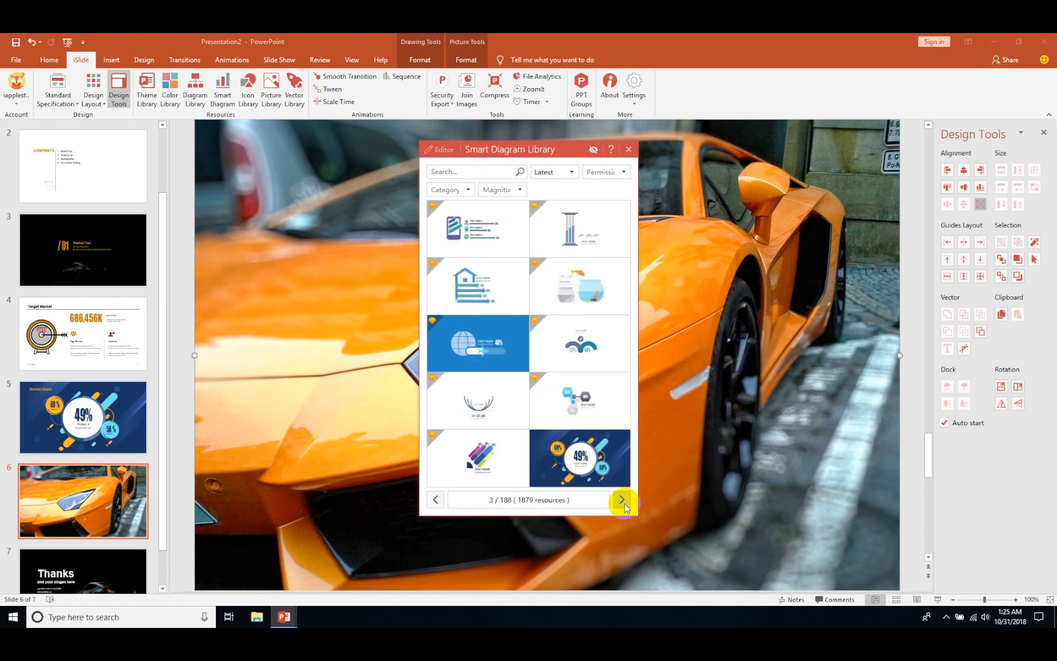
{"action": "left_click", "coordinate": [620, 500]}
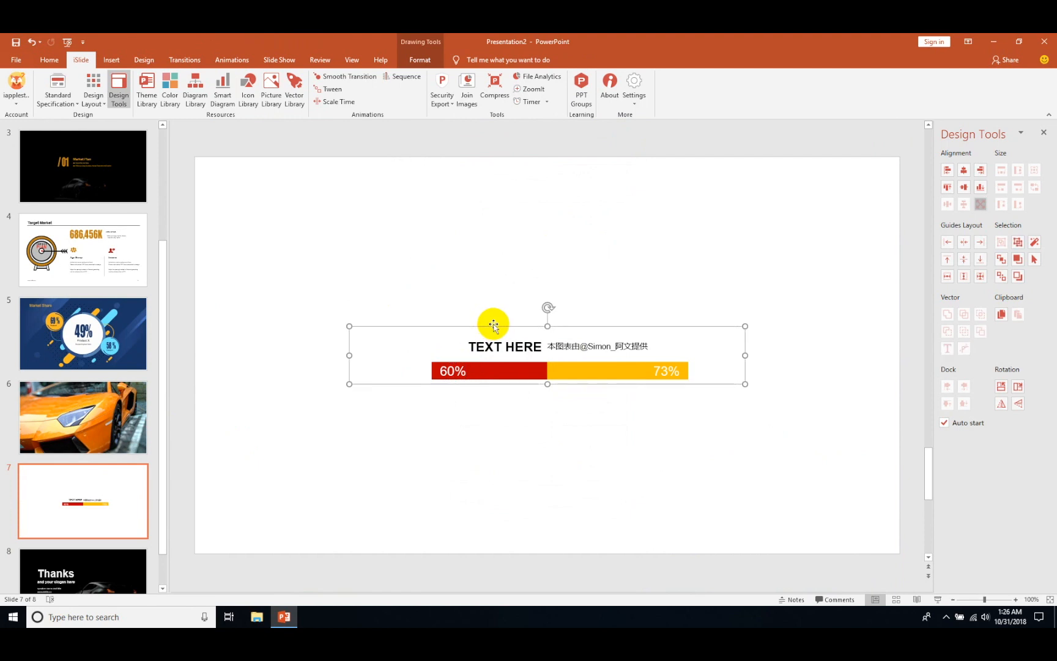
- Move the 60%/73% progress-bar group across the car photo to the slide's upper left
{"action": "left_click", "coordinate": [82, 417]}
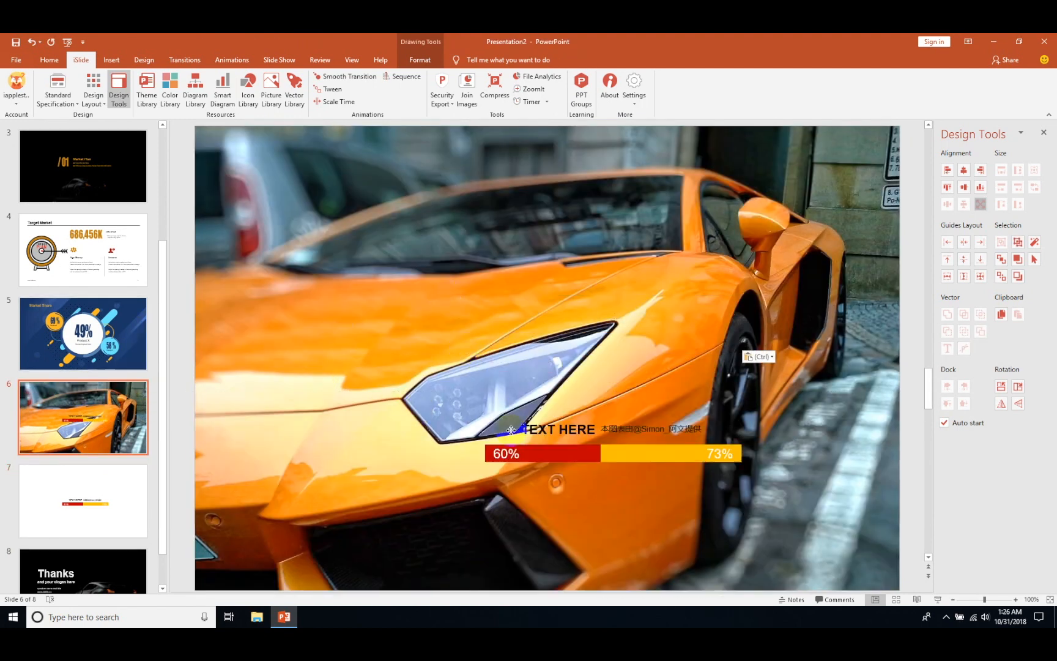
{"action": "left_click_drag", "start_coordinate": [513, 430], "coordinate": [633, 524]}
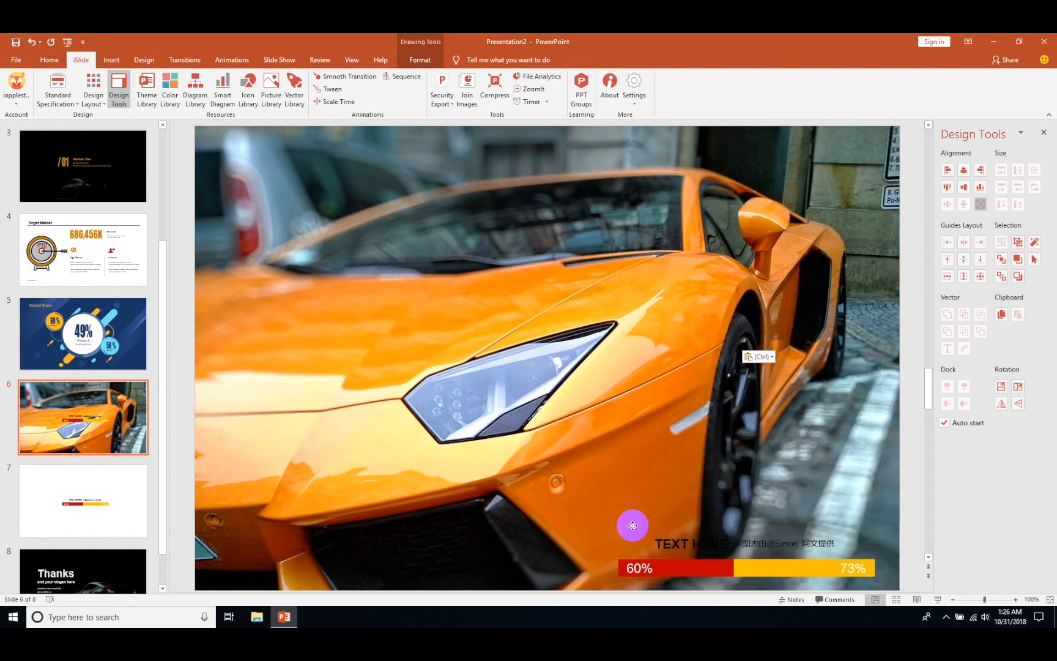
{"action": "left_click_drag", "start_coordinate": [632, 525], "coordinate": [245, 291]}
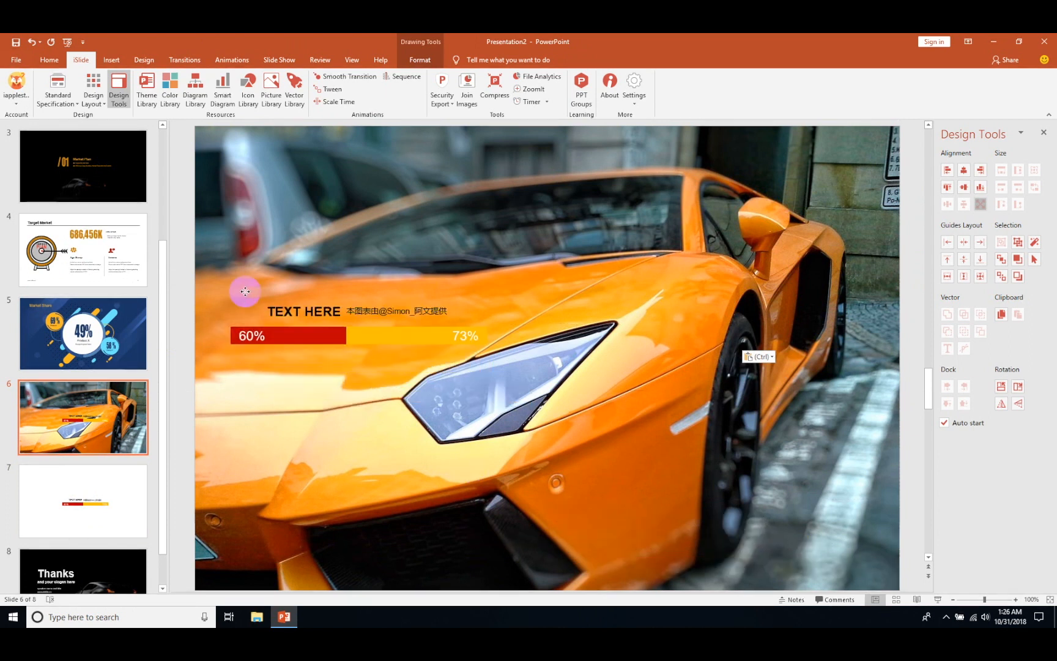
{"action": "left_click_drag", "start_coordinate": [245, 291], "coordinate": [210, 295]}
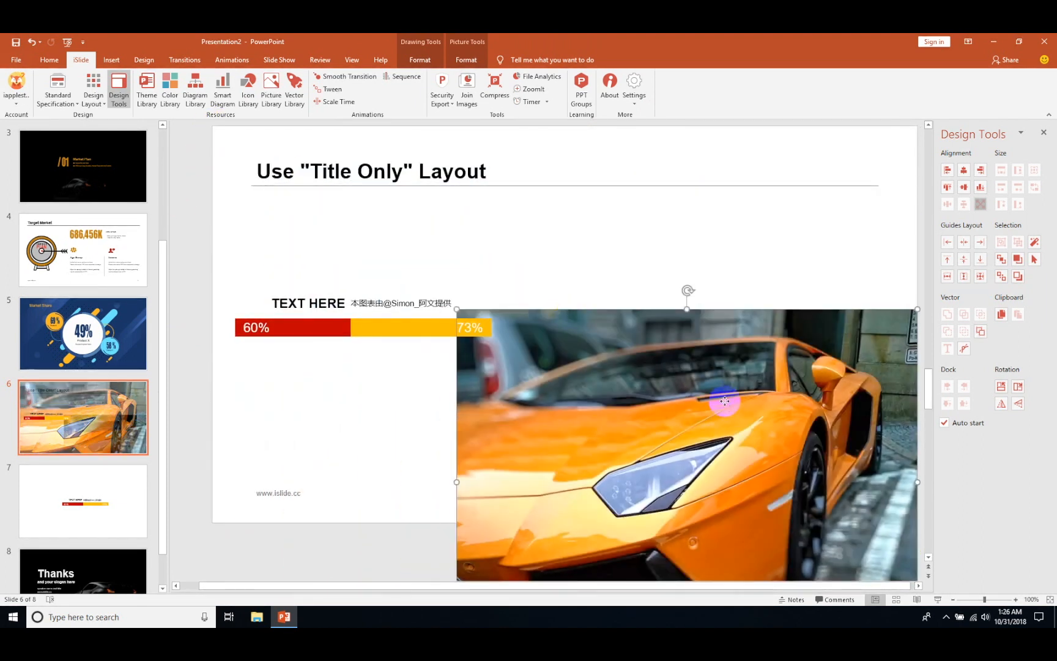
- Enlarge the car photo on the right, place the Speed label at the bar's left, dismiss the Editor pane
{"action": "left_click_drag", "start_coordinate": [724, 401], "coordinate": [724, 279]}
{"action": "type", "text": "Speed"}
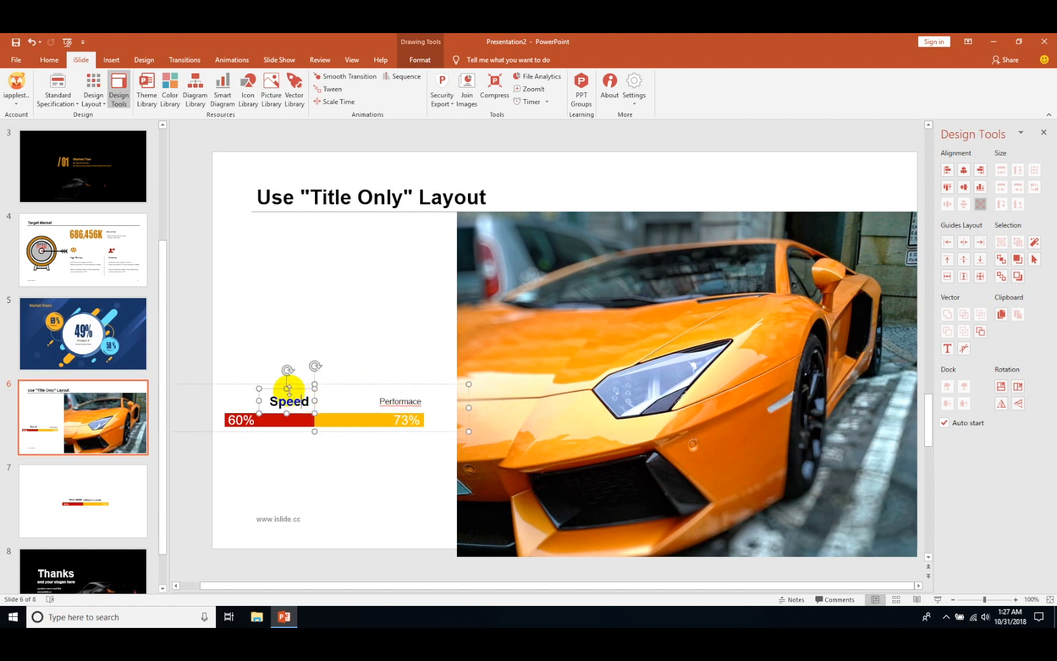
{"action": "left_click_drag", "start_coordinate": [288, 388], "coordinate": [236, 388]}
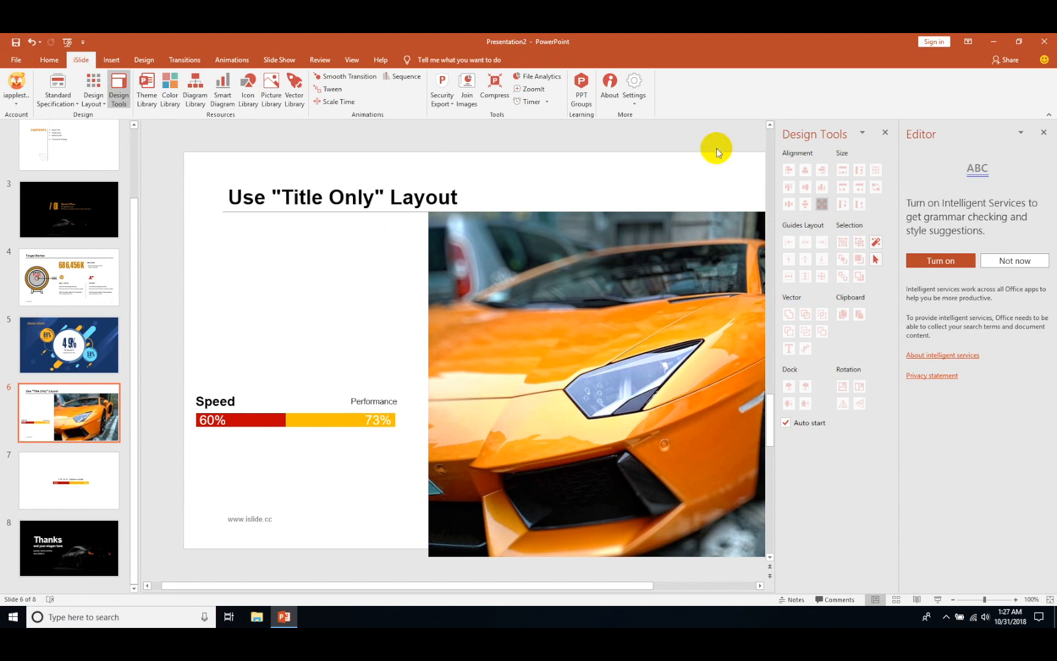
{"action": "left_click", "coordinate": [1044, 132]}
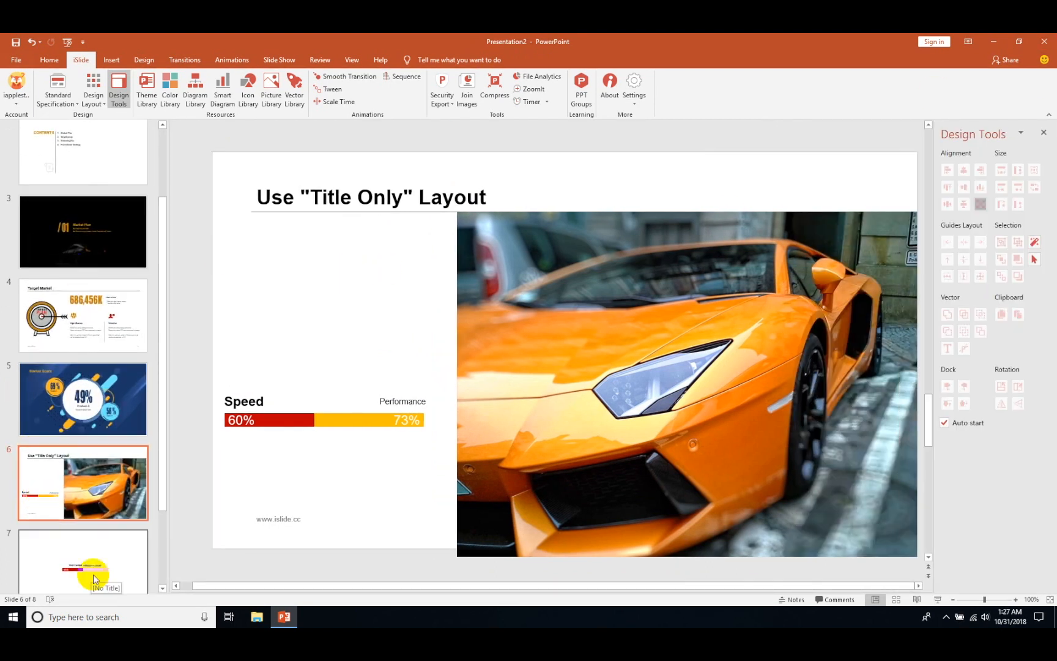
- Delete the leftover bar slide 7 and return to the car slide for the Icon Library
{"action": "left_click", "coordinate": [83, 560]}
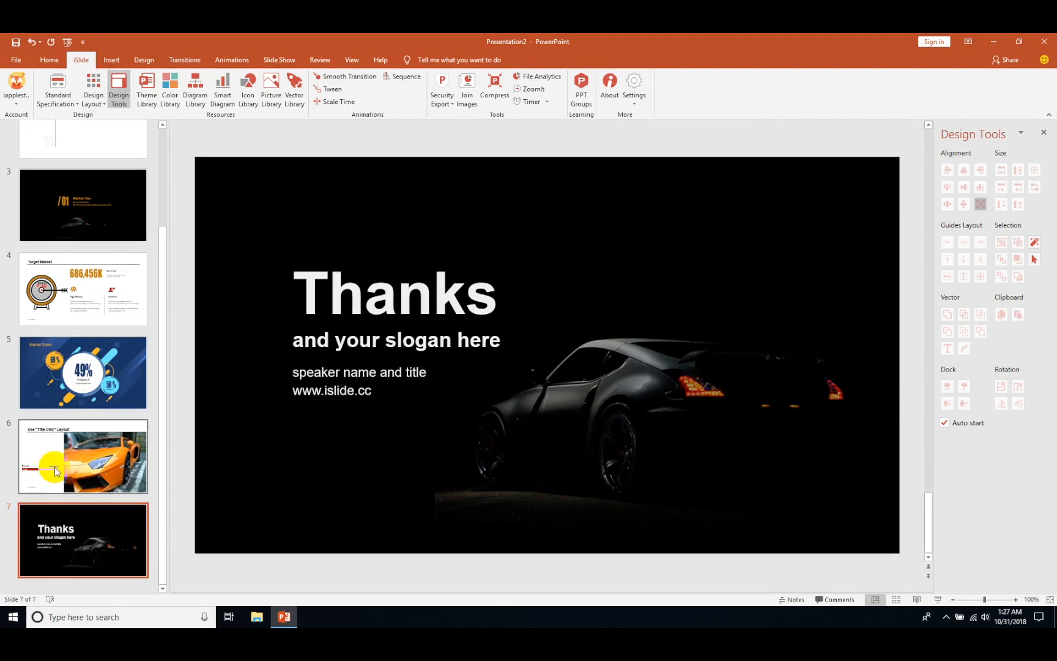
{"action": "left_click", "coordinate": [82, 455]}
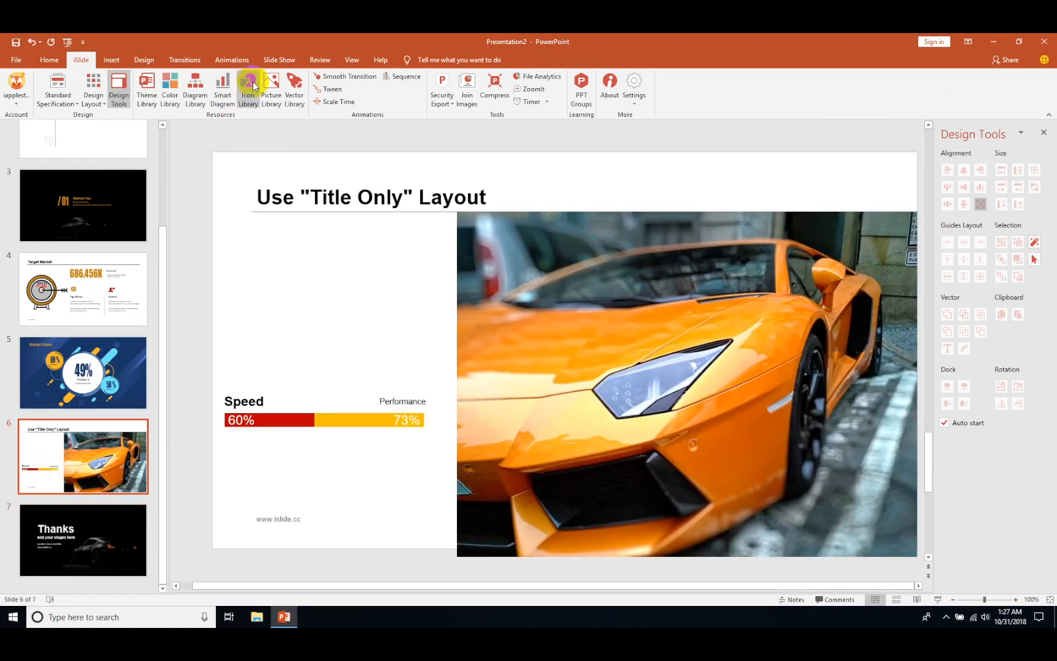
{"action": "left_click", "coordinate": [247, 89]}
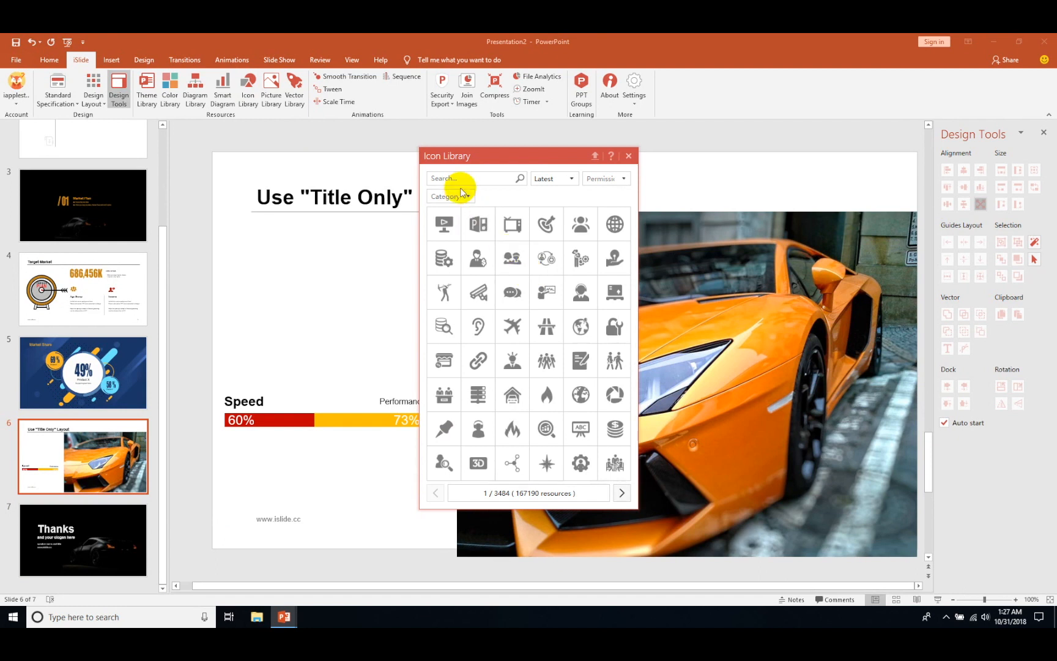
- Search the Icon Library, insert the connected-nodes icon and move it under the bar's right end
{"action": "left_click", "coordinate": [472, 177]}
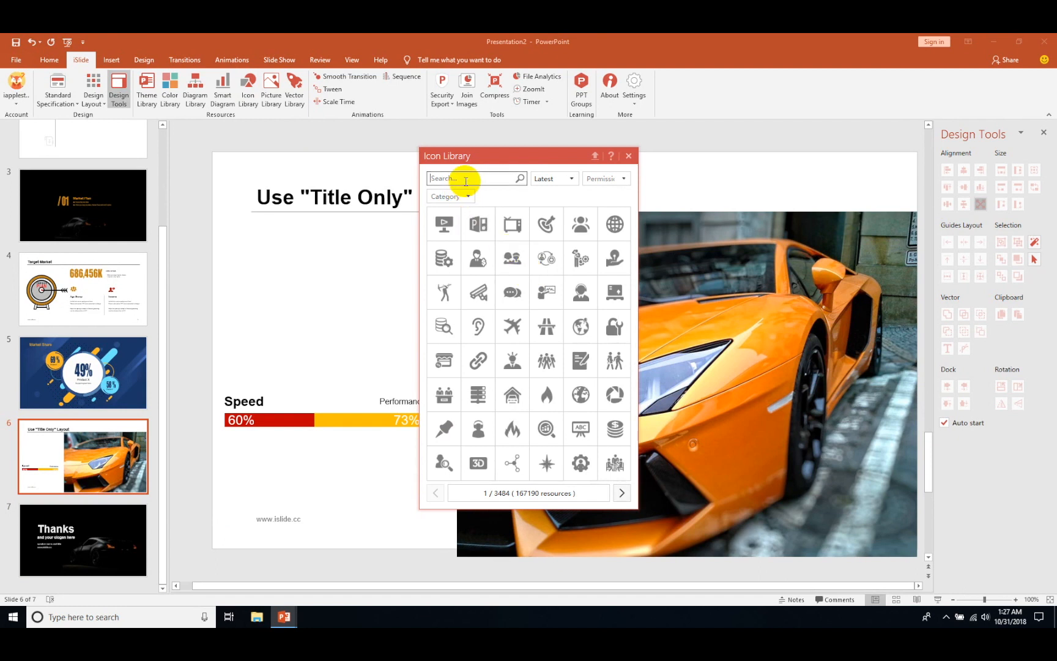
{"action": "left_click", "coordinate": [478, 360]}
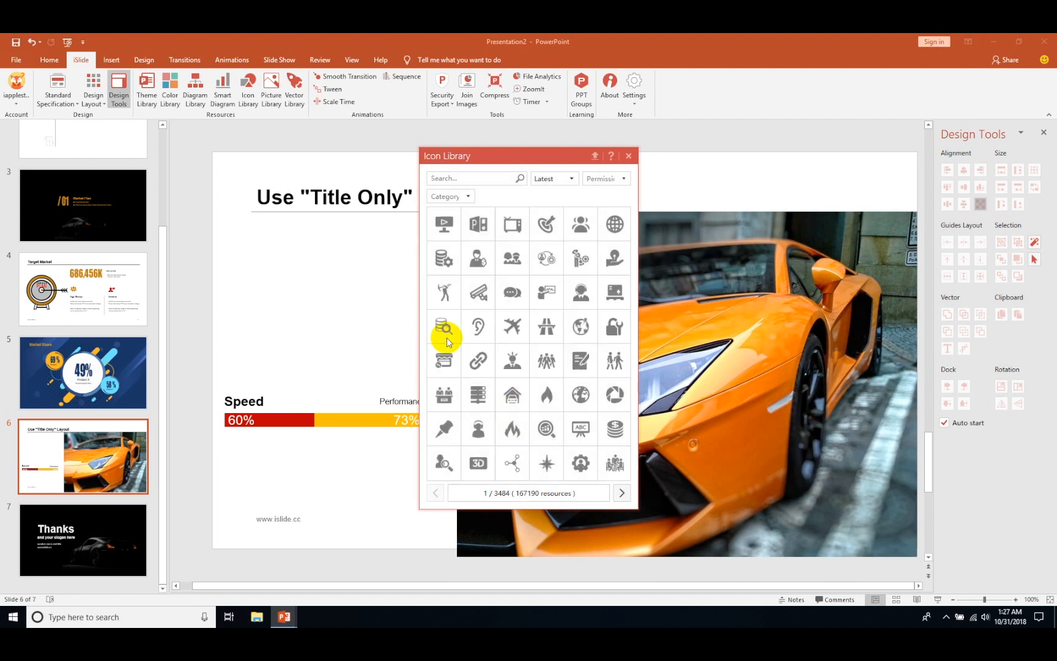
{"action": "mouse_move", "coordinate": [401, 277]}
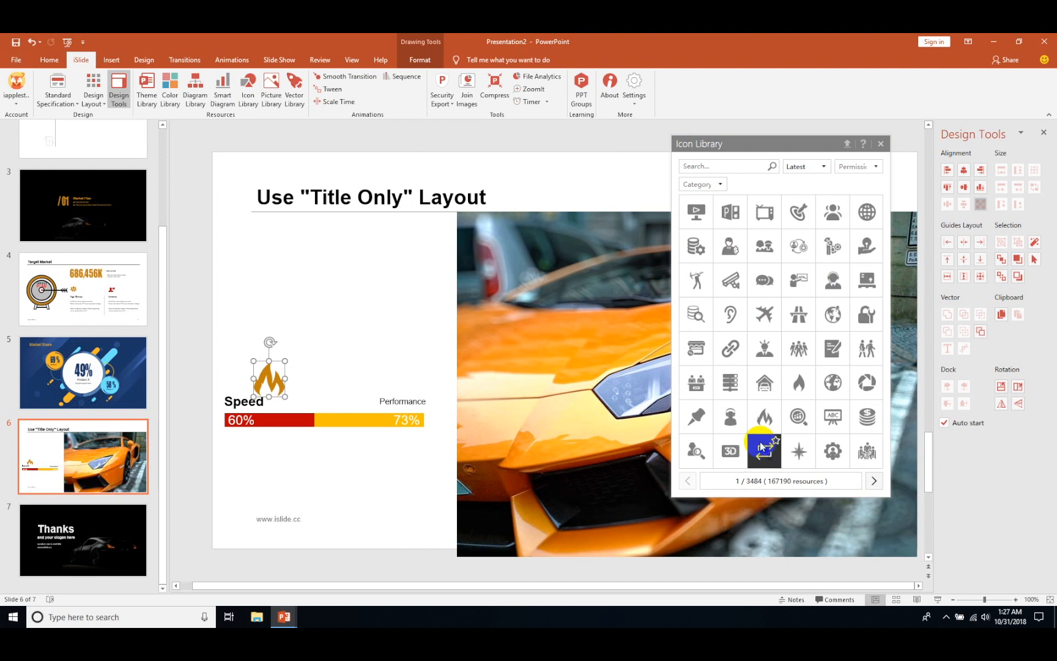
{"action": "left_click", "coordinate": [763, 450]}
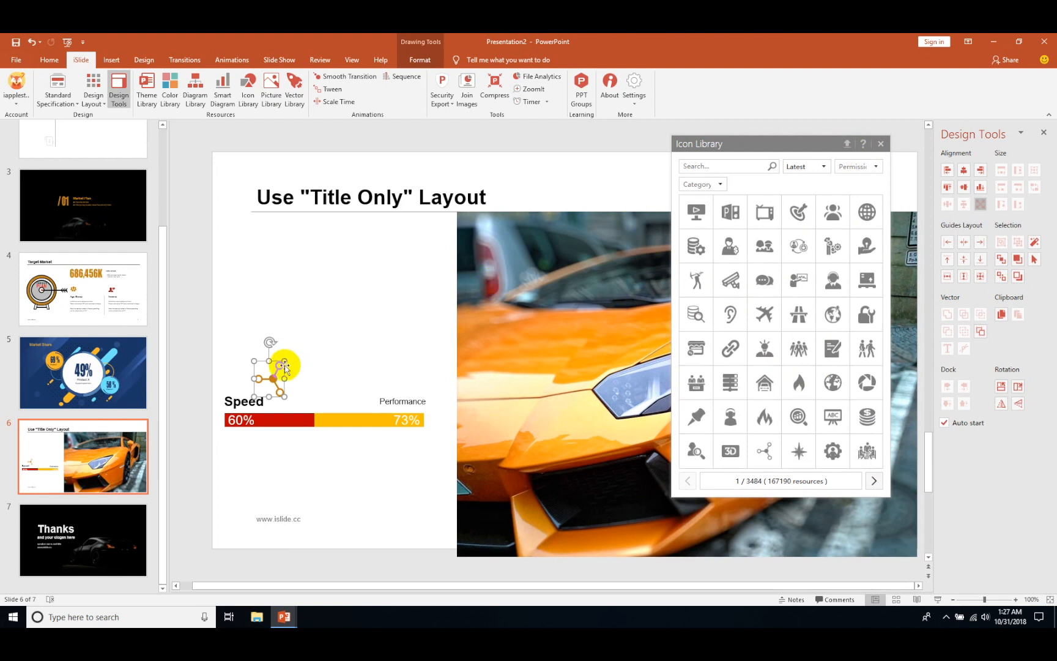
{"action": "left_click_drag", "start_coordinate": [277, 370], "coordinate": [421, 438]}
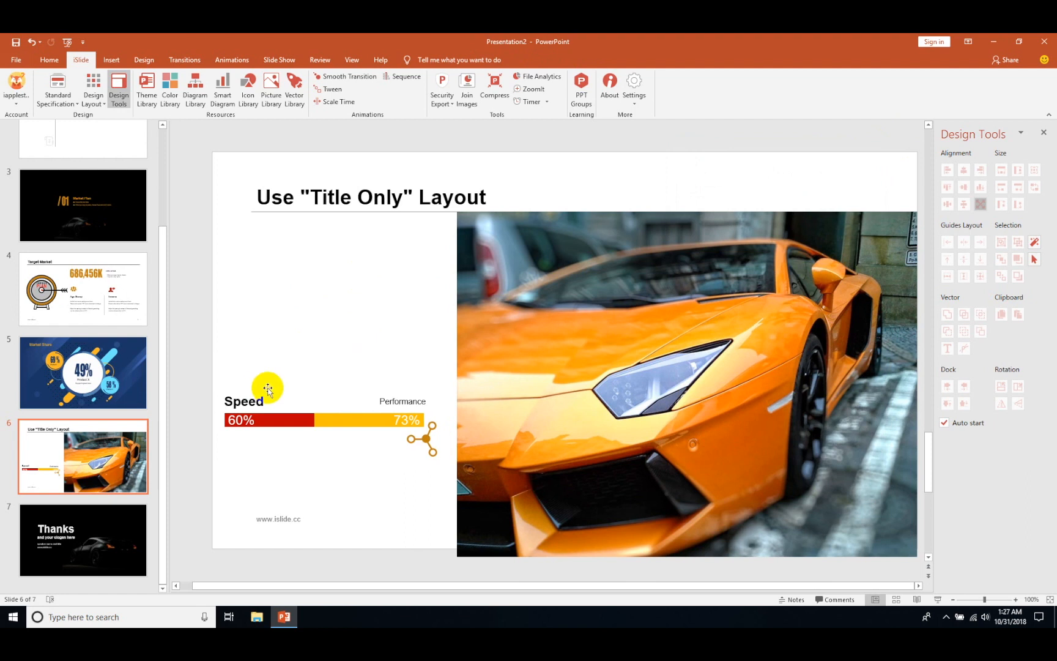
{"action": "mouse_move", "coordinate": [374, 442]}
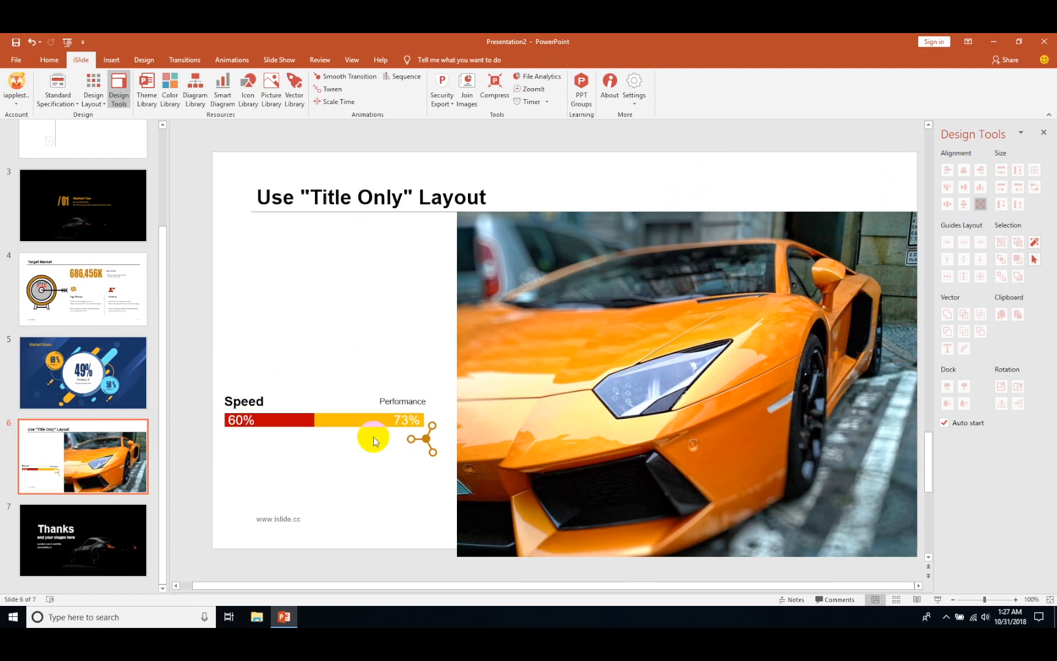
{"action": "mouse_move", "coordinate": [397, 484]}
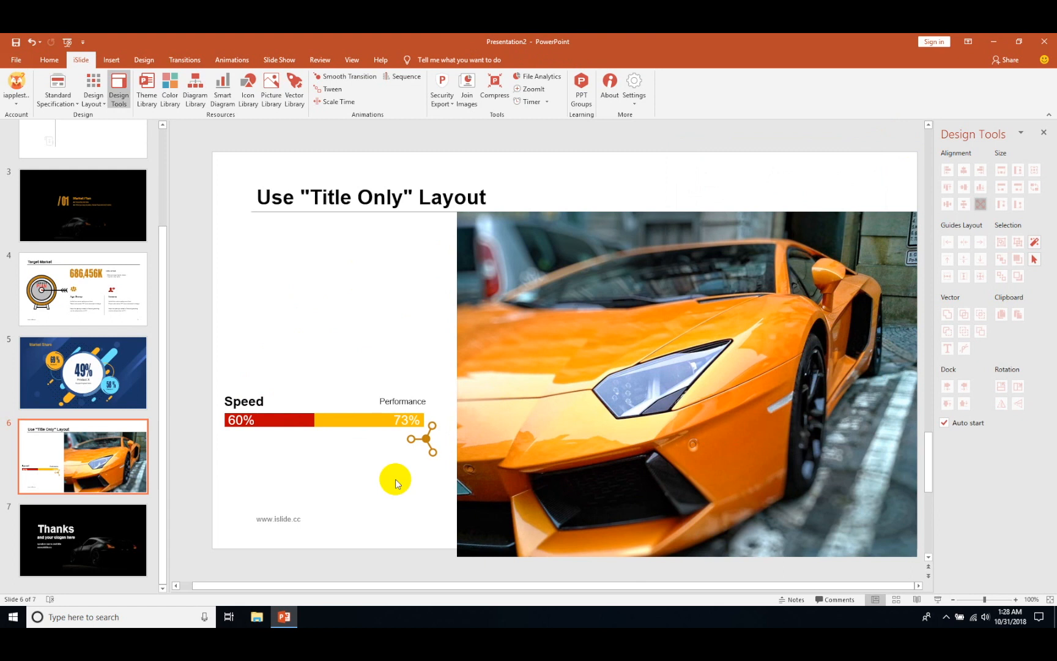
{"action": "mouse_move", "coordinate": [367, 88]}
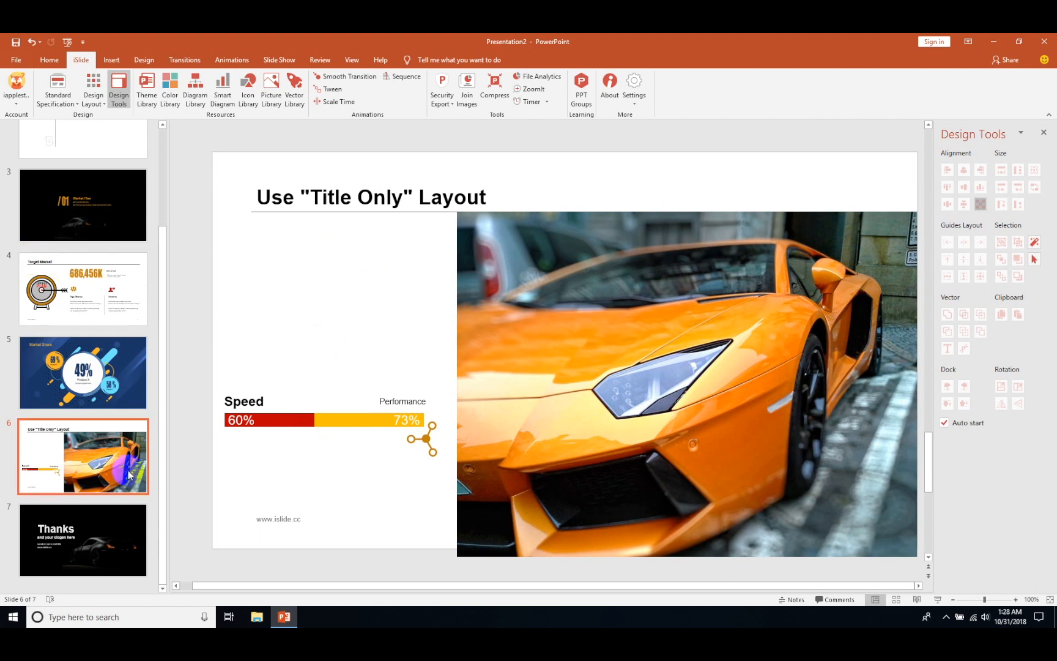
{"action": "left_click", "coordinate": [82, 205]}
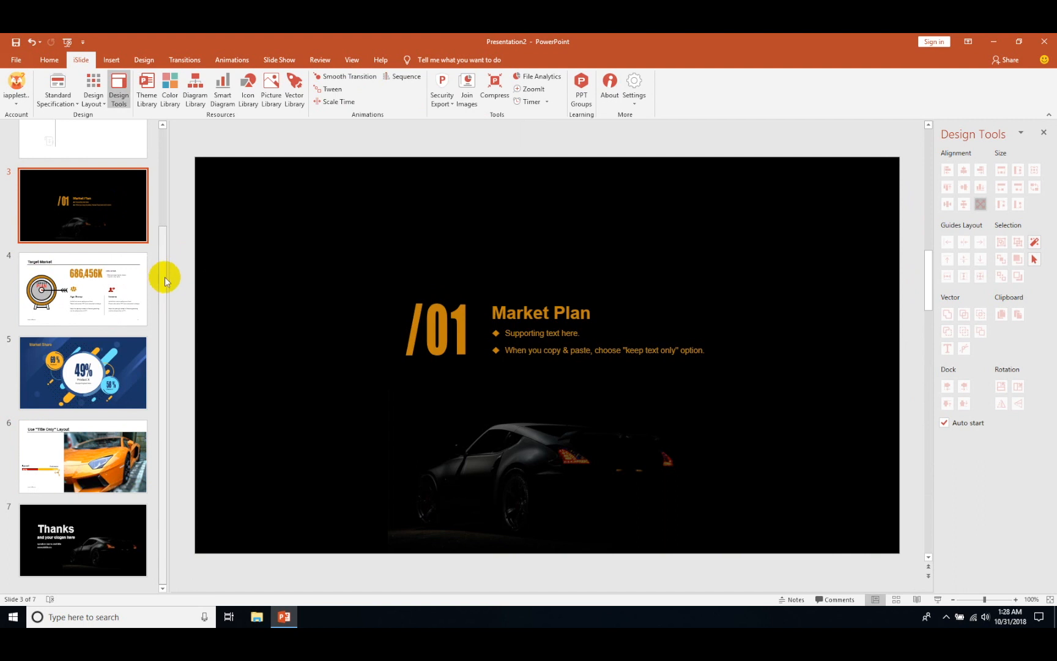
- Glance at the Security Export list, then return to the 2019 Marketing Plan title slide
{"action": "left_click", "coordinate": [440, 88]}
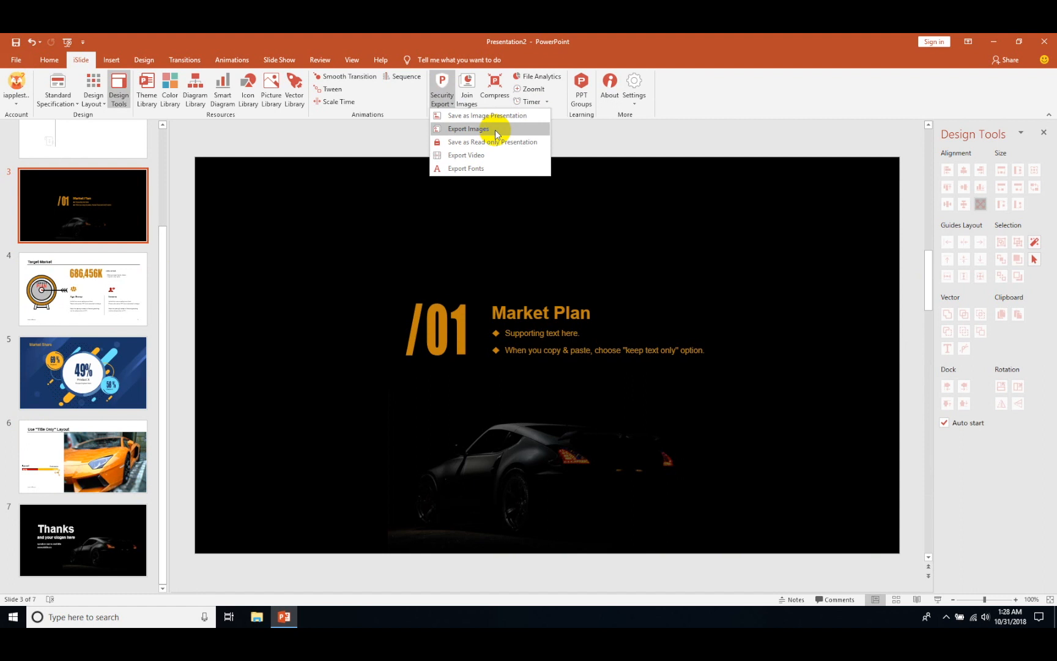
{"action": "mouse_move", "coordinate": [490, 155]}
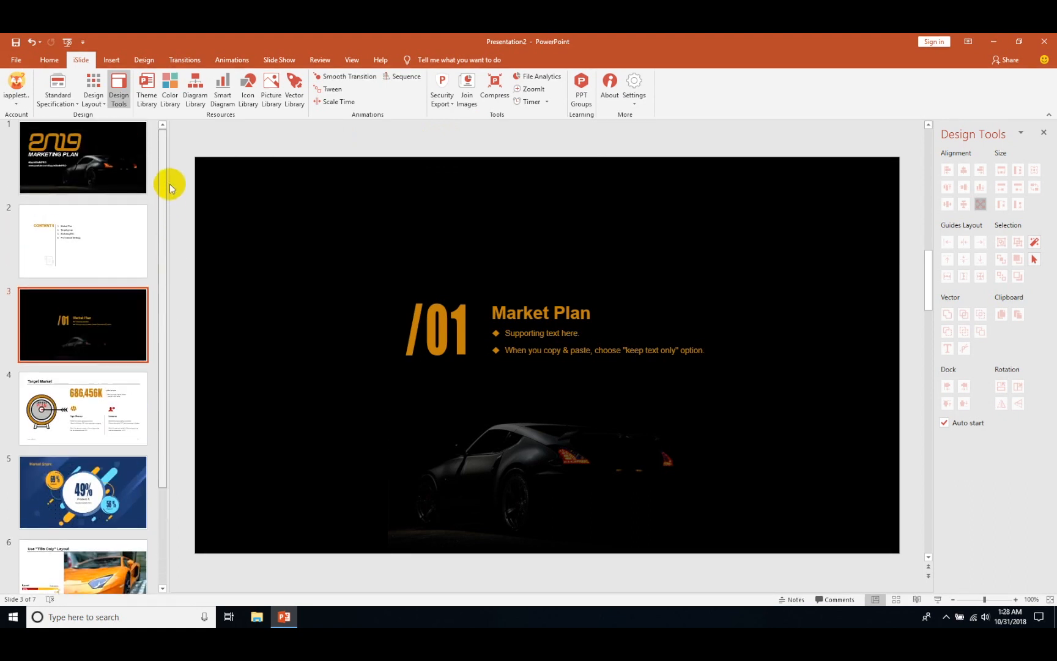
{"action": "left_click", "coordinate": [83, 158]}
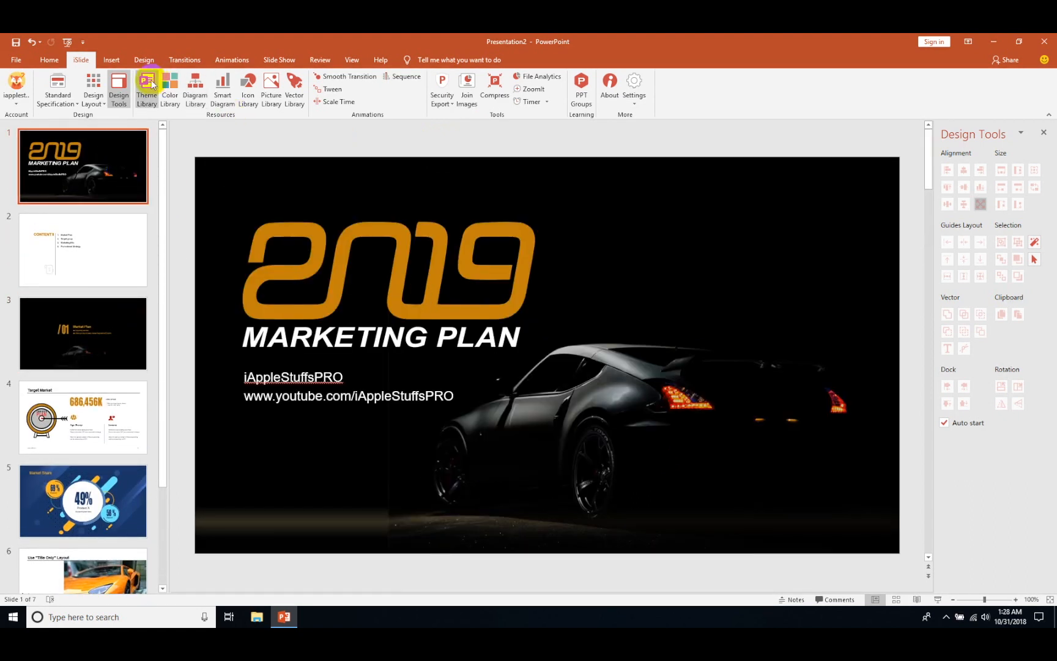
{"action": "mouse_move", "coordinate": [194, 89]}
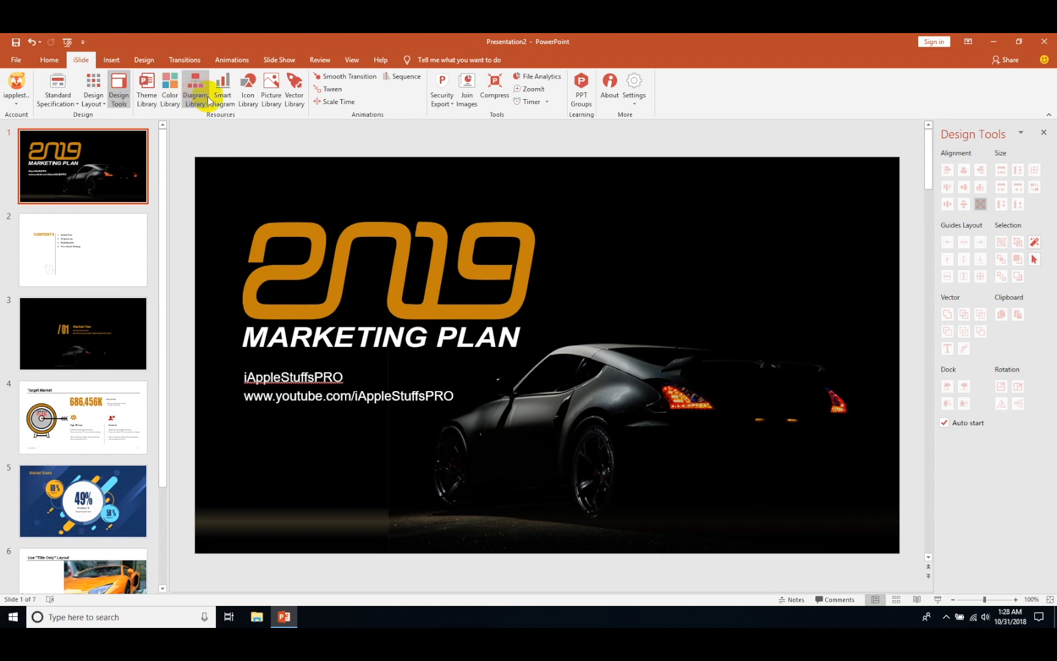